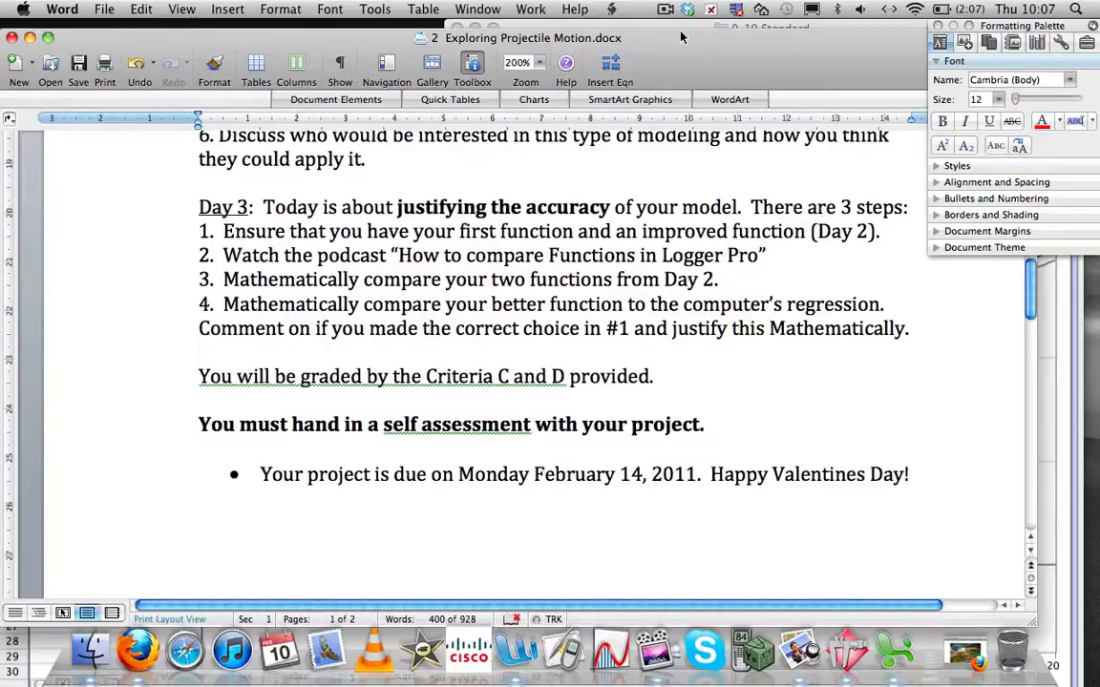
# Widen the data table pane to leave room beside x and y for new columns
pyautogui.click(198, 352)
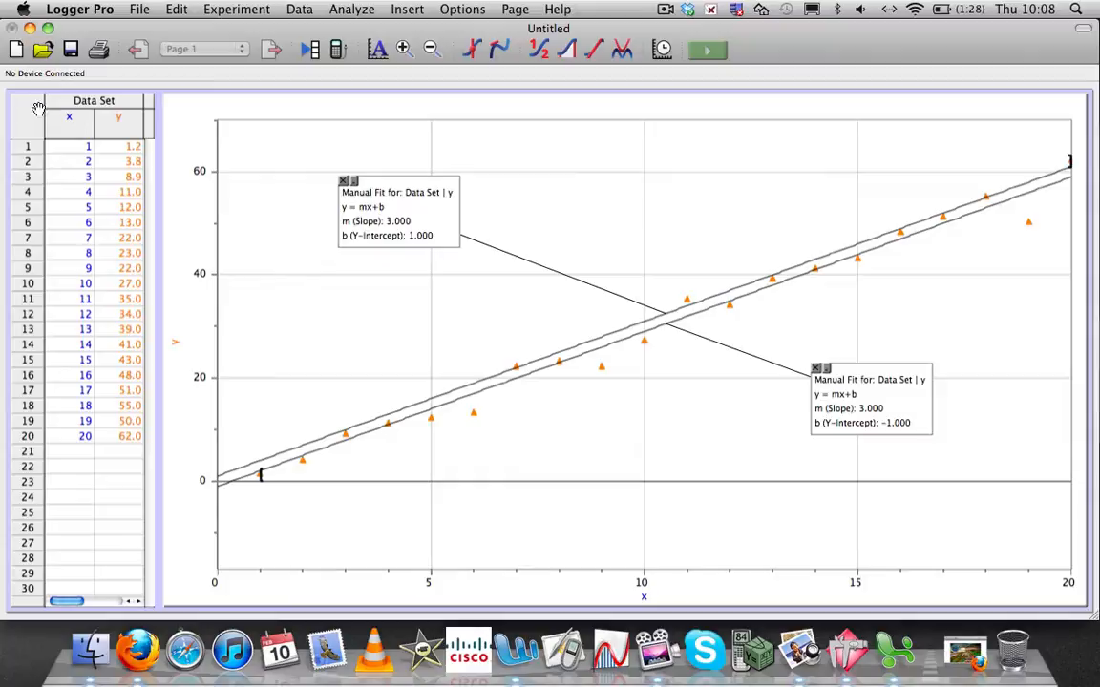
pyautogui.moveTo(687, 343)
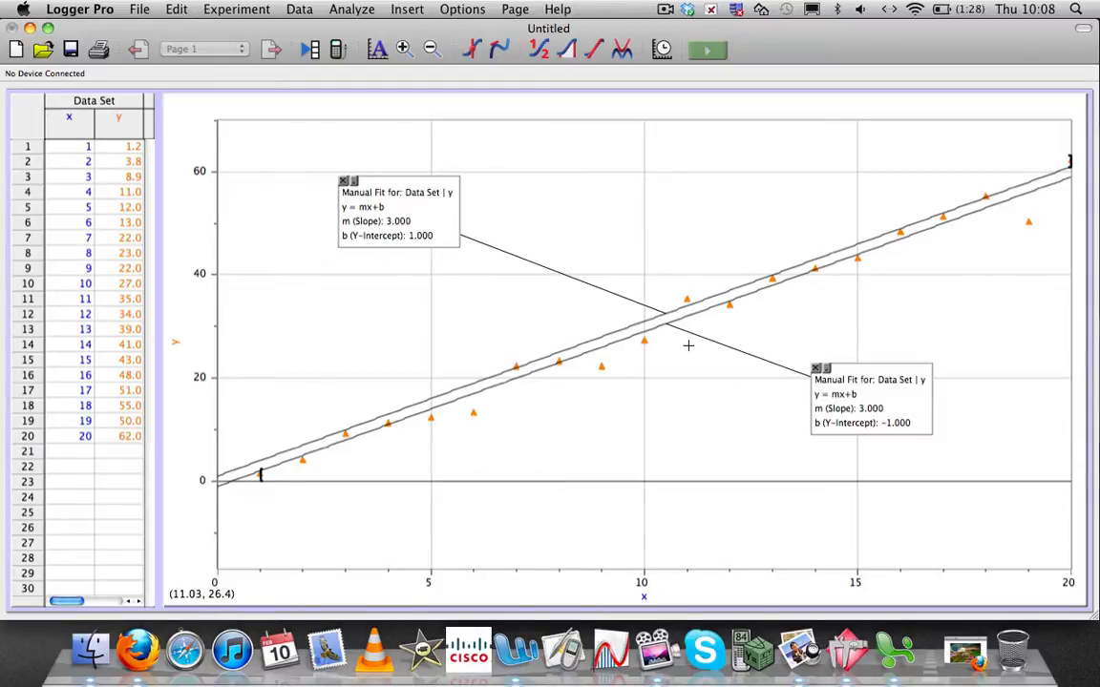
pyautogui.moveTo(460, 277)
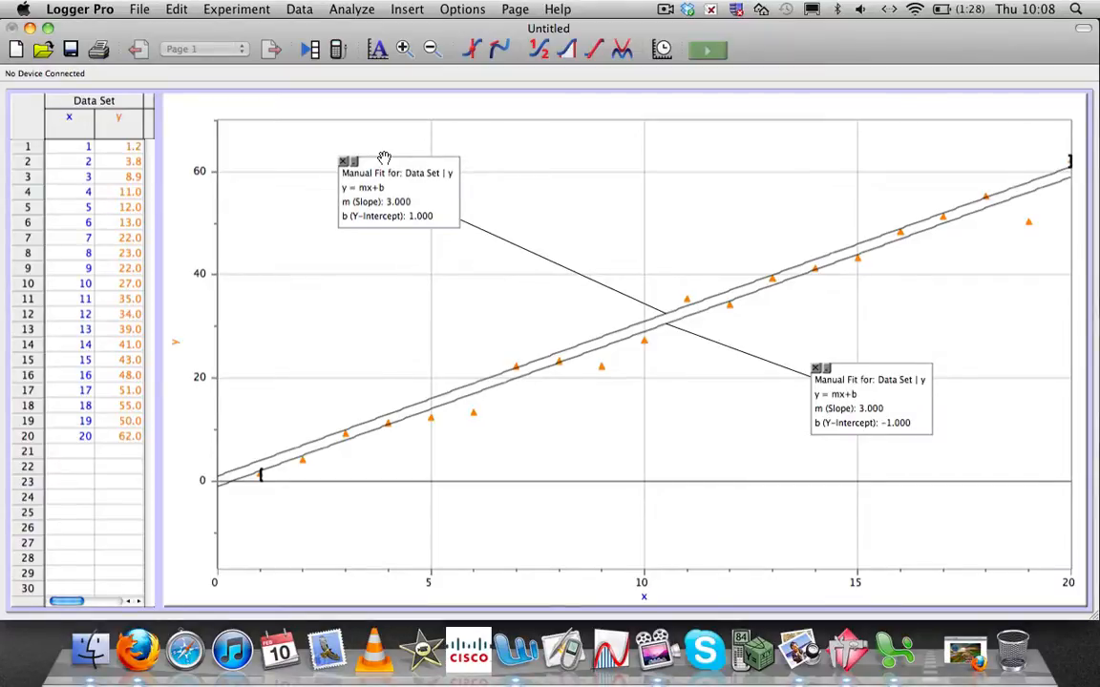
pyautogui.moveTo(683, 287)
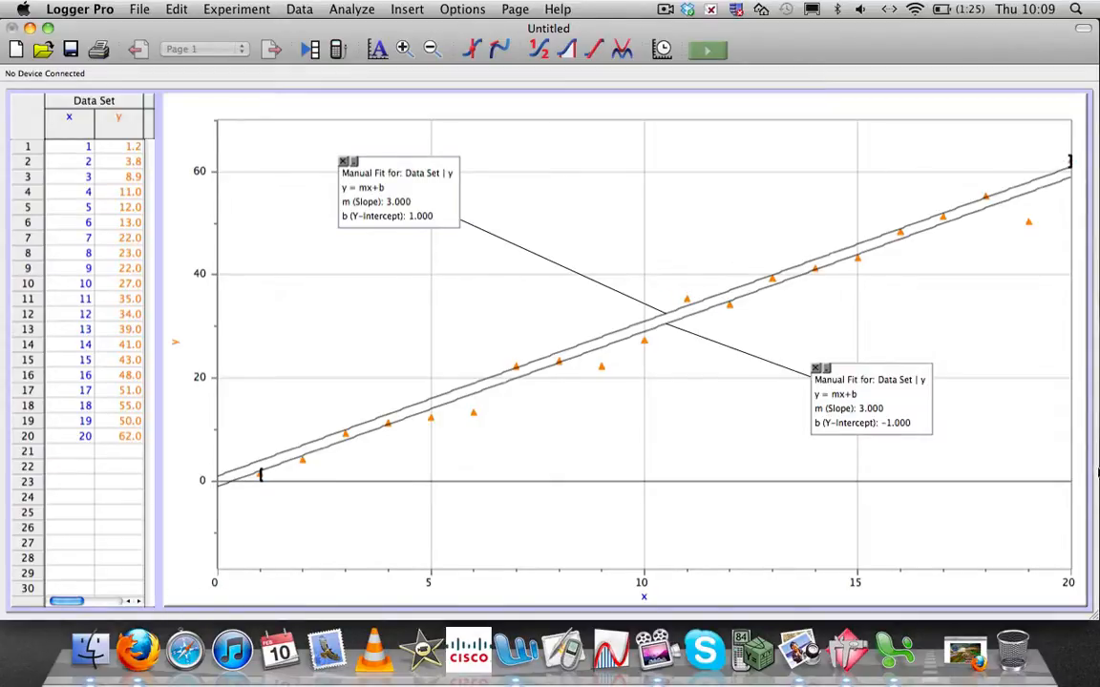
pyautogui.moveTo(1057, 569)
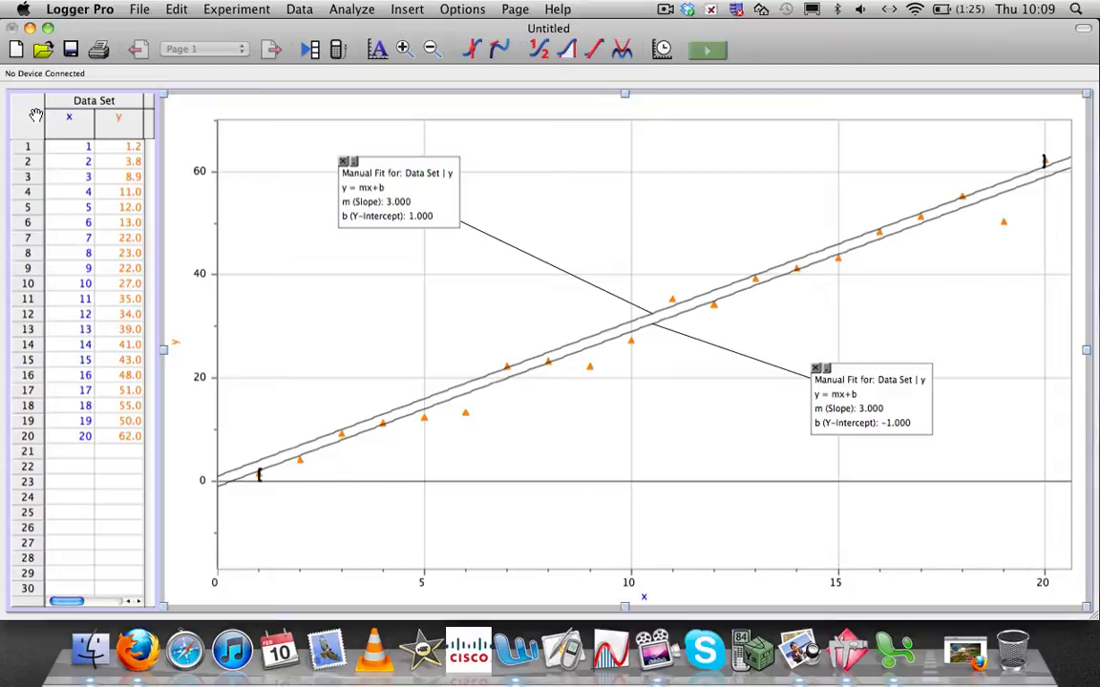
pyautogui.moveTo(523, 353)
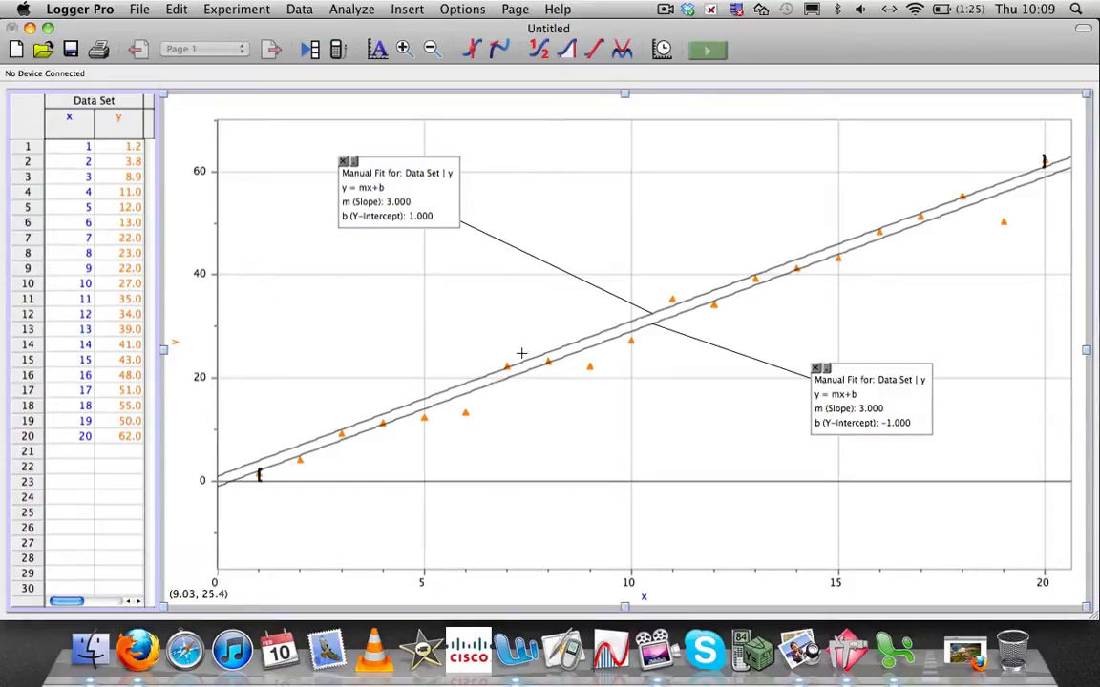
pyautogui.moveTo(534, 416)
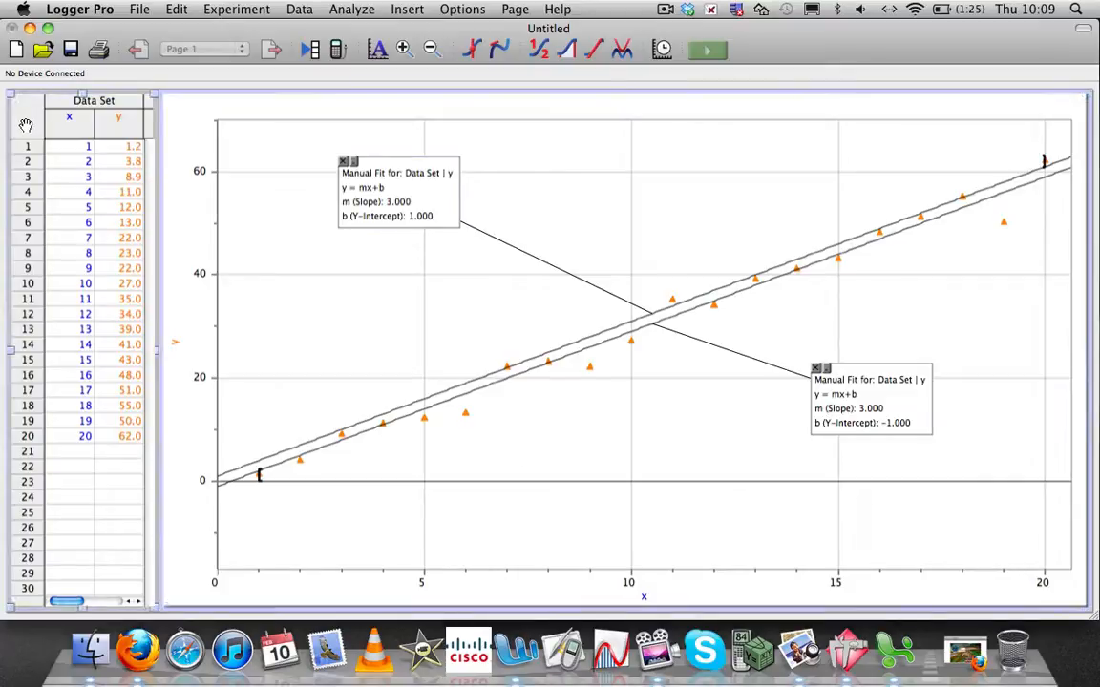
pyautogui.moveTo(156, 351)
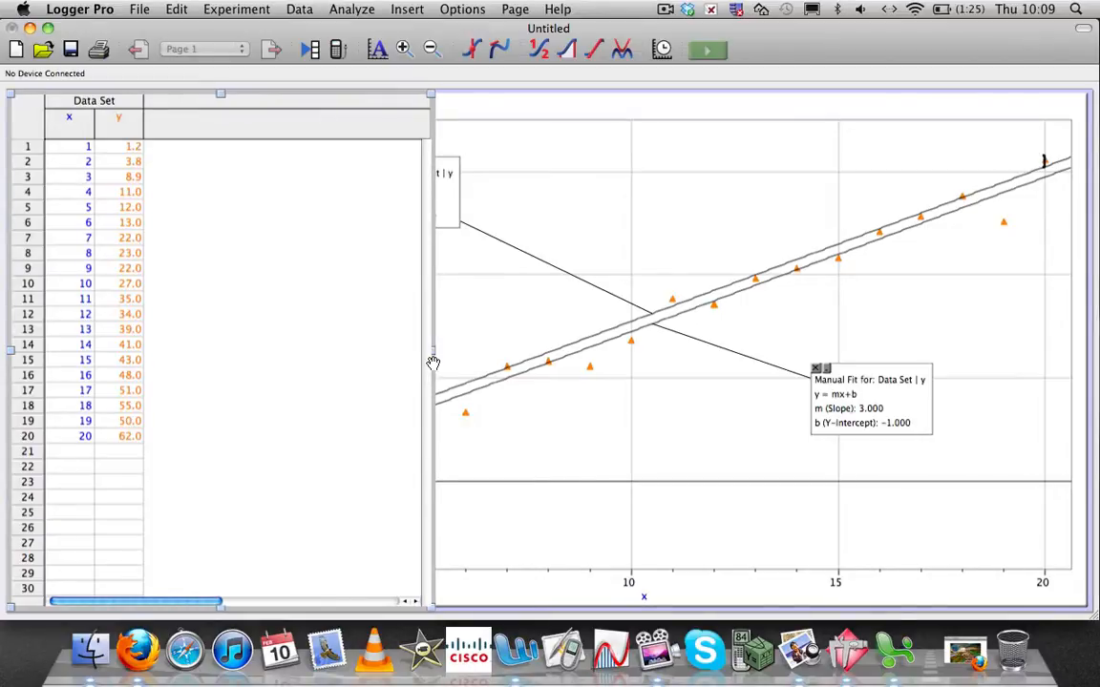
# Start a new calculated column named P1 with short name P1
pyautogui.click(300, 7)
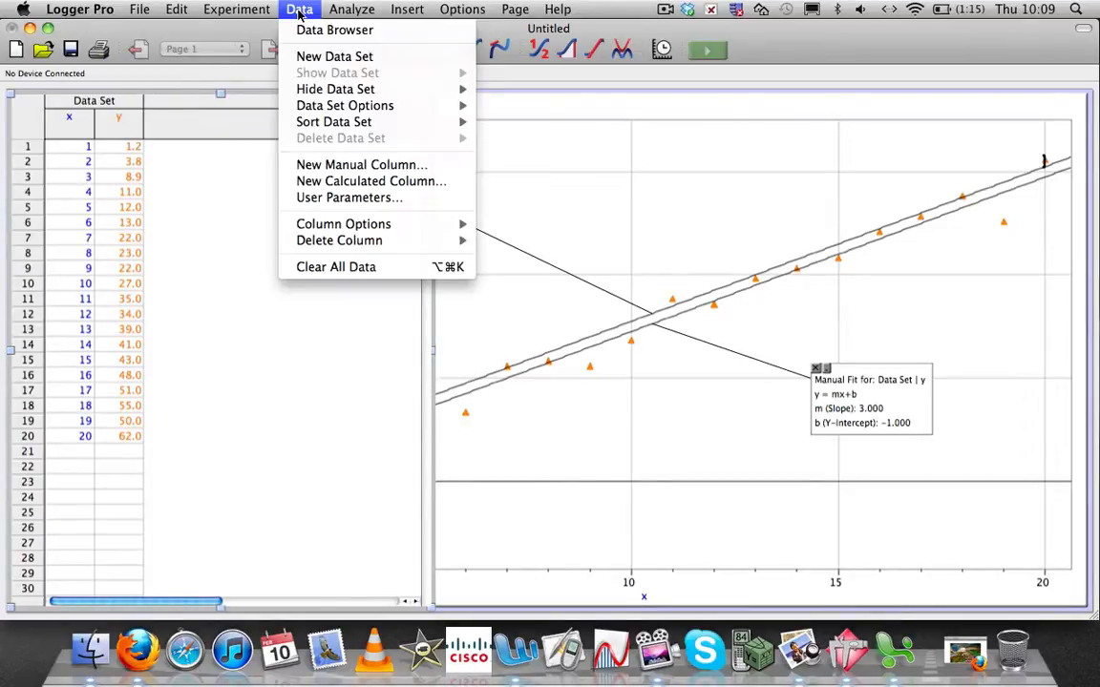
pyautogui.moveTo(370, 181)
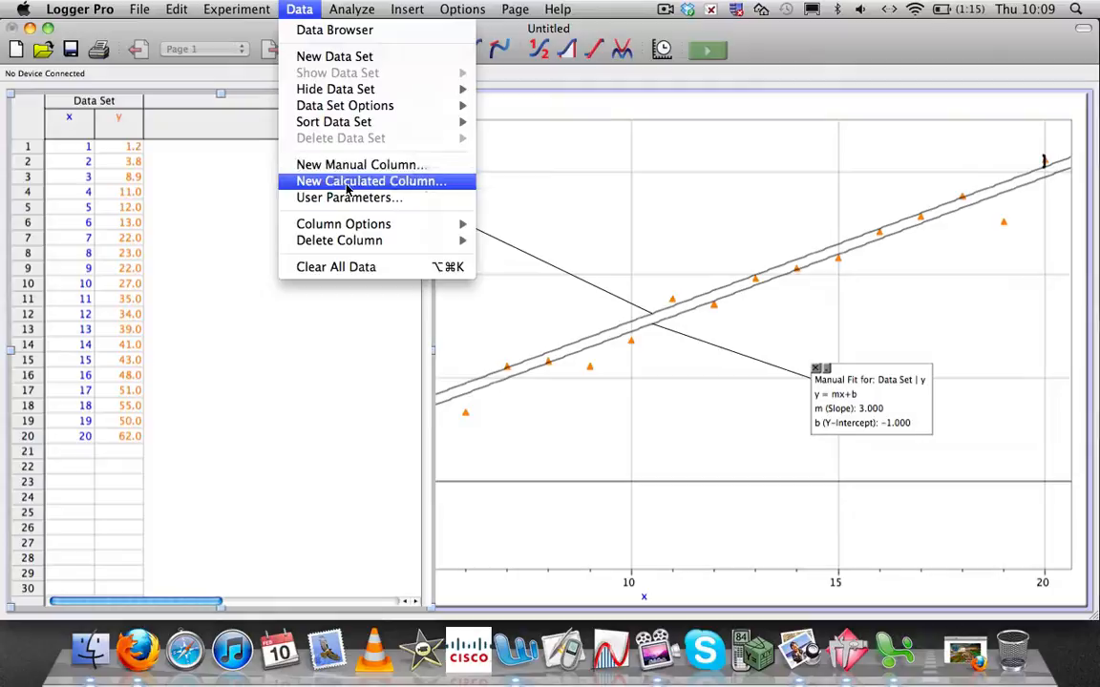
pyautogui.click(370, 180)
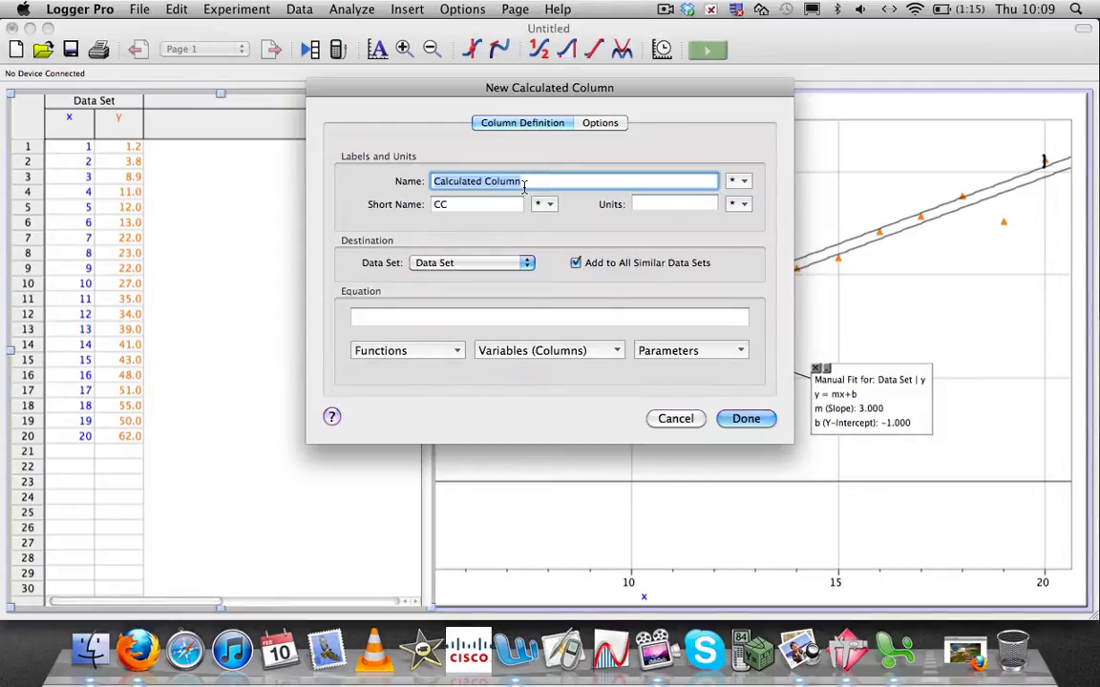
pyautogui.write('P1')
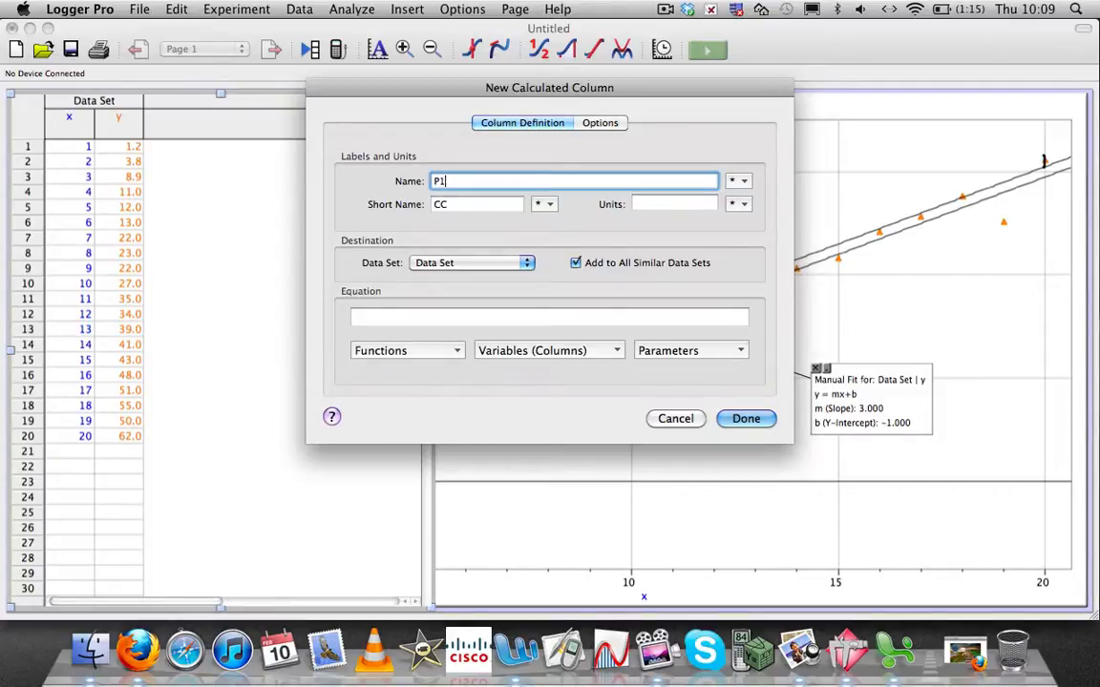
pyautogui.click(477, 202)
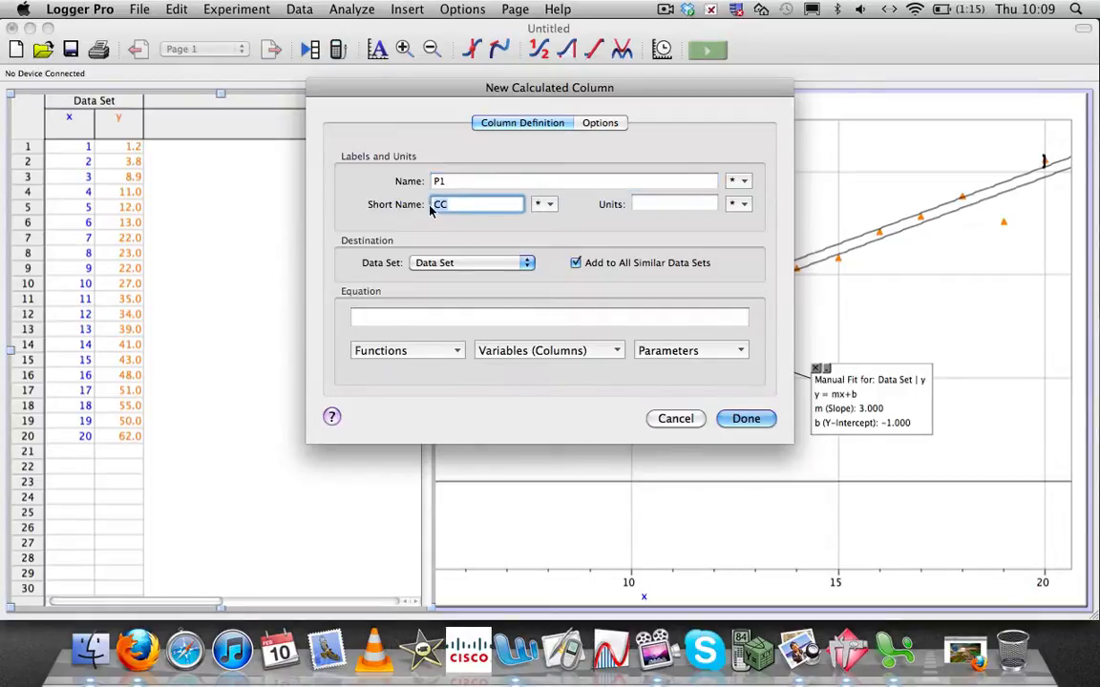
pyautogui.press('backspace')
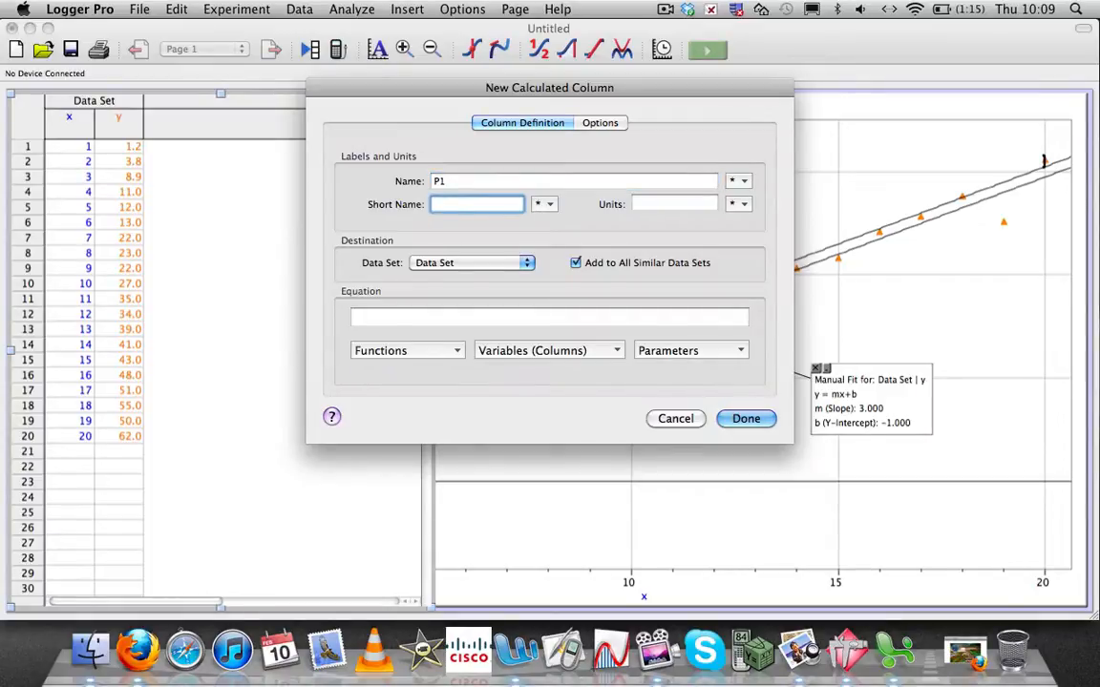
pyautogui.click(550, 316)
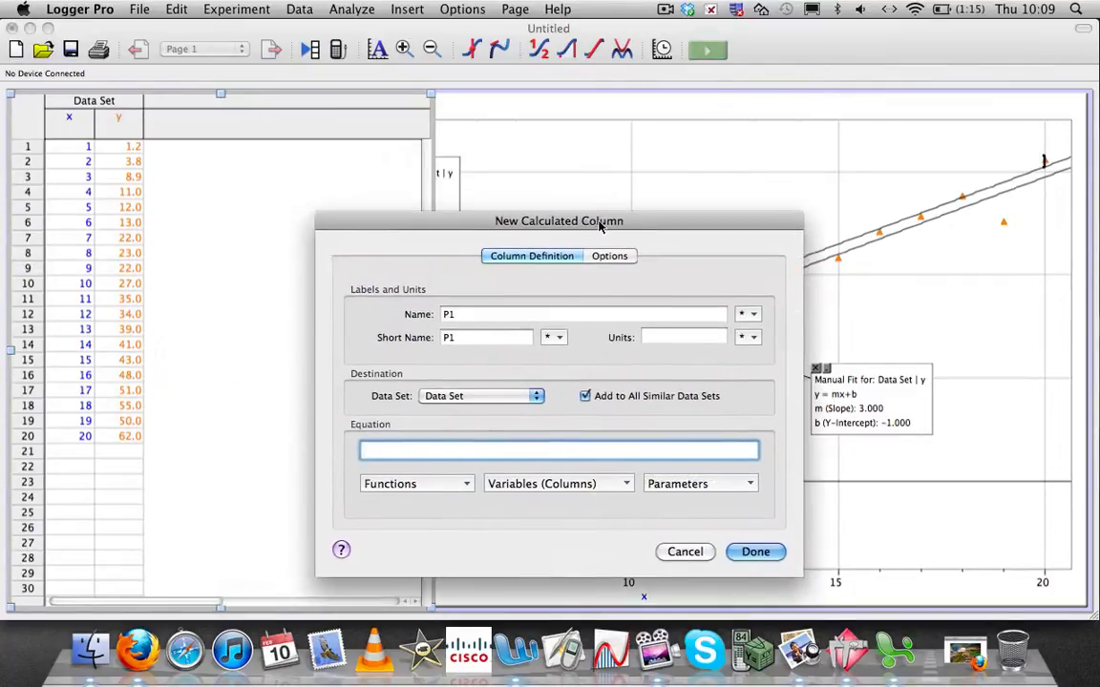
pyautogui.moveTo(557, 221); pyautogui.dragTo(367, 256)
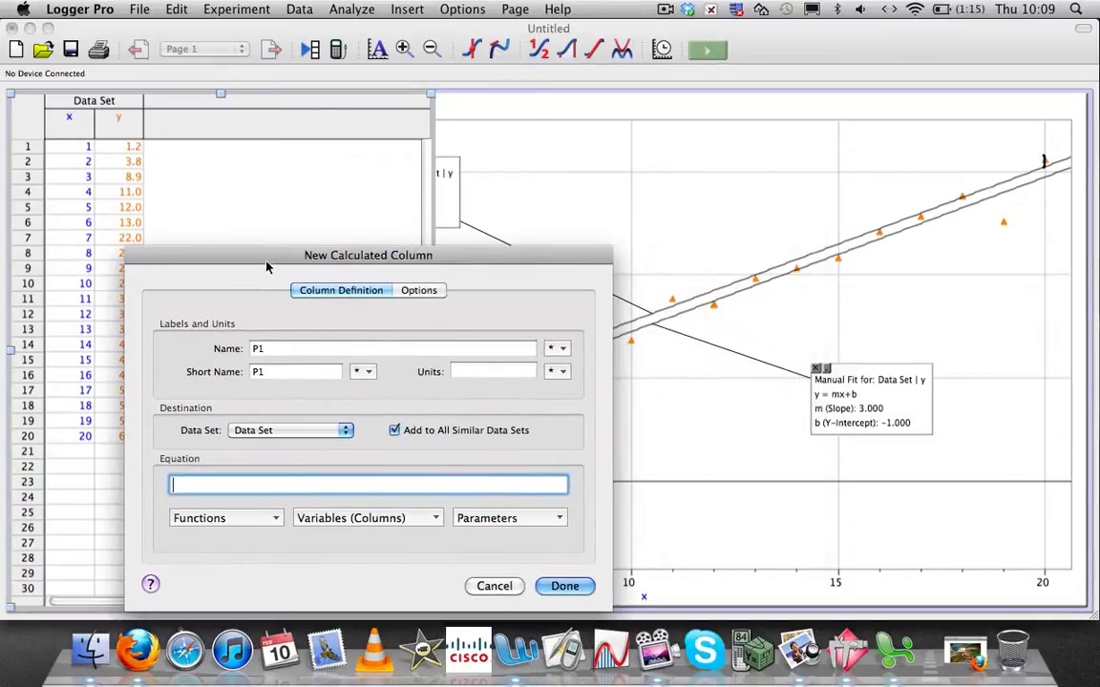
pyautogui.moveTo(470, 132)
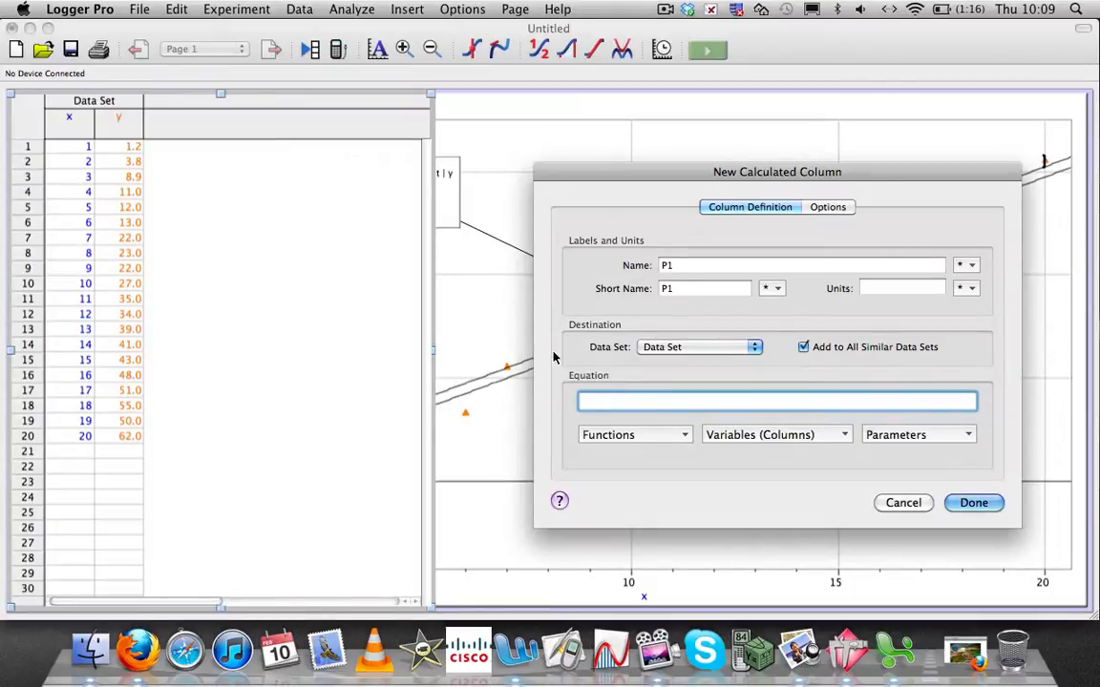
# Define P1 as 3*"x"+1 using the x column variable and create it
pyautogui.write('3')
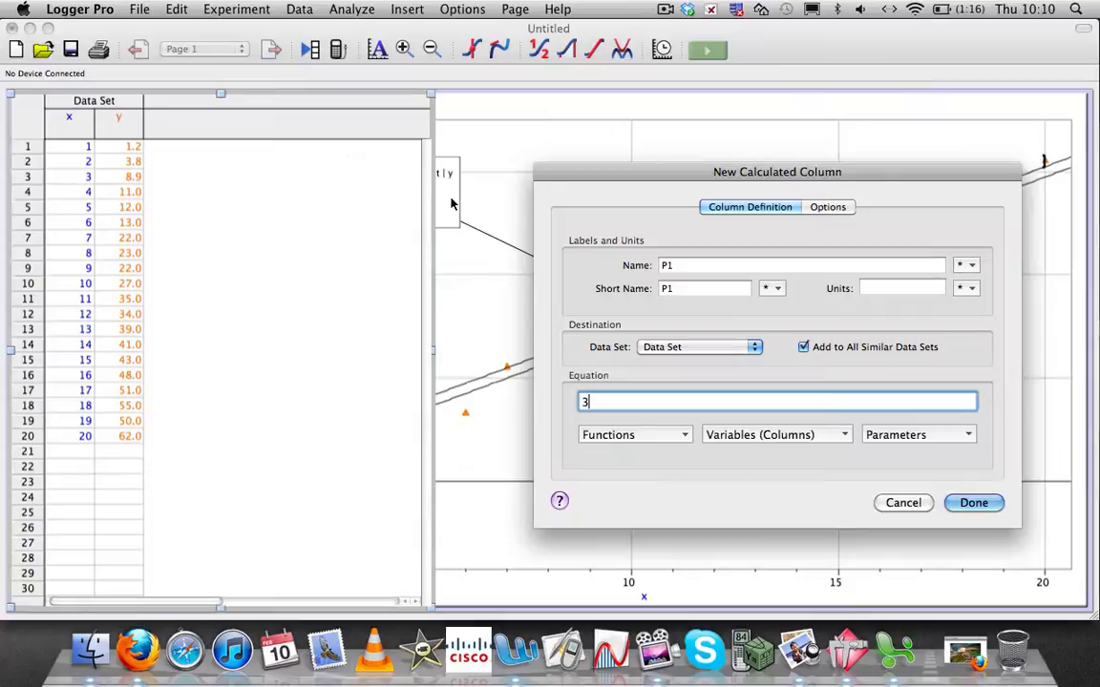
pyautogui.write('*')
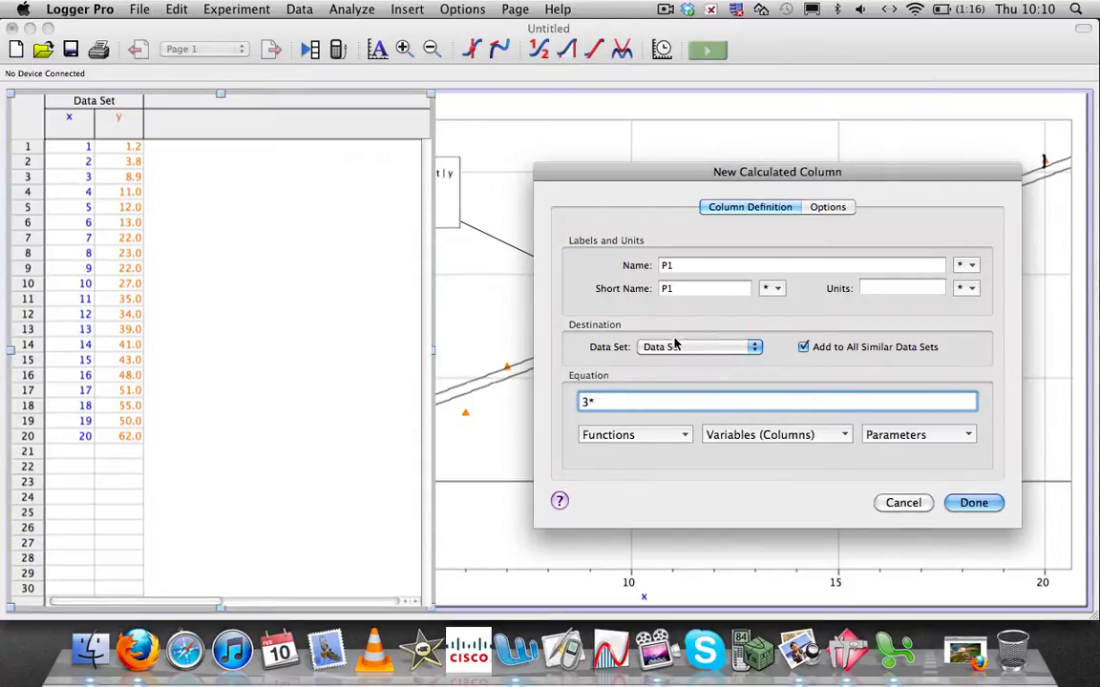
pyautogui.click(775, 435)
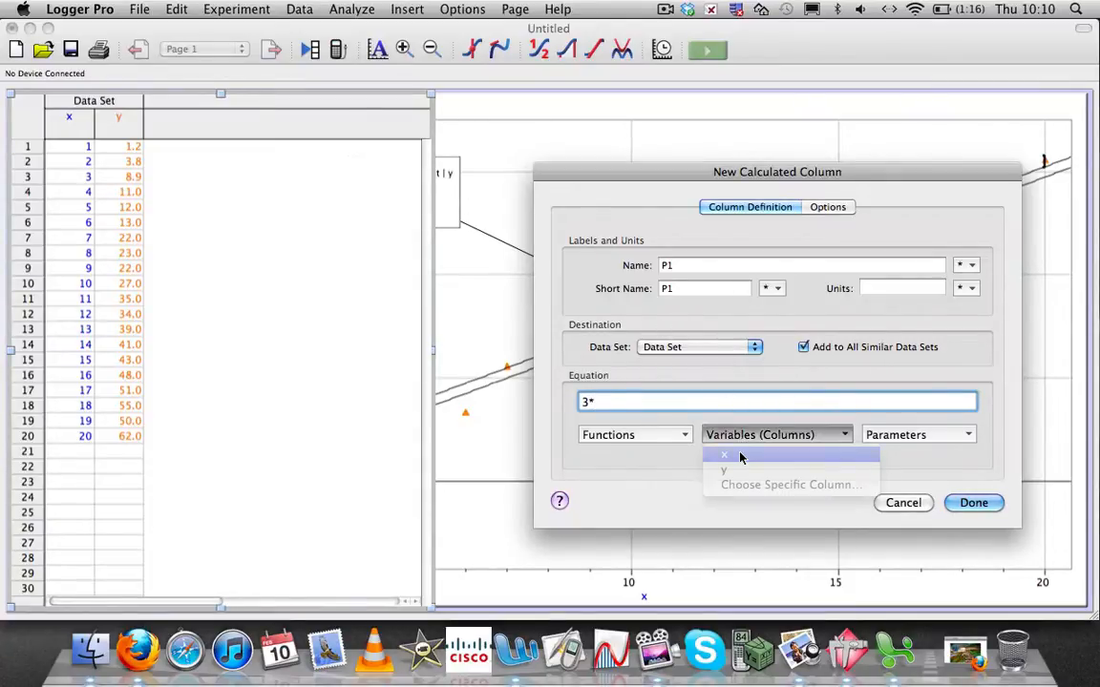
pyautogui.click(723, 455)
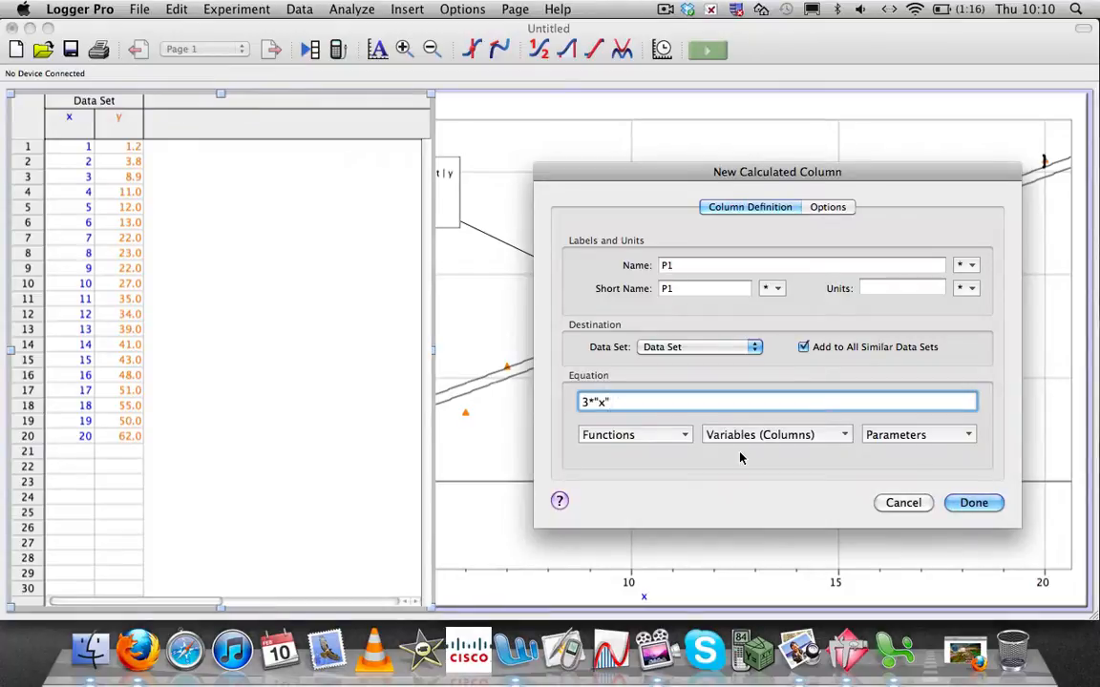
pyautogui.write('+1')
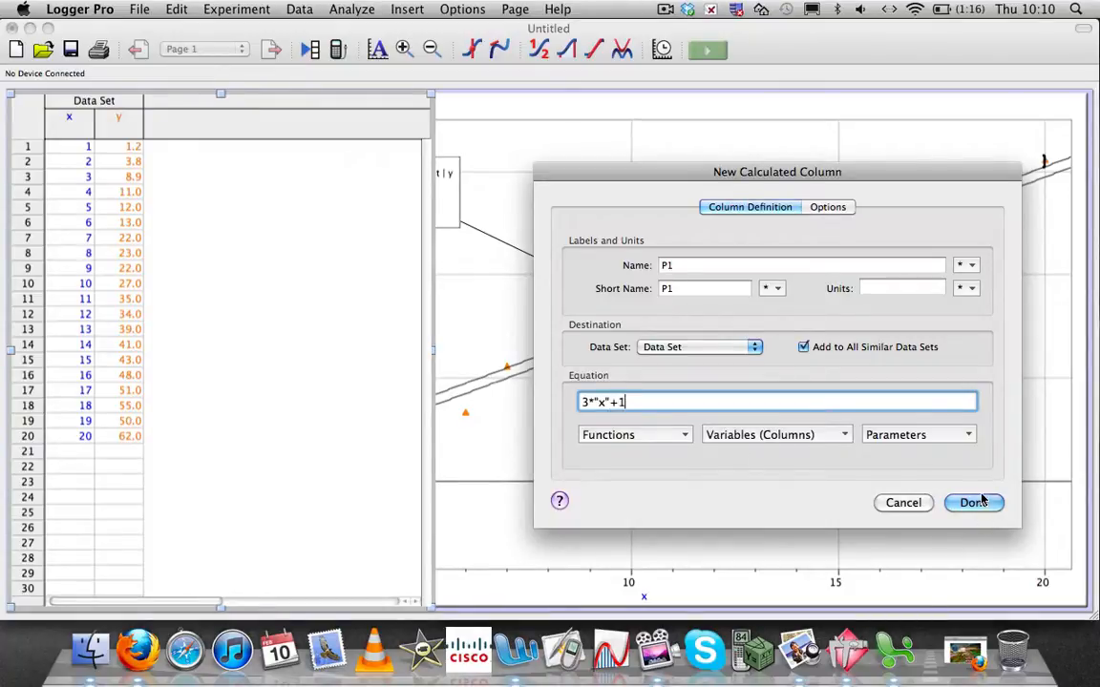
pyautogui.click(971, 504)
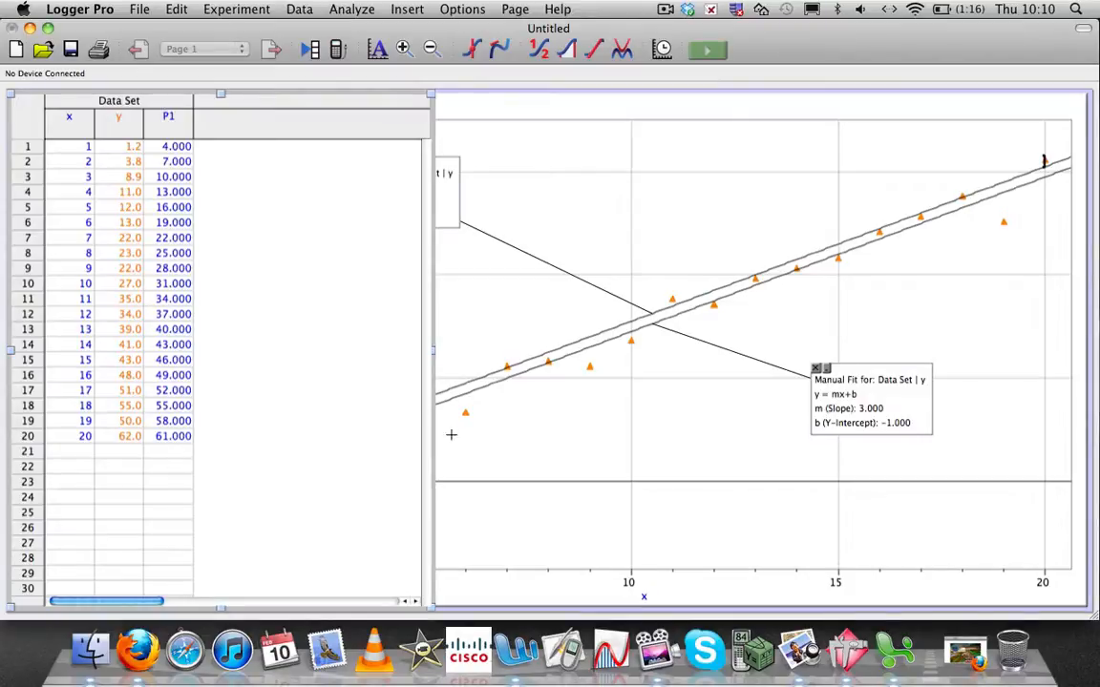
pyautogui.moveTo(78, 246)
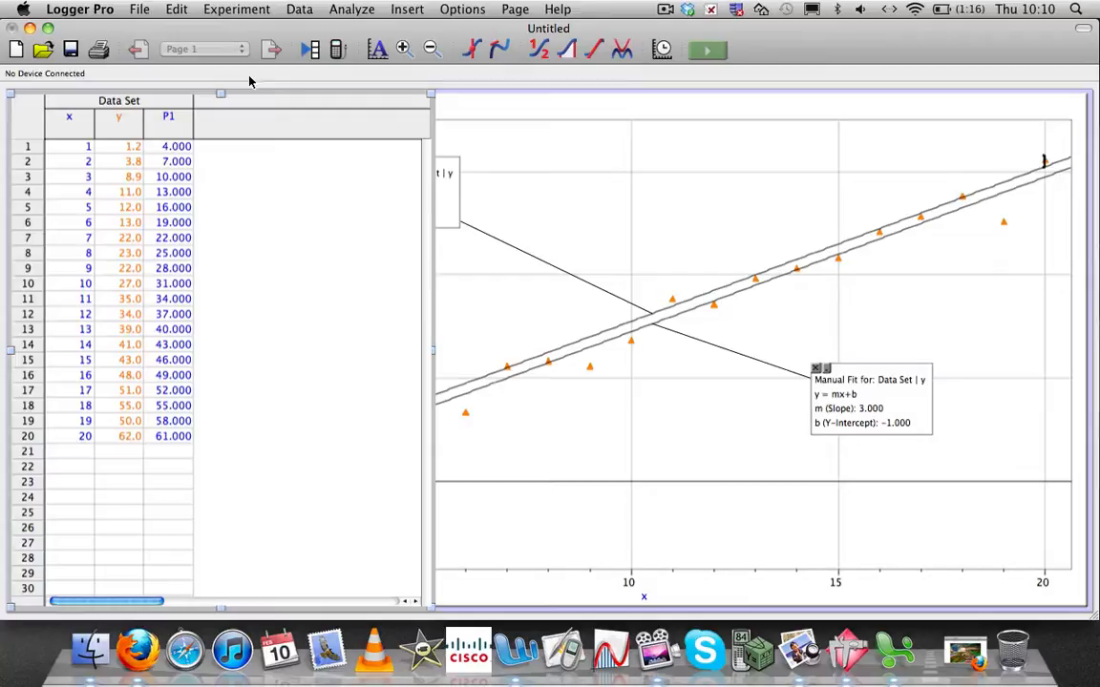
# Bring up the Data operations list to add another calculated column
pyautogui.click(298, 7)
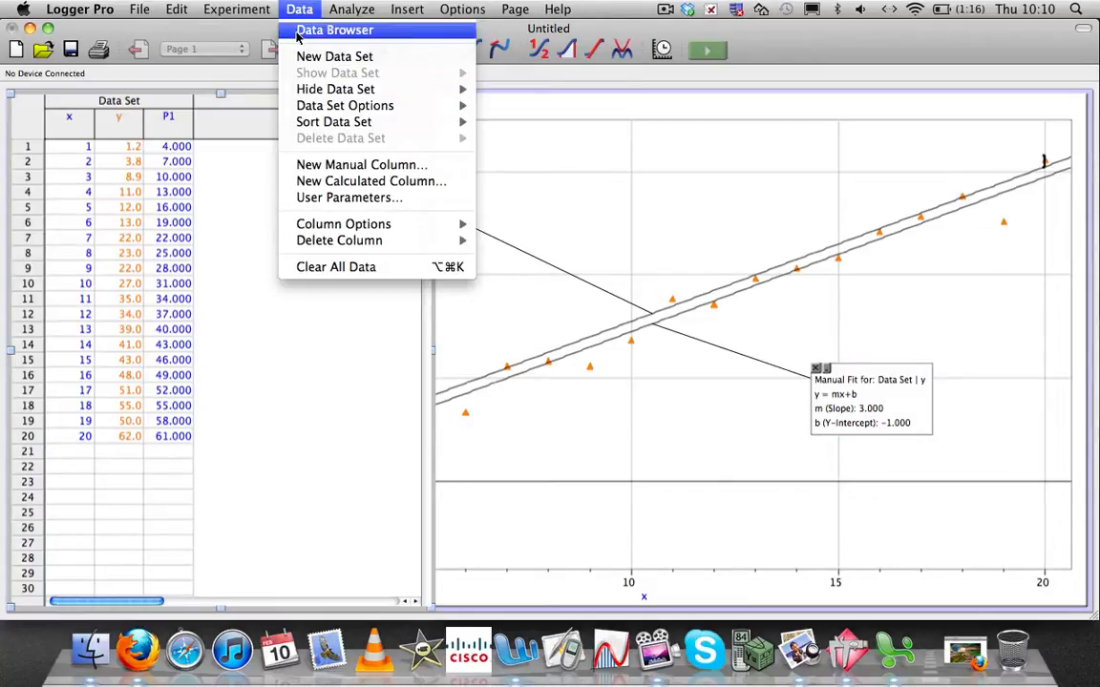
pyautogui.moveTo(371, 180)
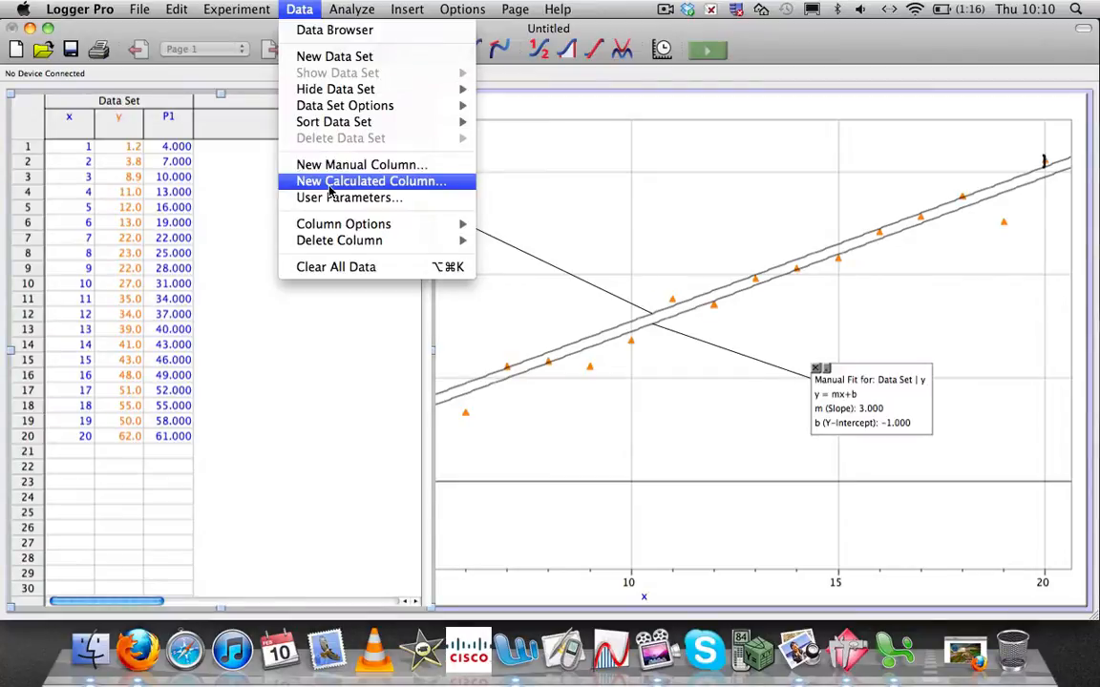
# Create calculated column D1 defined as "y"-"P1" from the column variables
pyautogui.click(371, 179)
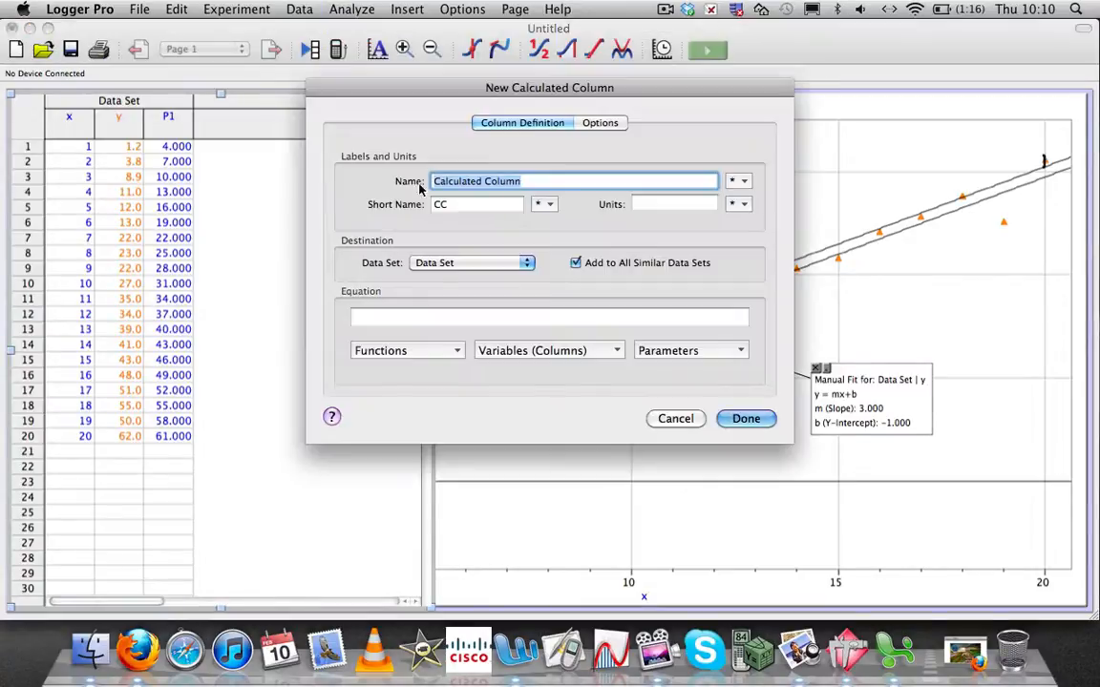
pyautogui.moveTo(489, 174)
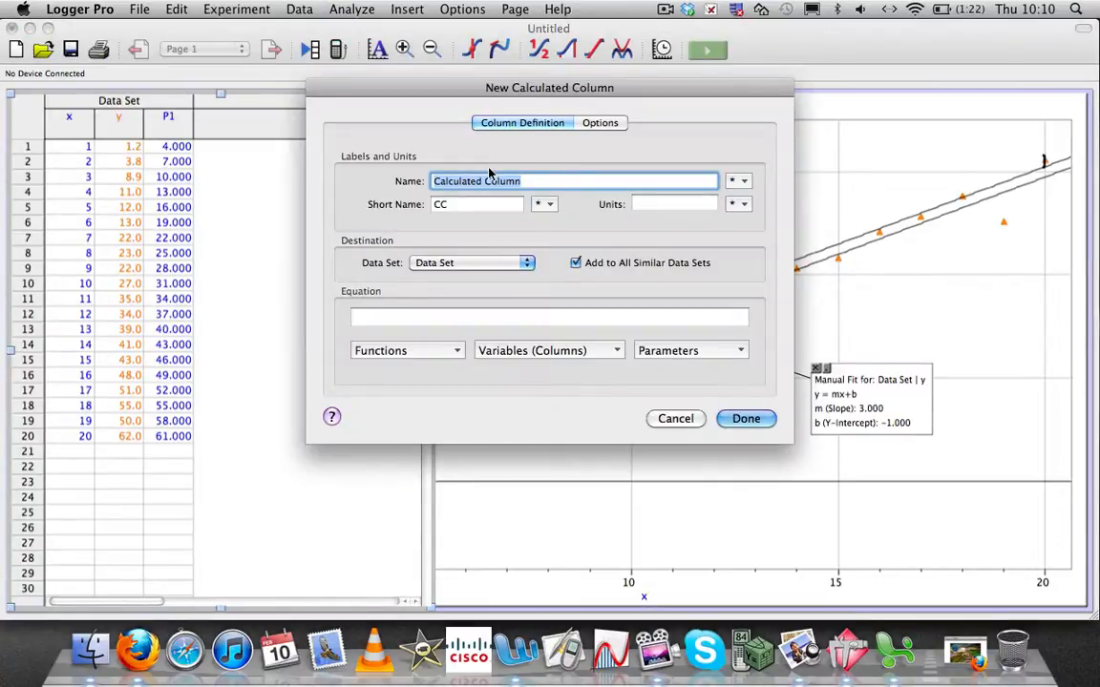
pyautogui.write('D1')
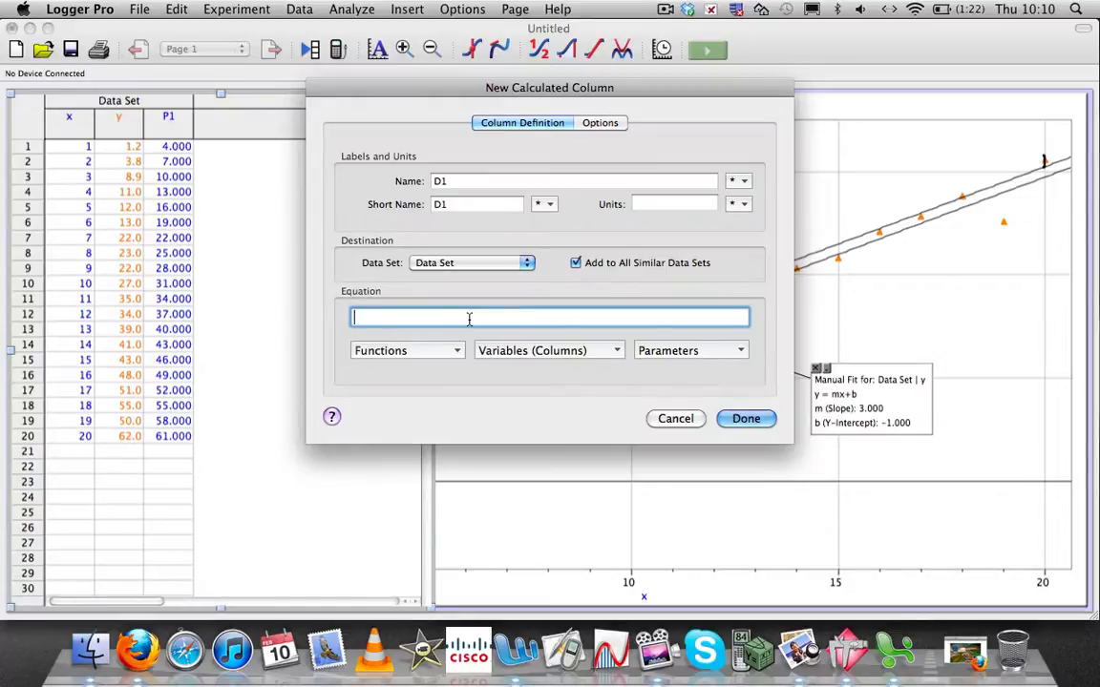
pyautogui.click(549, 352)
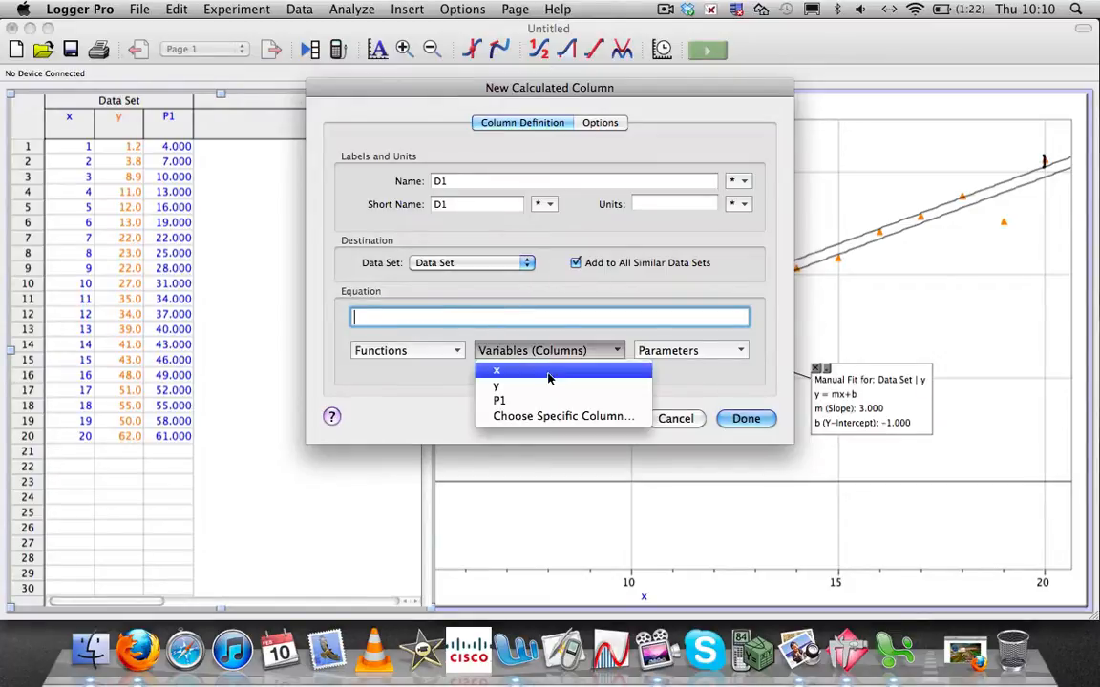
pyautogui.click(496, 386)
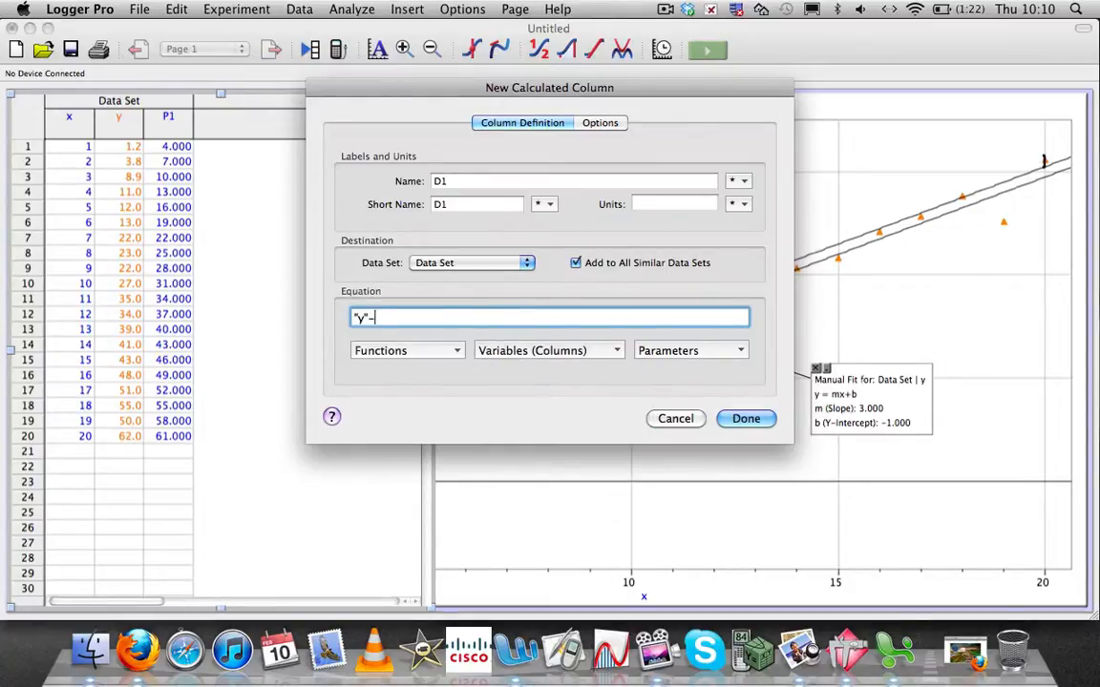
pyautogui.click(550, 351)
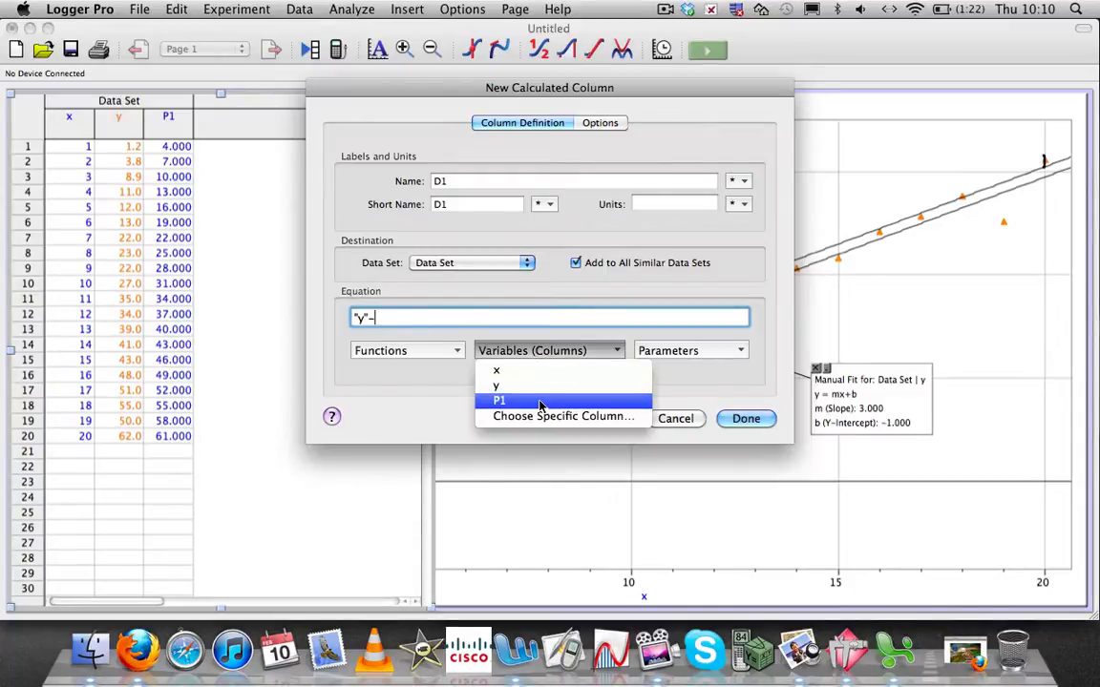
pyautogui.click(676, 418)
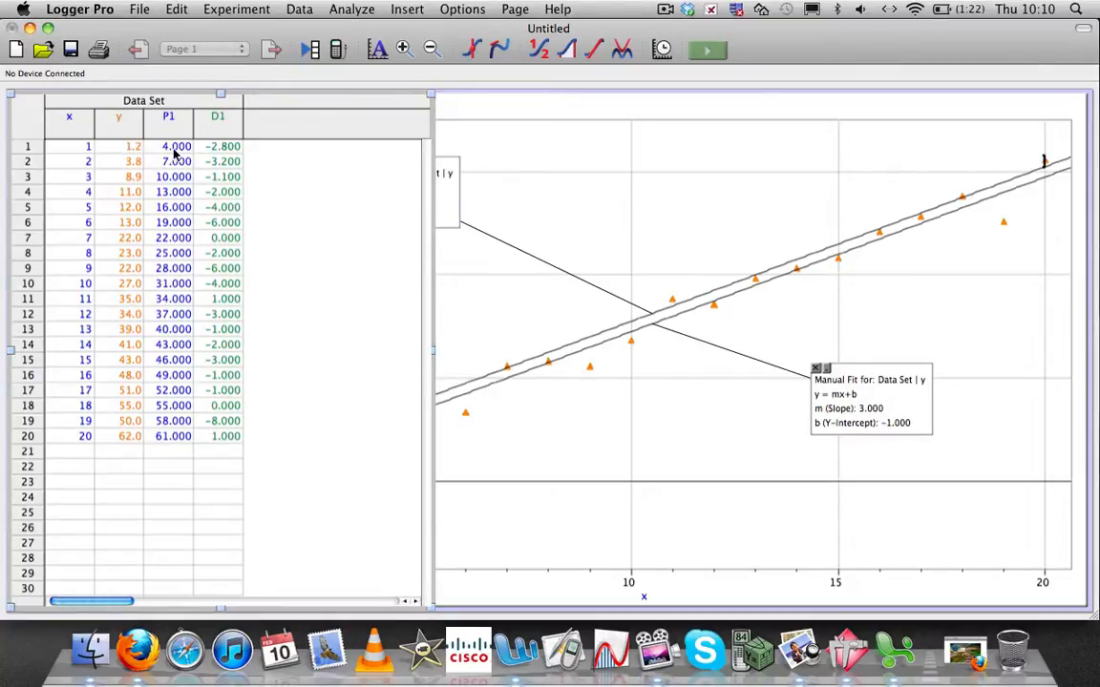
pyautogui.moveTo(210, 153)
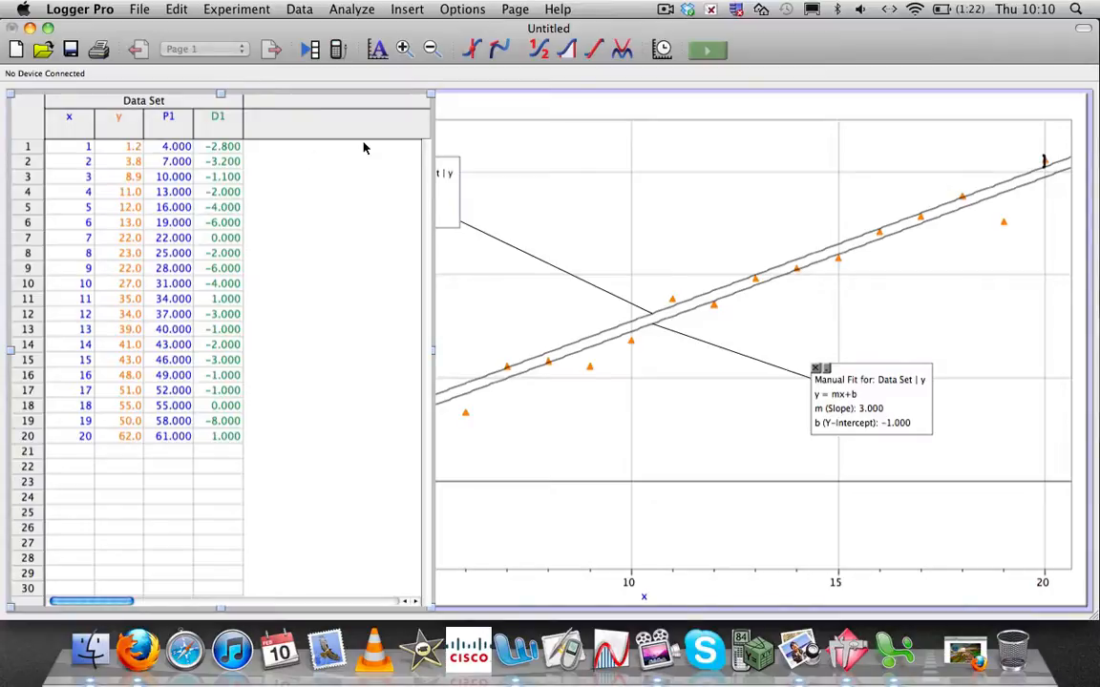
pyautogui.moveTo(144, 305)
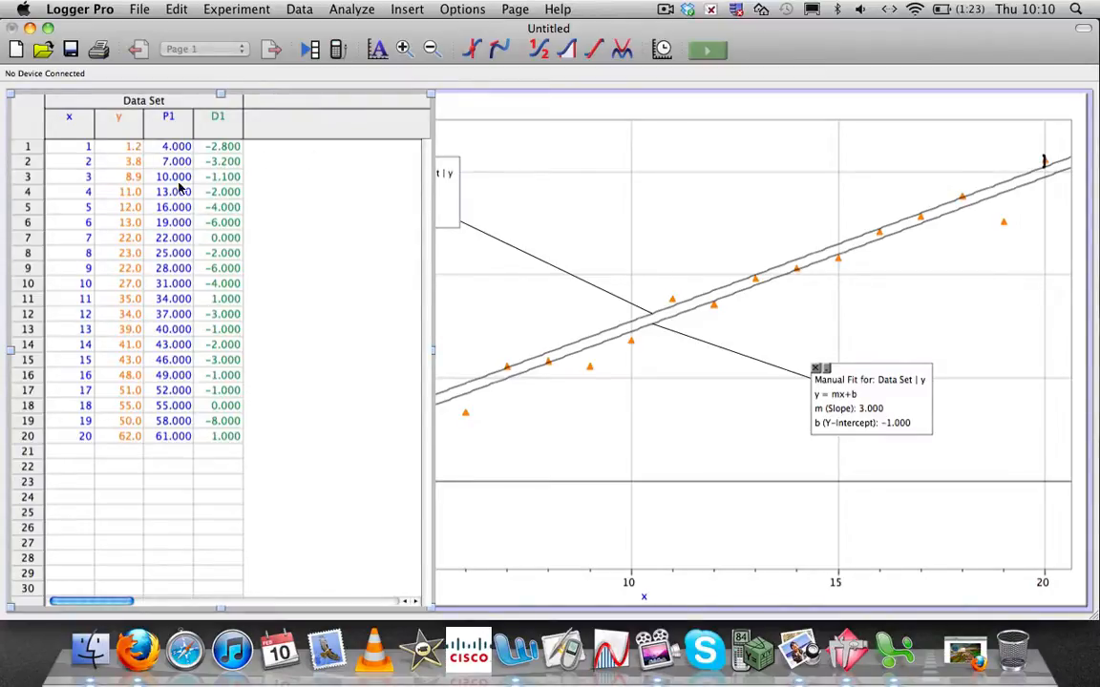
# Create calculated column P2 defined as 3*"x"-1
pyautogui.click(298, 7)
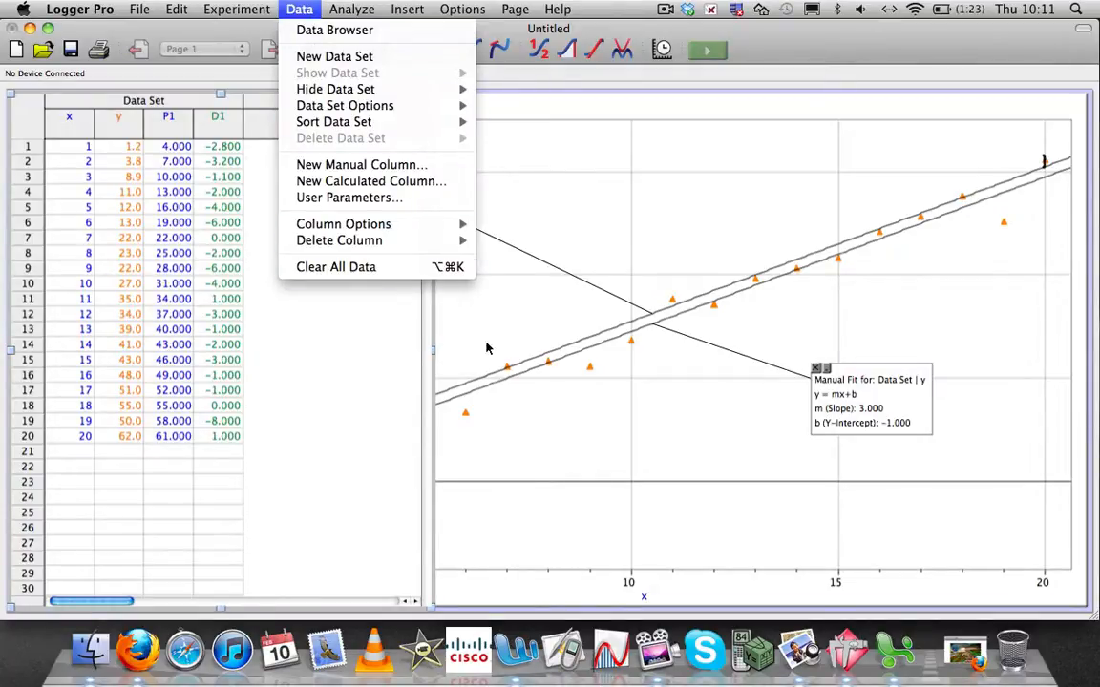
pyautogui.moveTo(506, 382)
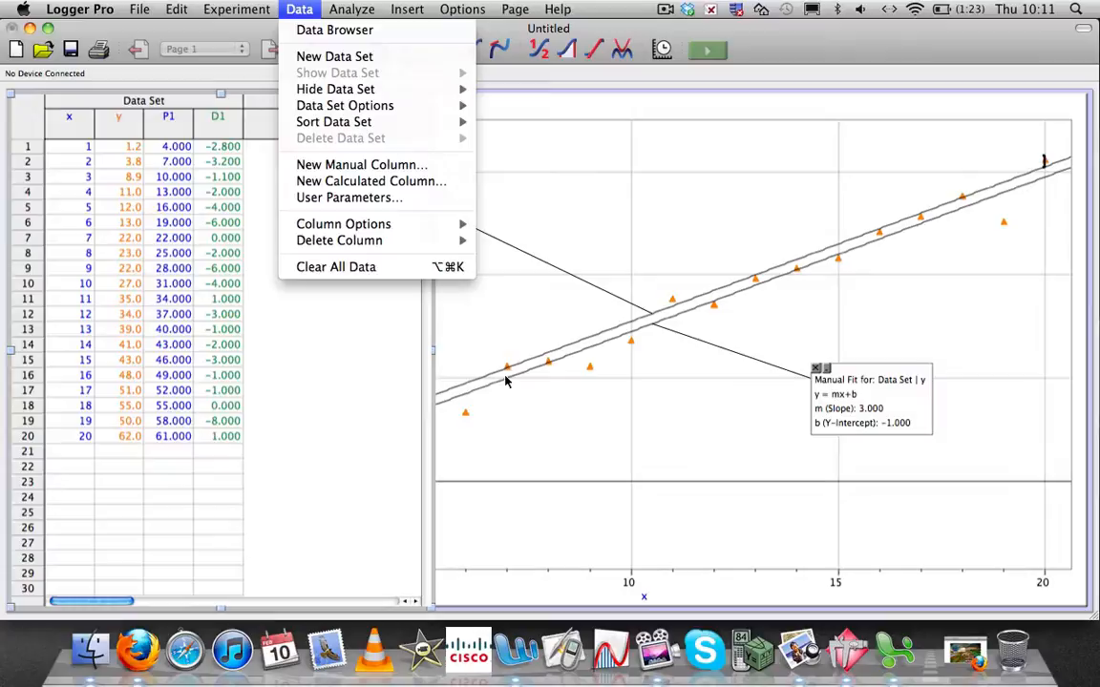
pyautogui.moveTo(371, 181)
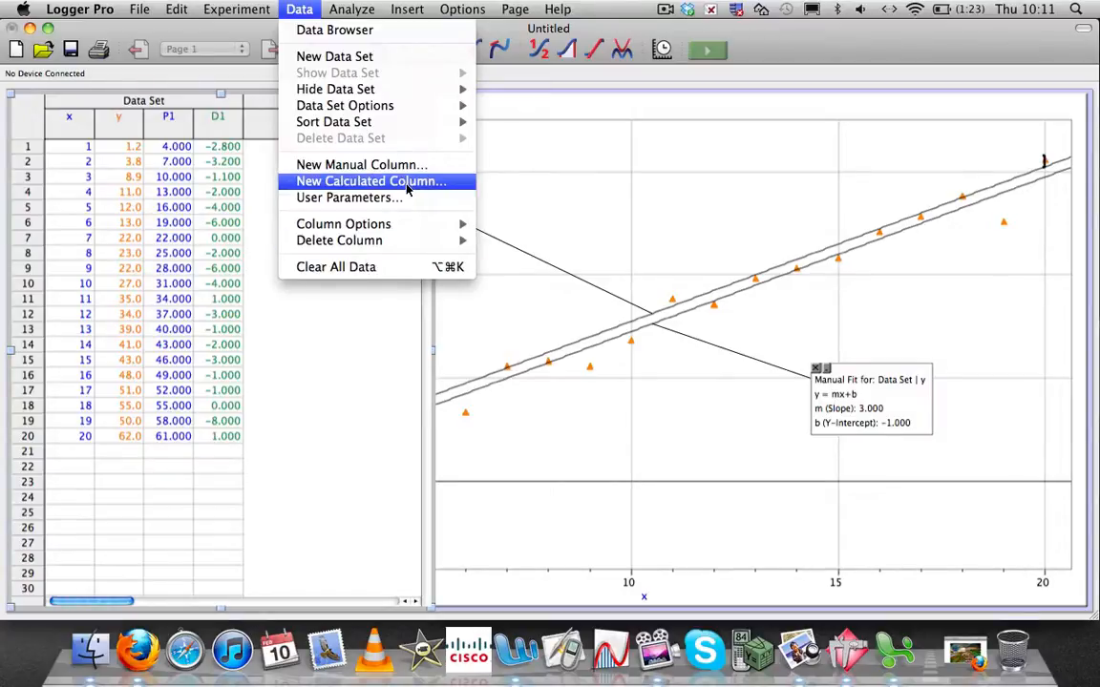
pyautogui.click(370, 179)
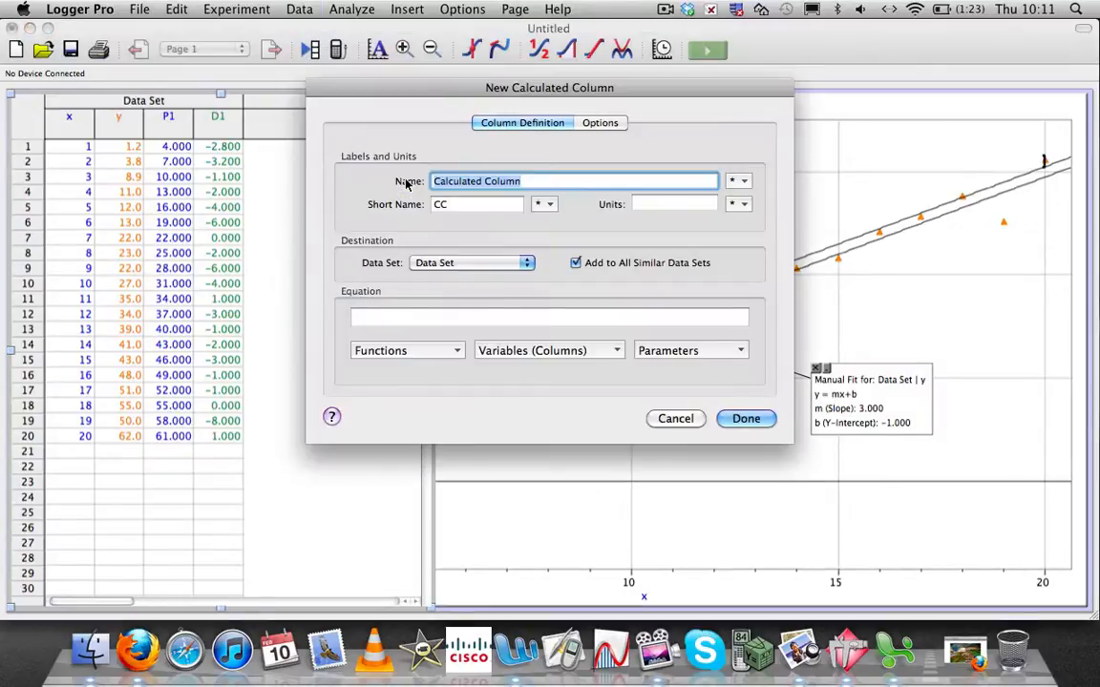
pyautogui.write('P2')
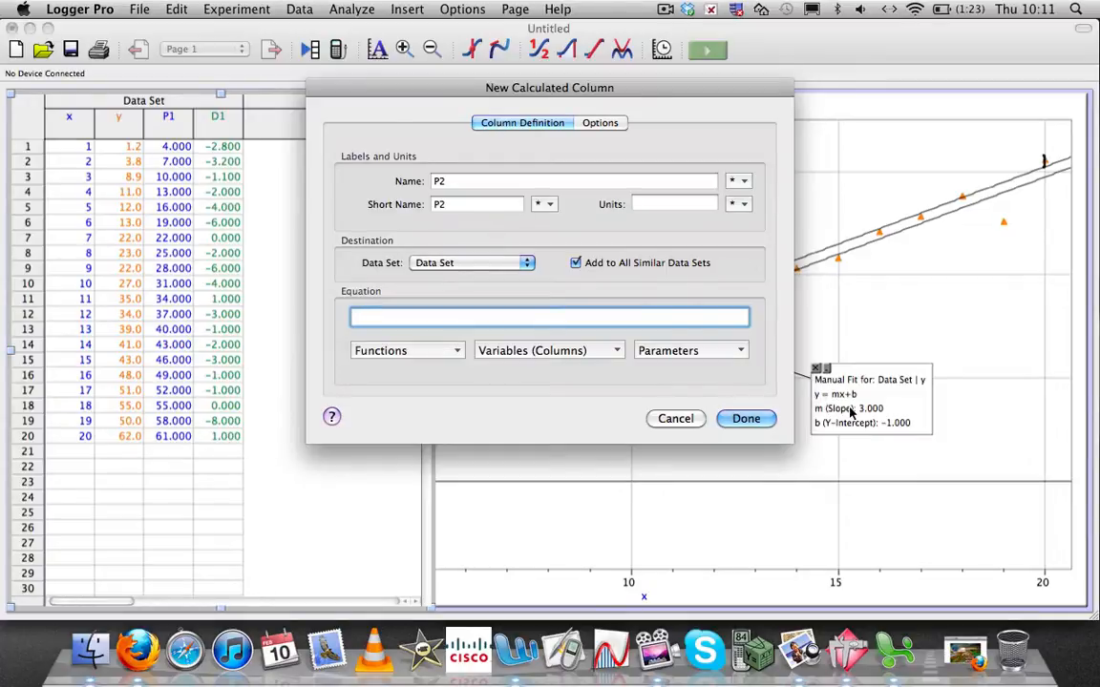
pyautogui.write('3')
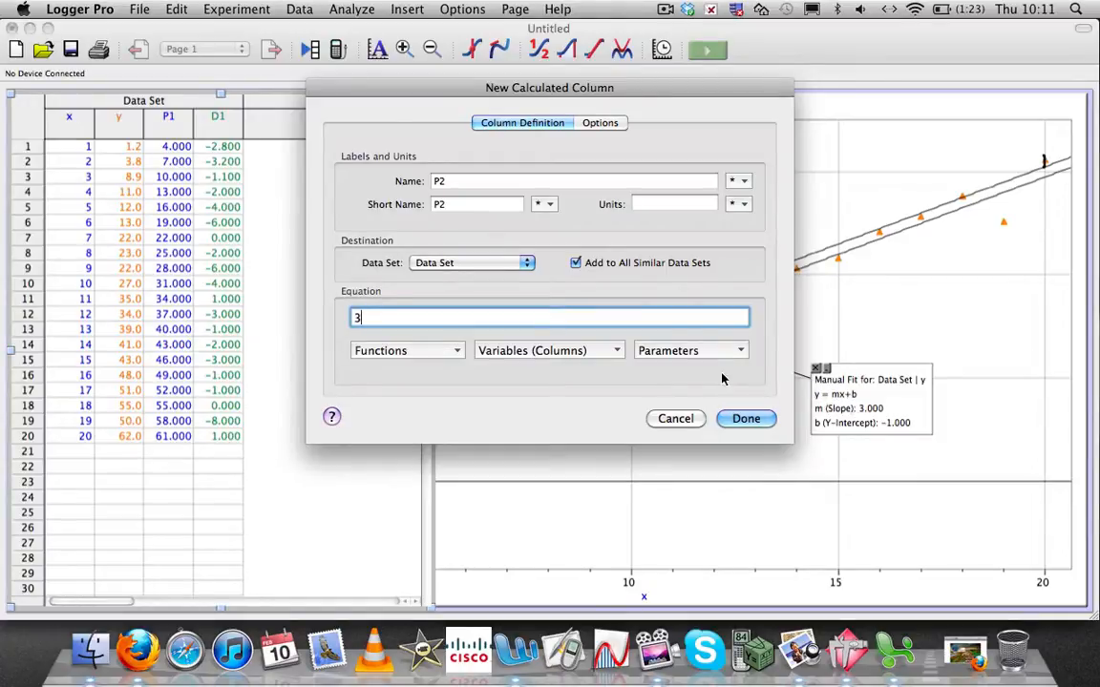
pyautogui.click(549, 351)
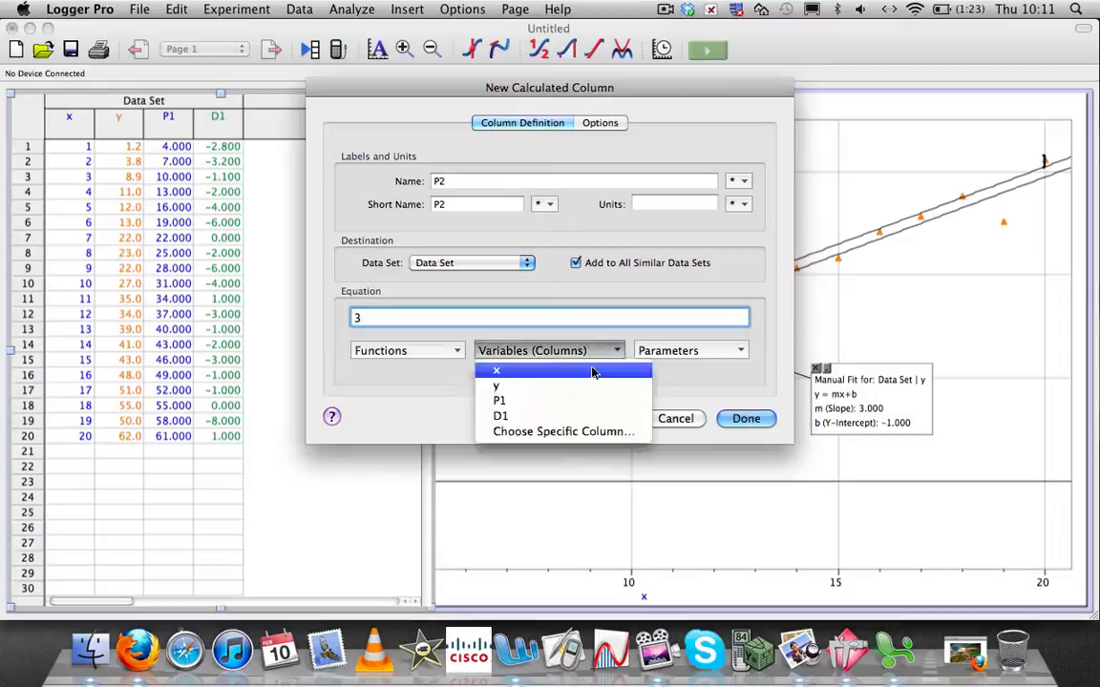
pyautogui.click(496, 370)
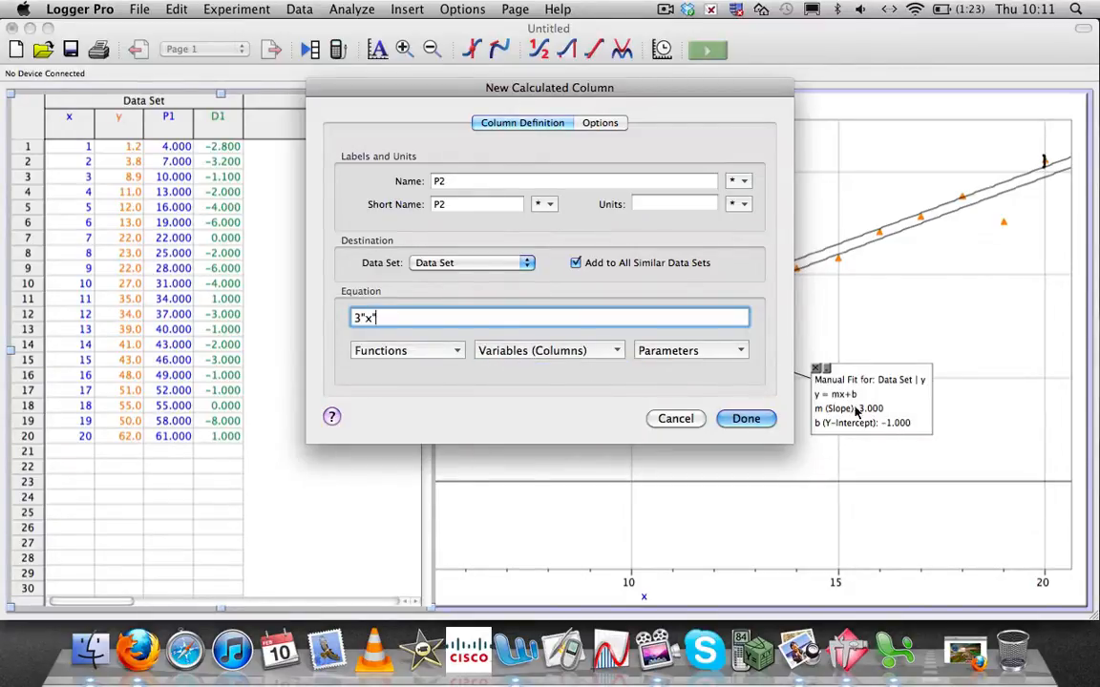
pyautogui.moveTo(615, 343)
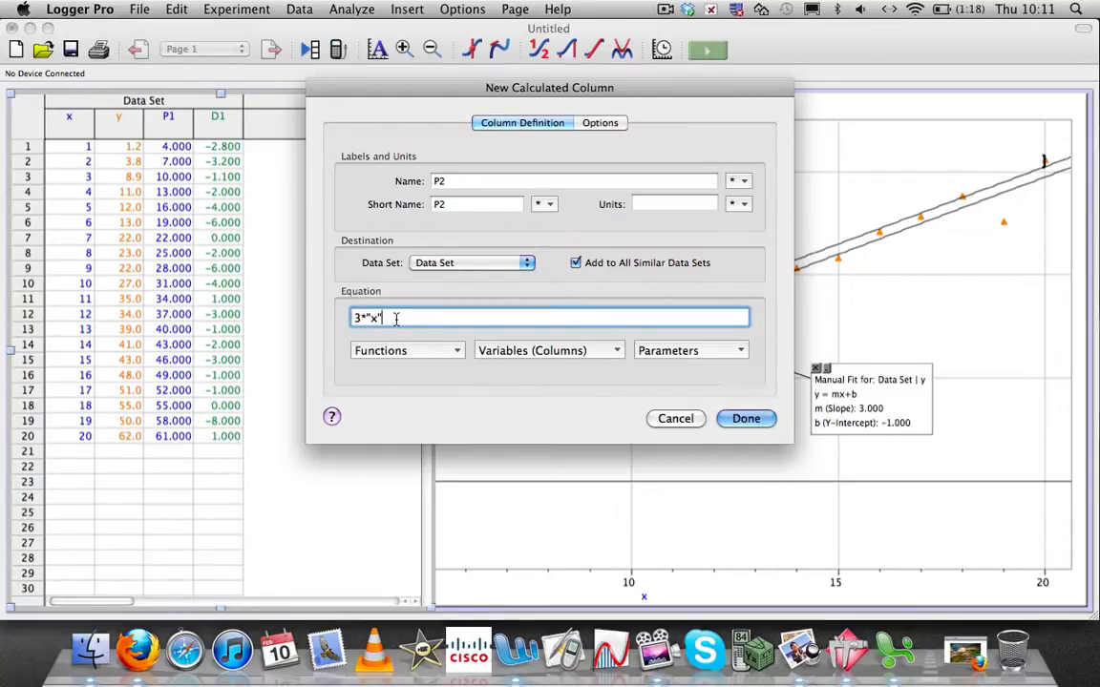
pyautogui.write('-')
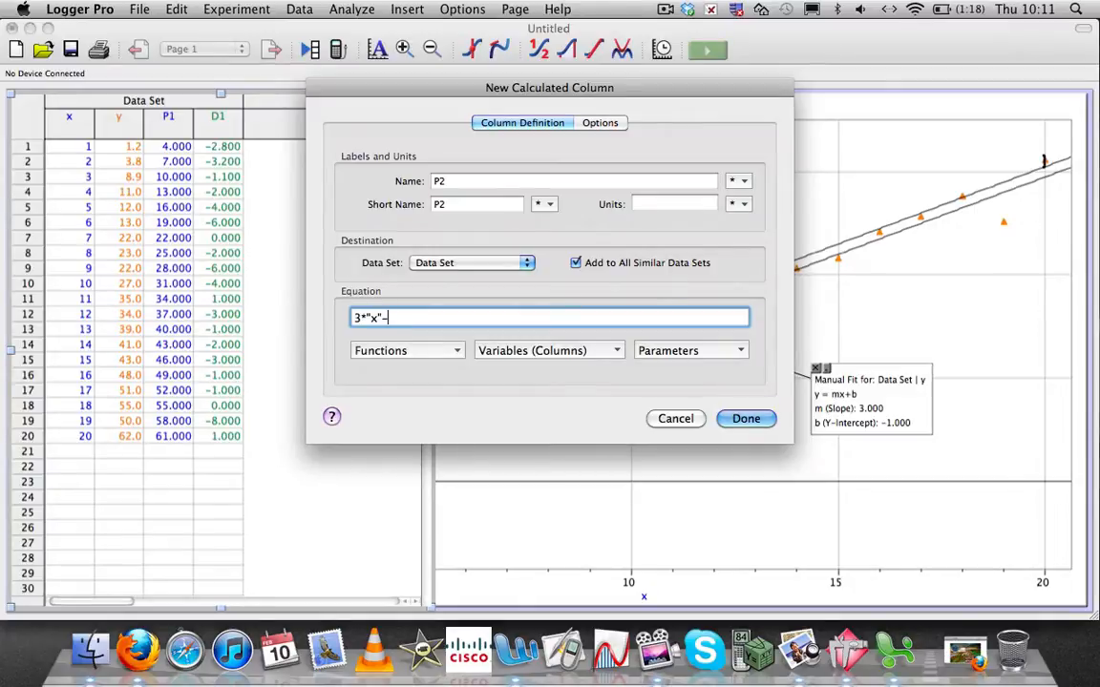
pyautogui.write('1')
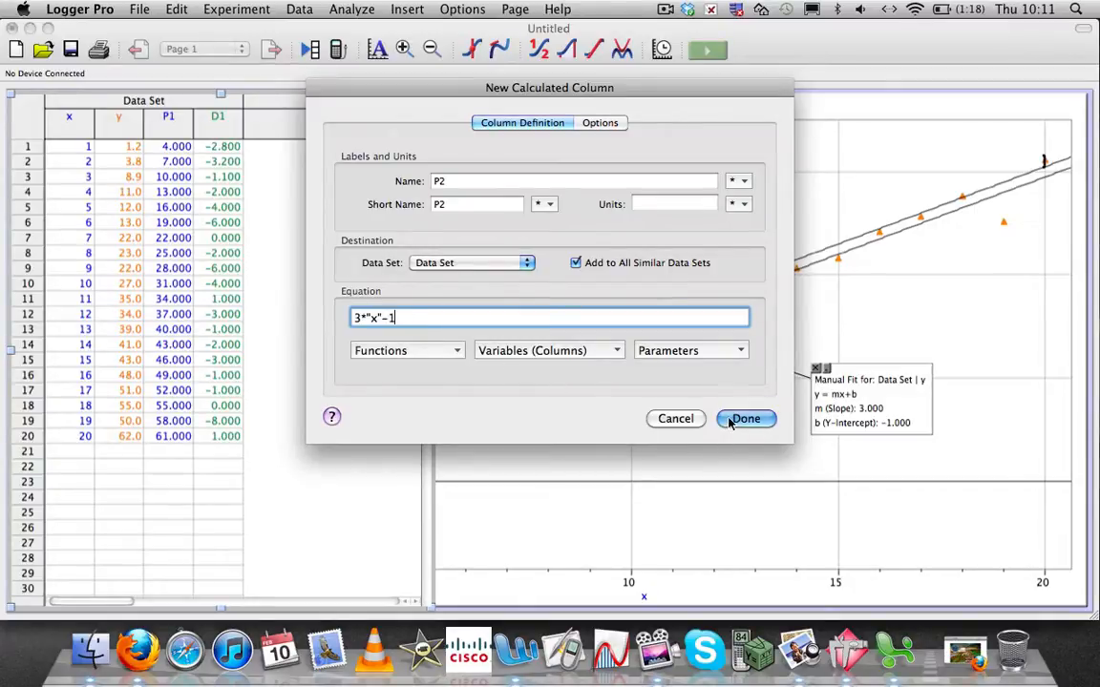
pyautogui.click(745, 418)
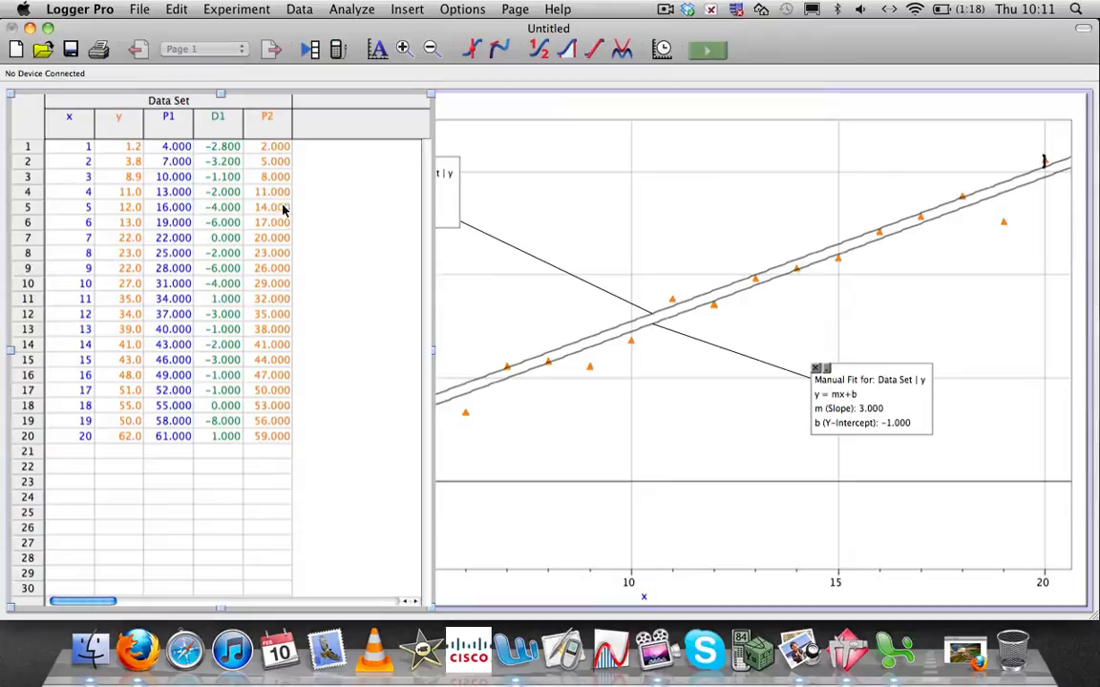
pyautogui.moveTo(315, 10)
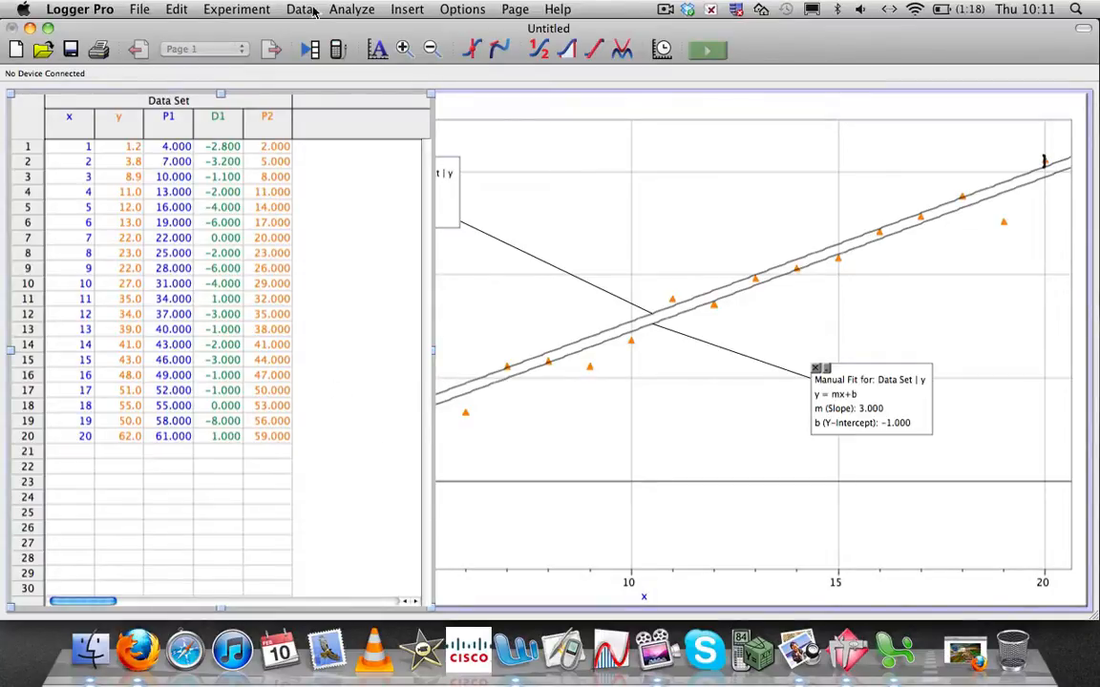
# Create calculated column D2 defined as "y"-"P2"
pyautogui.click(300, 8)
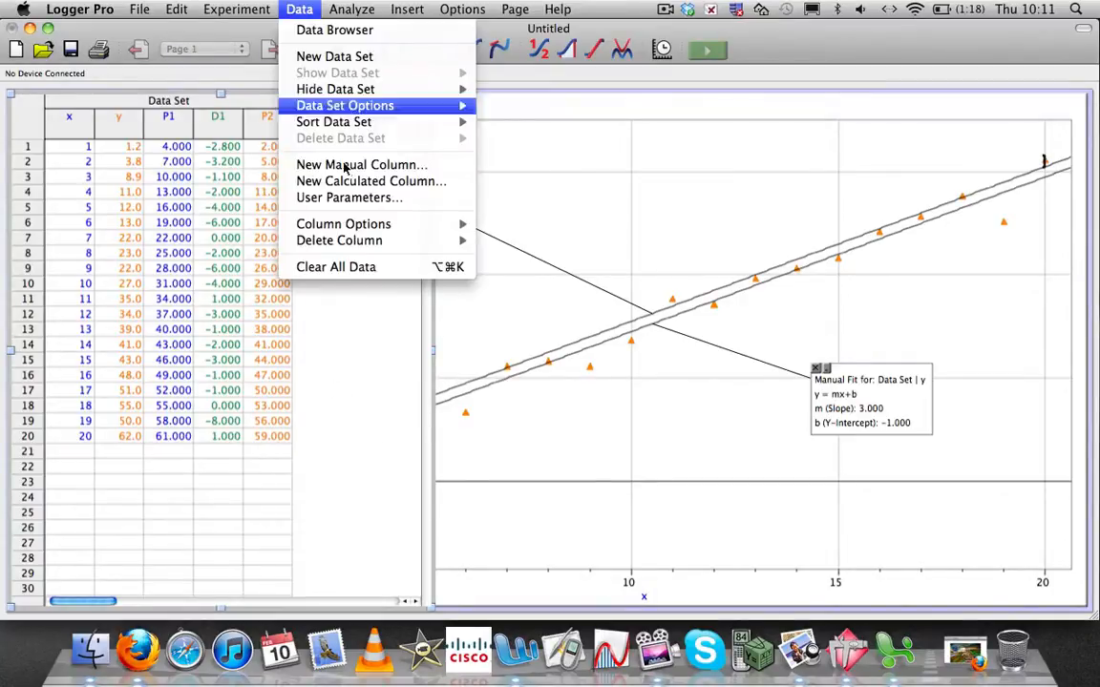
pyautogui.click(370, 180)
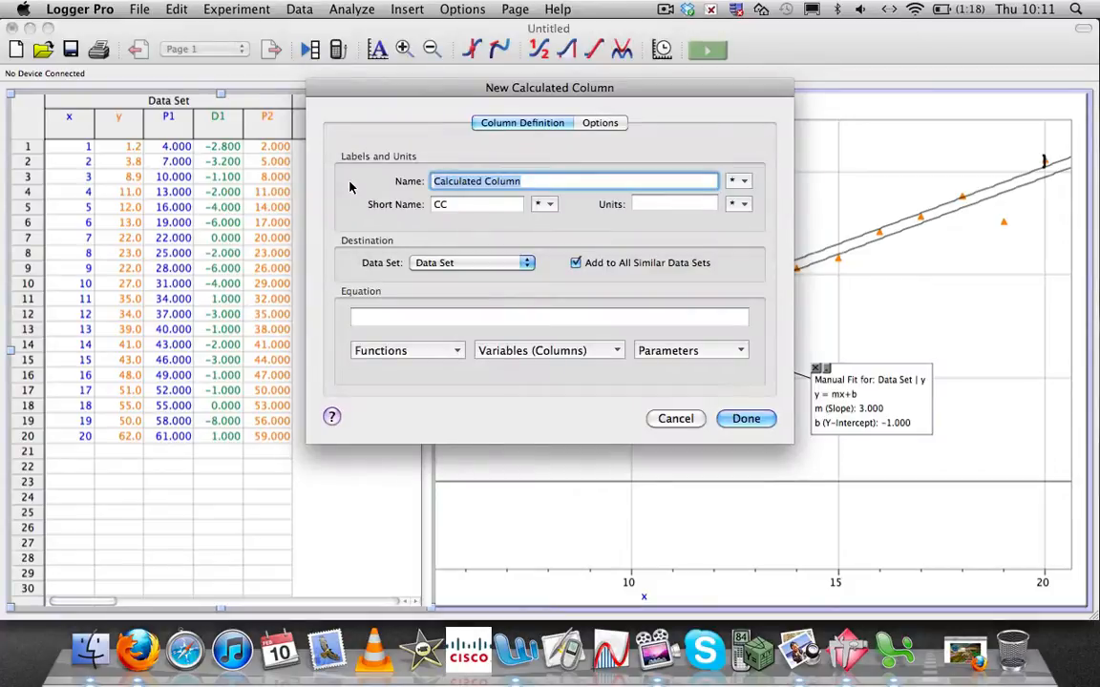
pyautogui.write('D2')
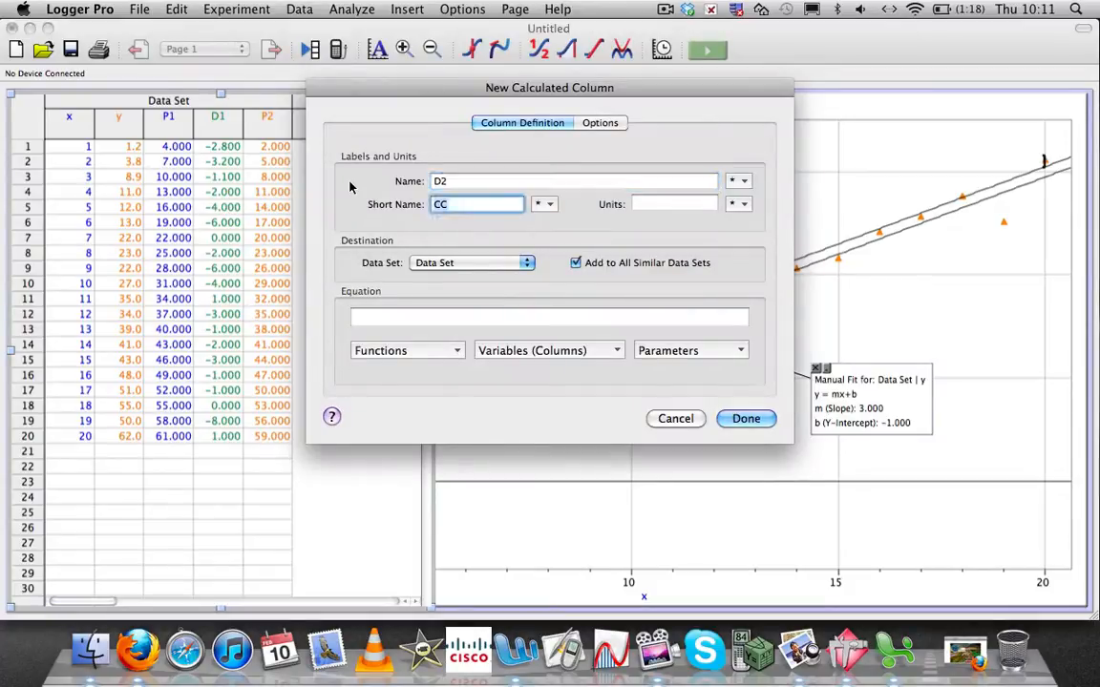
pyautogui.click(549, 317)
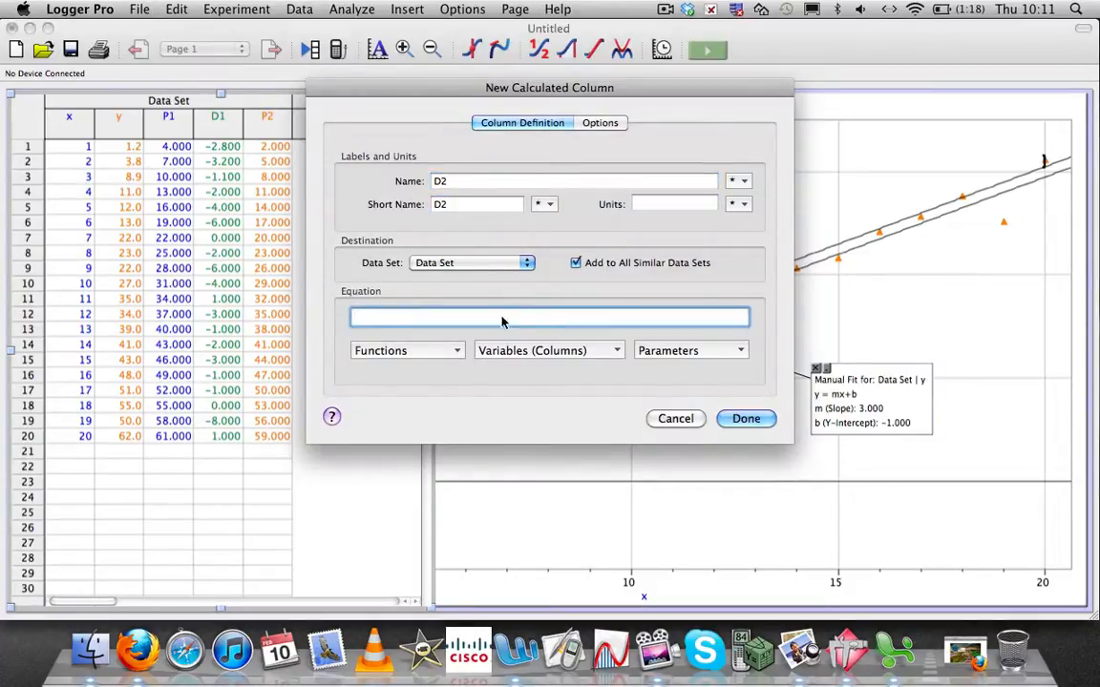
pyautogui.click(548, 351)
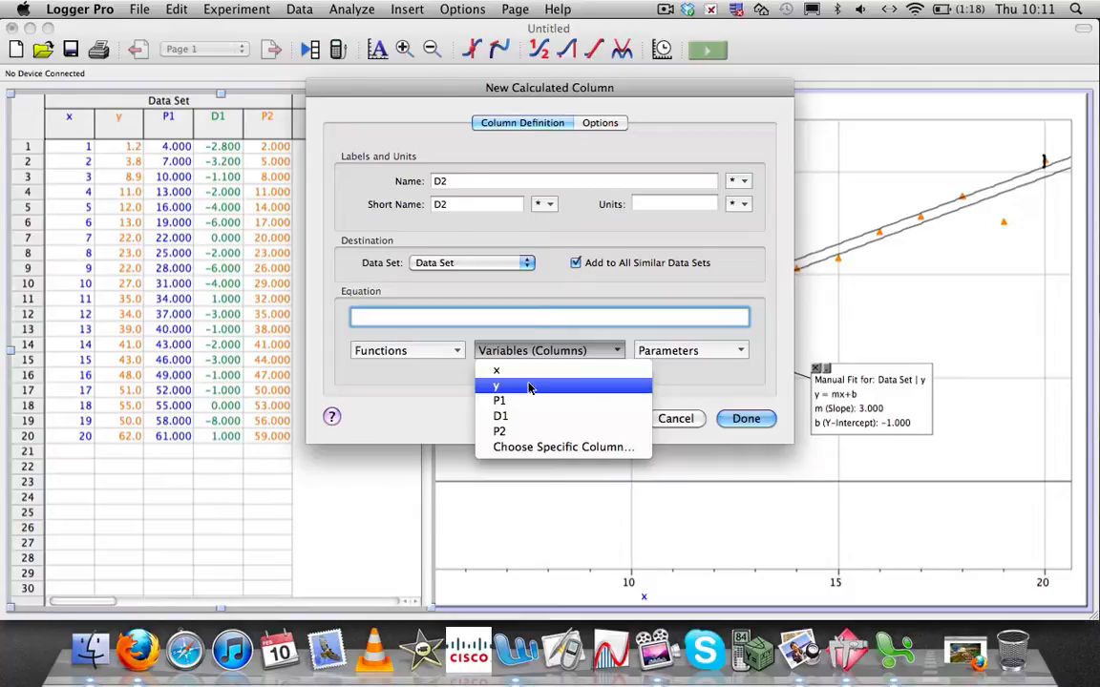
pyautogui.click(496, 385)
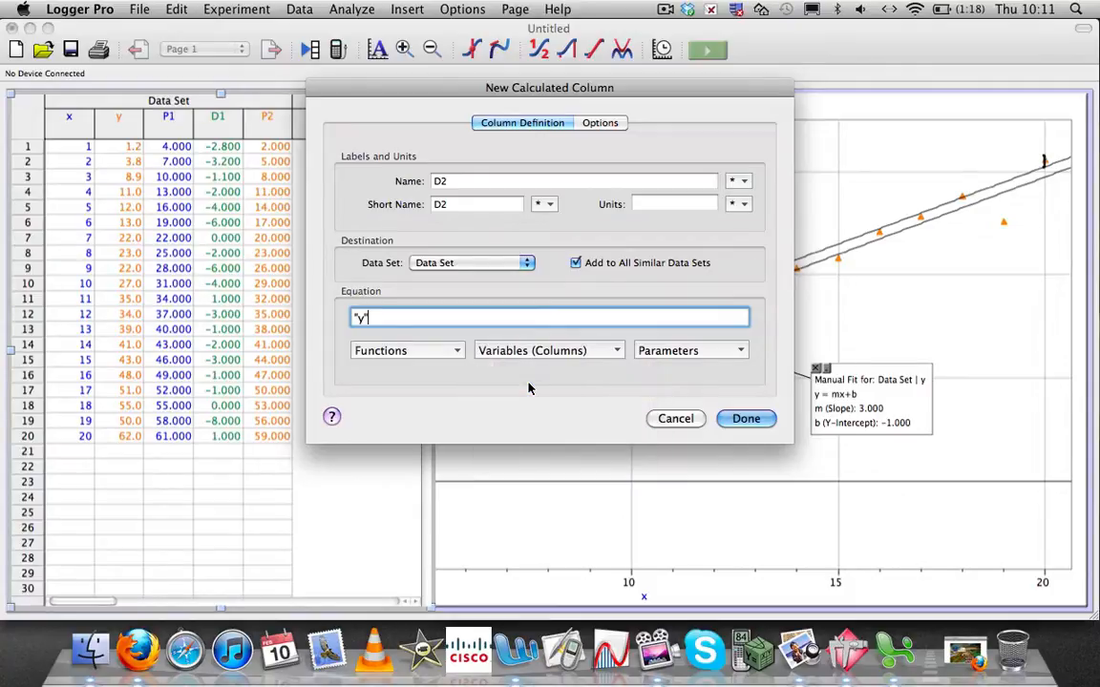
pyautogui.write('-')
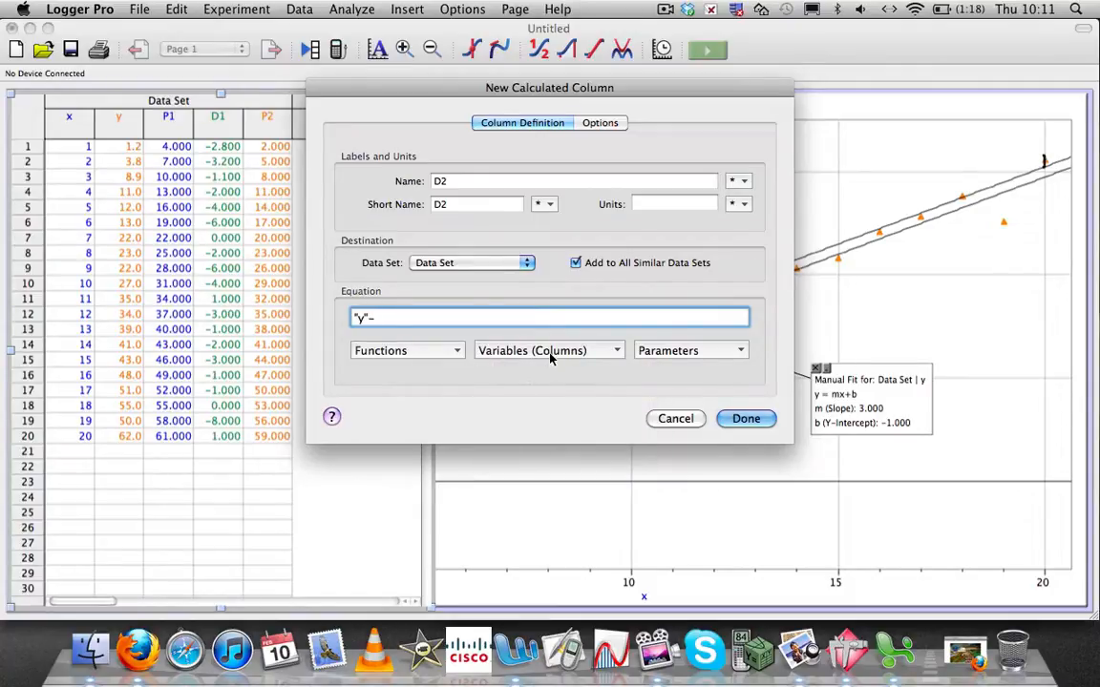
pyautogui.click(550, 351)
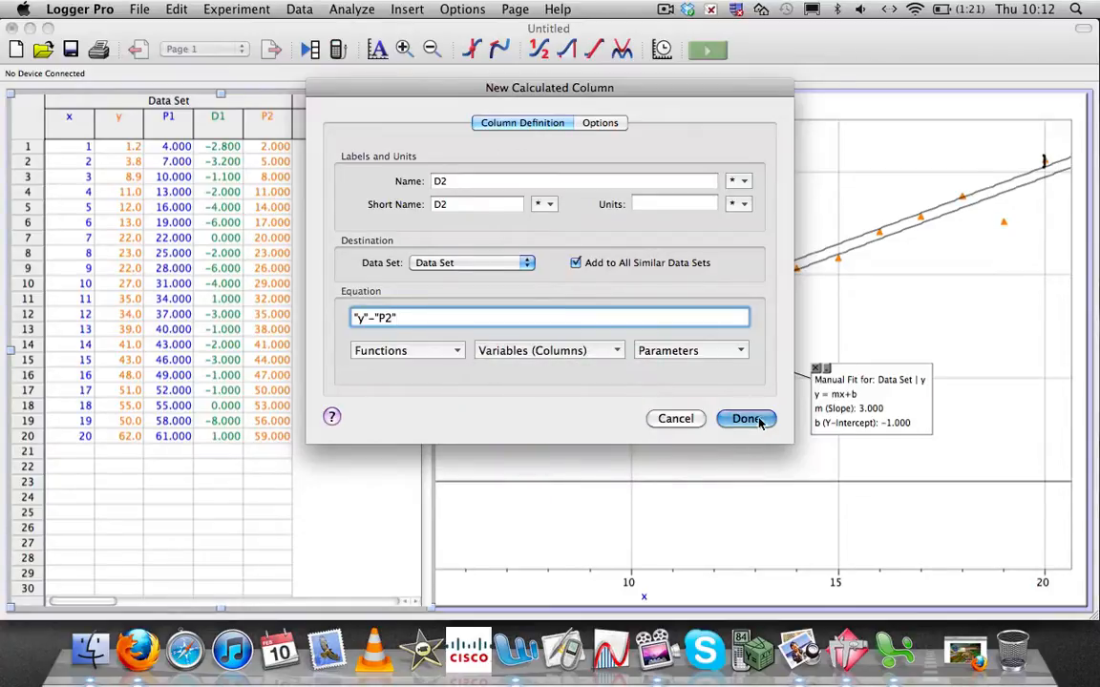
pyautogui.click(746, 418)
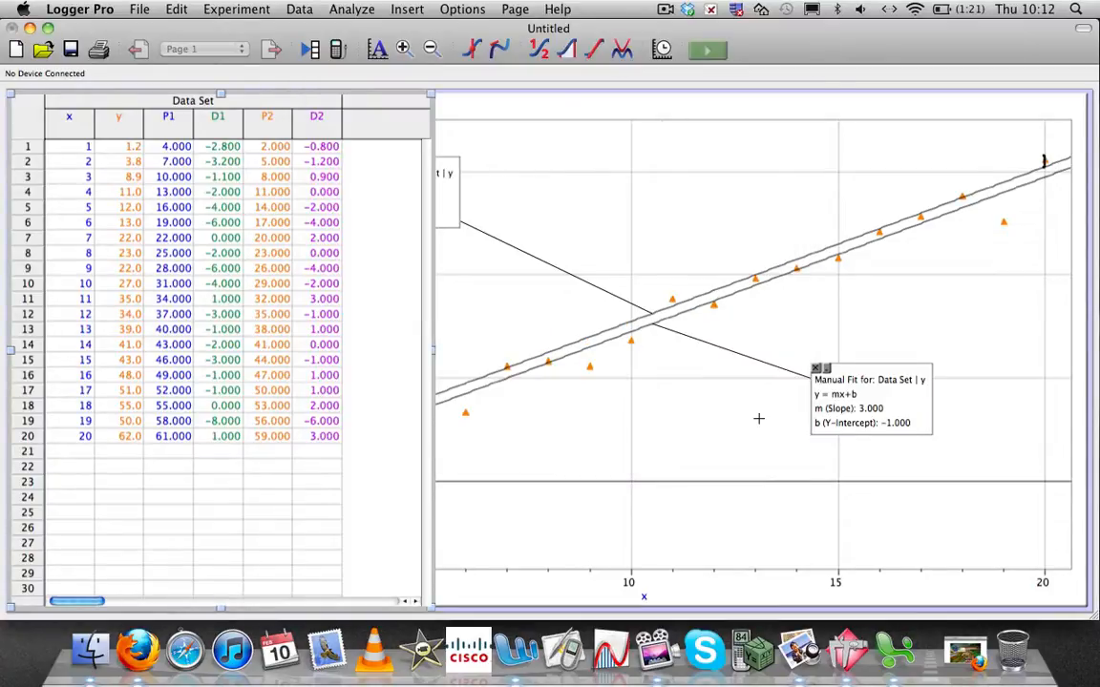
pyautogui.moveTo(492, 306)
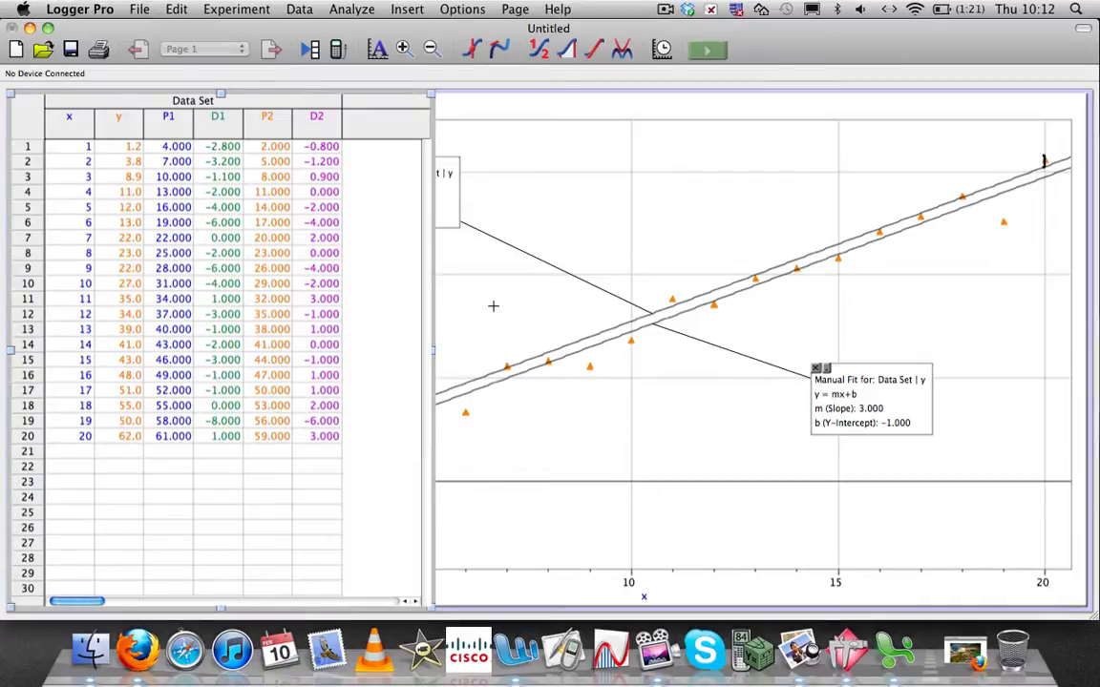
pyautogui.moveTo(302, 458)
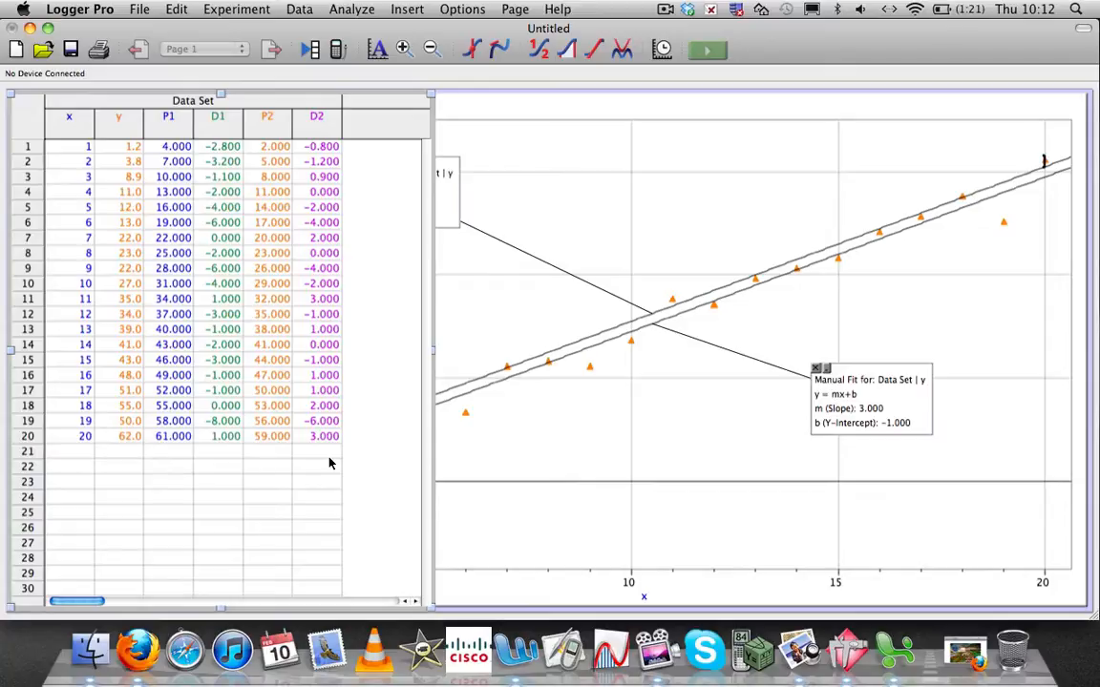
pyautogui.moveTo(222, 454)
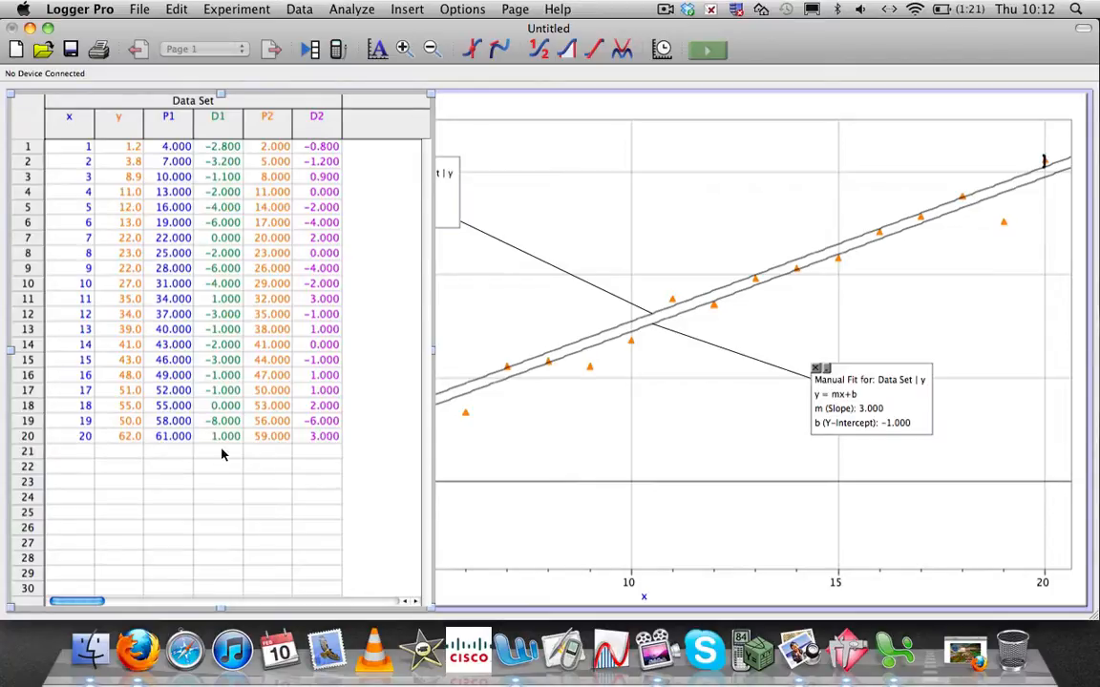
pyautogui.moveTo(210, 456)
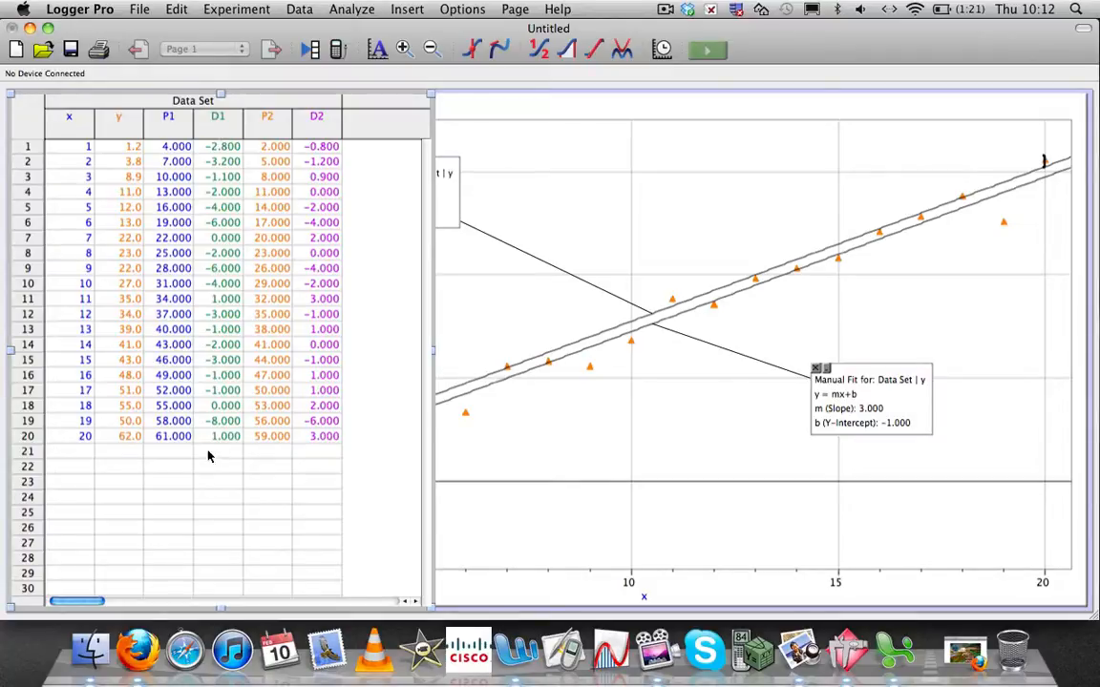
pyautogui.moveTo(214, 458)
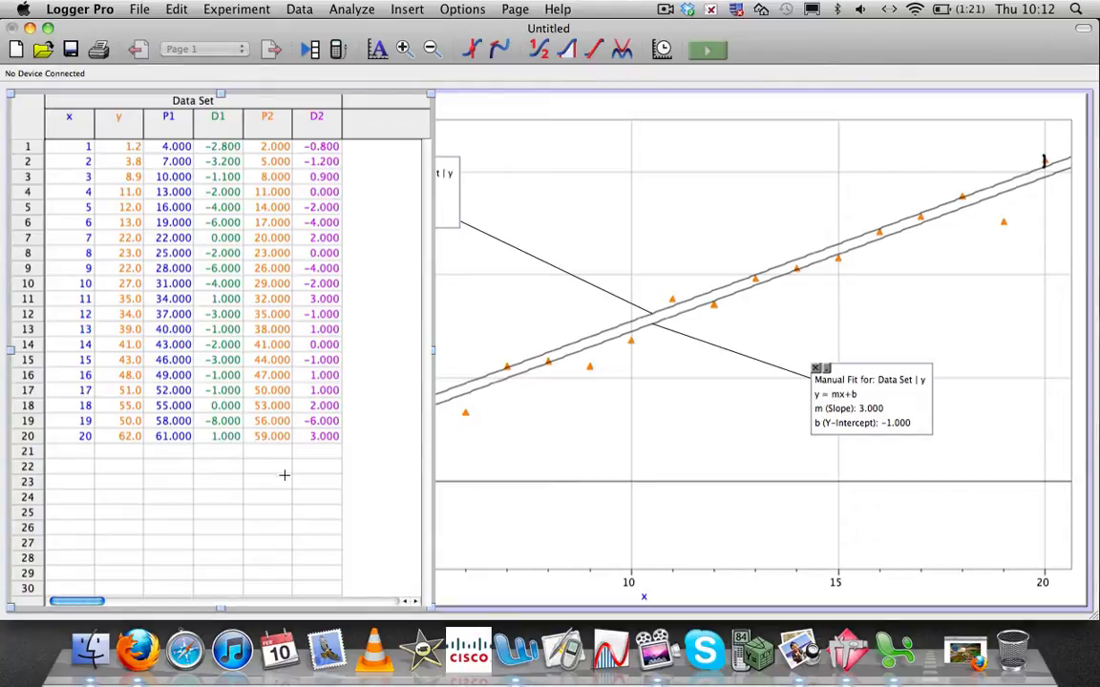
pyautogui.moveTo(324, 515)
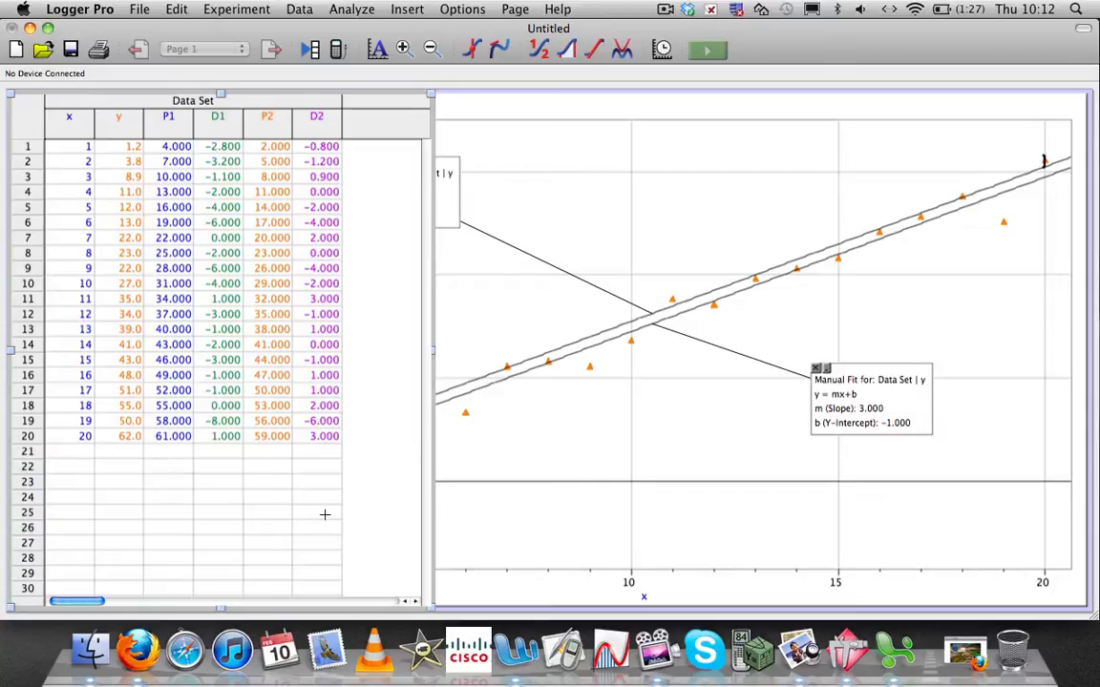
pyautogui.moveTo(468, 401)
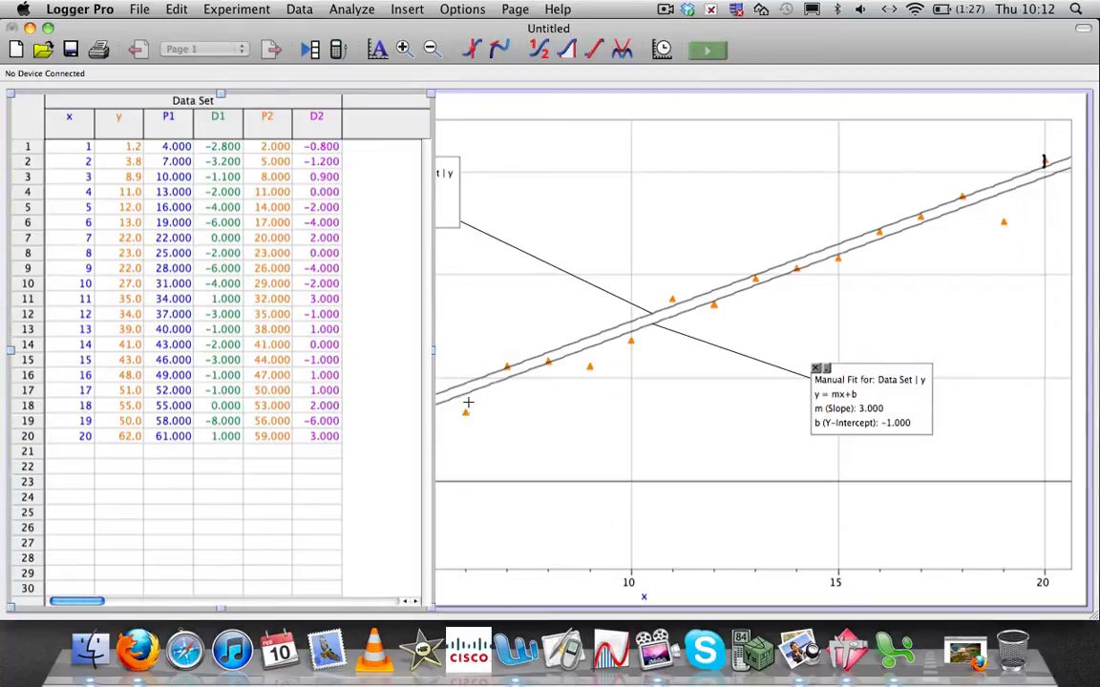
pyautogui.moveTo(399, 359)
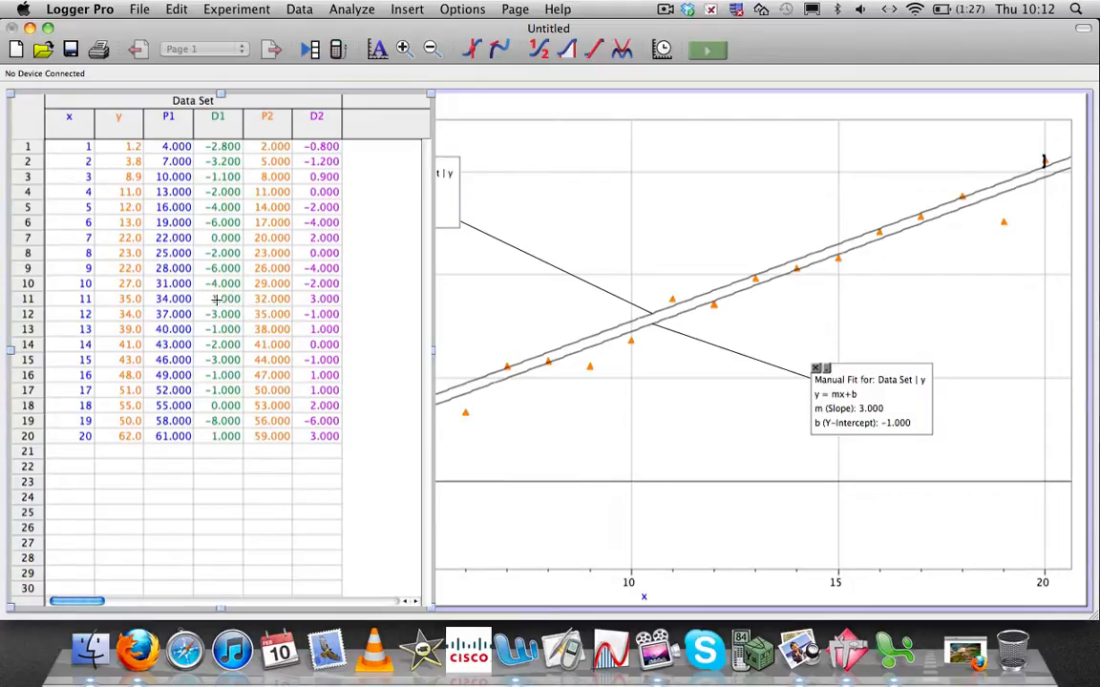
pyautogui.moveTo(214, 298)
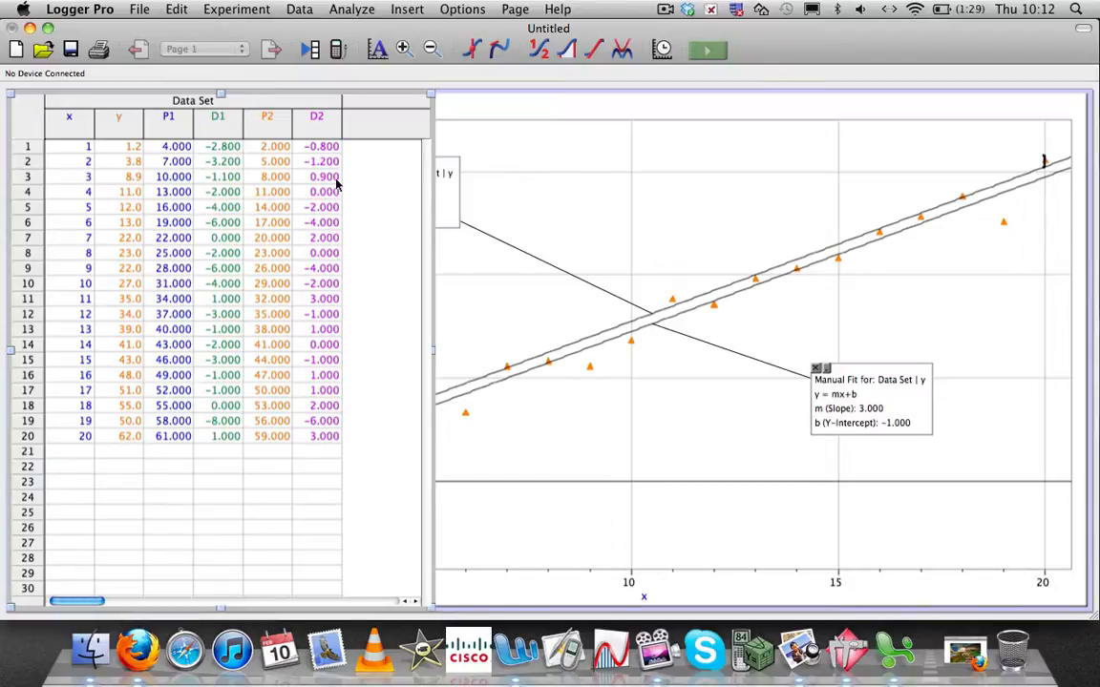
pyautogui.moveTo(294, 428)
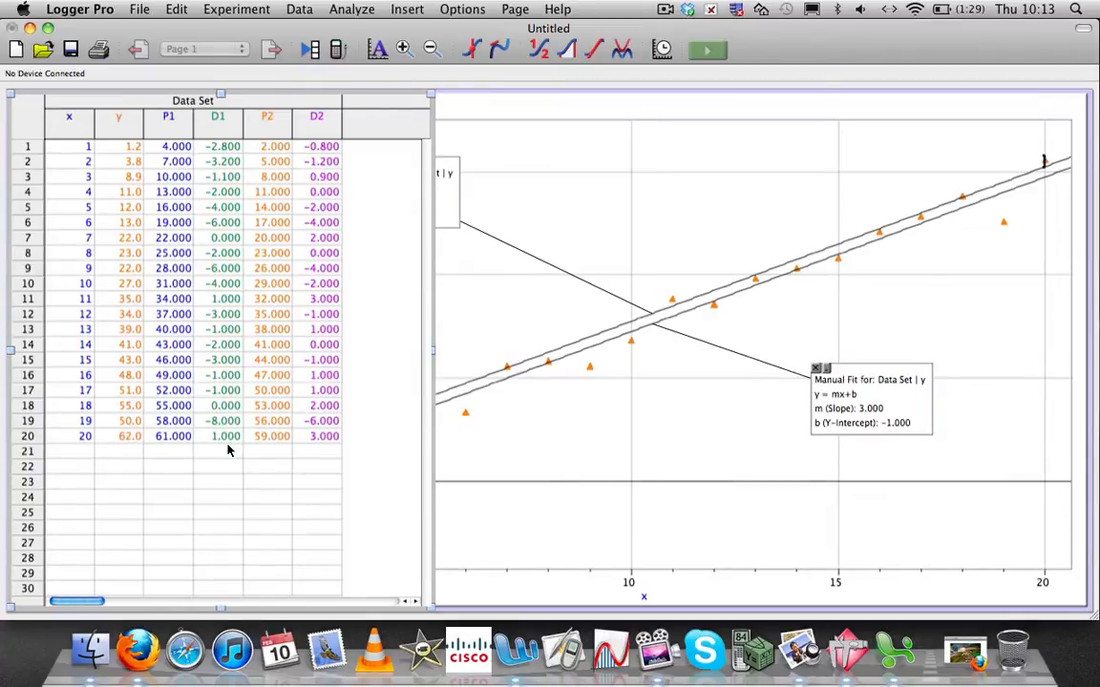
pyautogui.moveTo(213, 222)
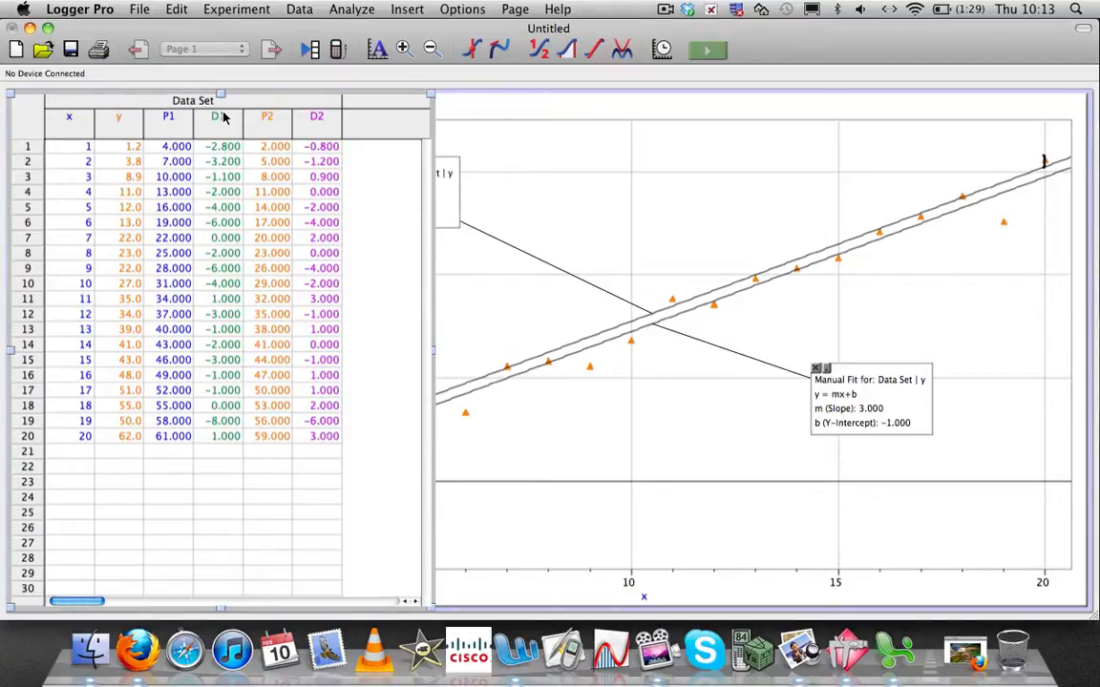
pyautogui.moveTo(233, 170)
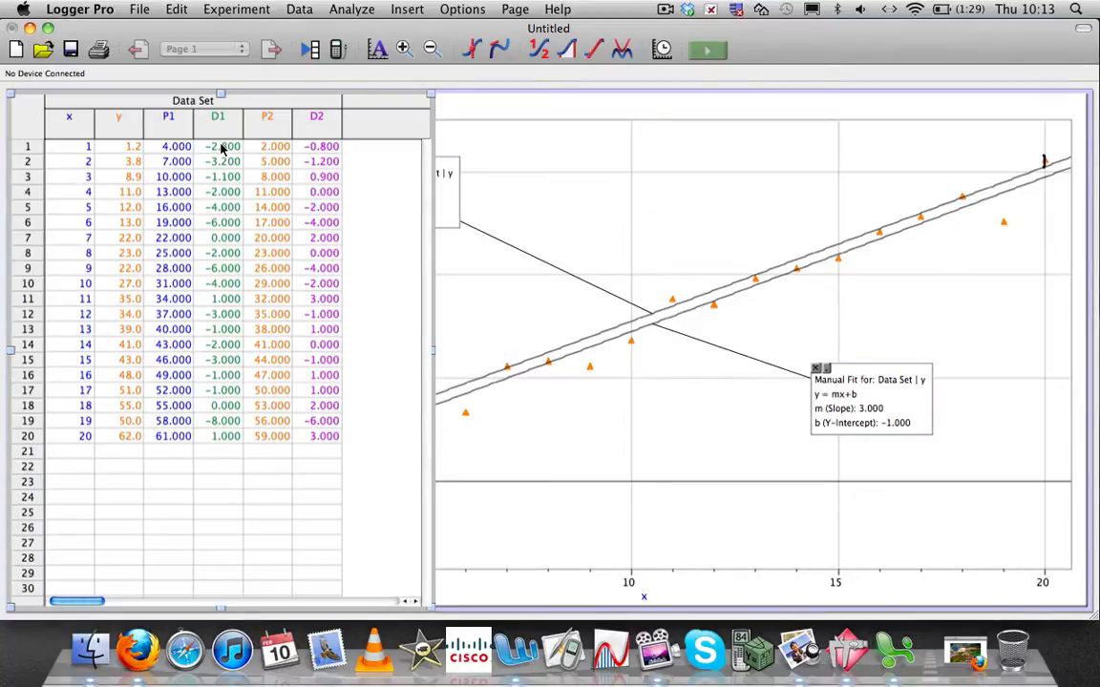
pyautogui.moveTo(222, 389)
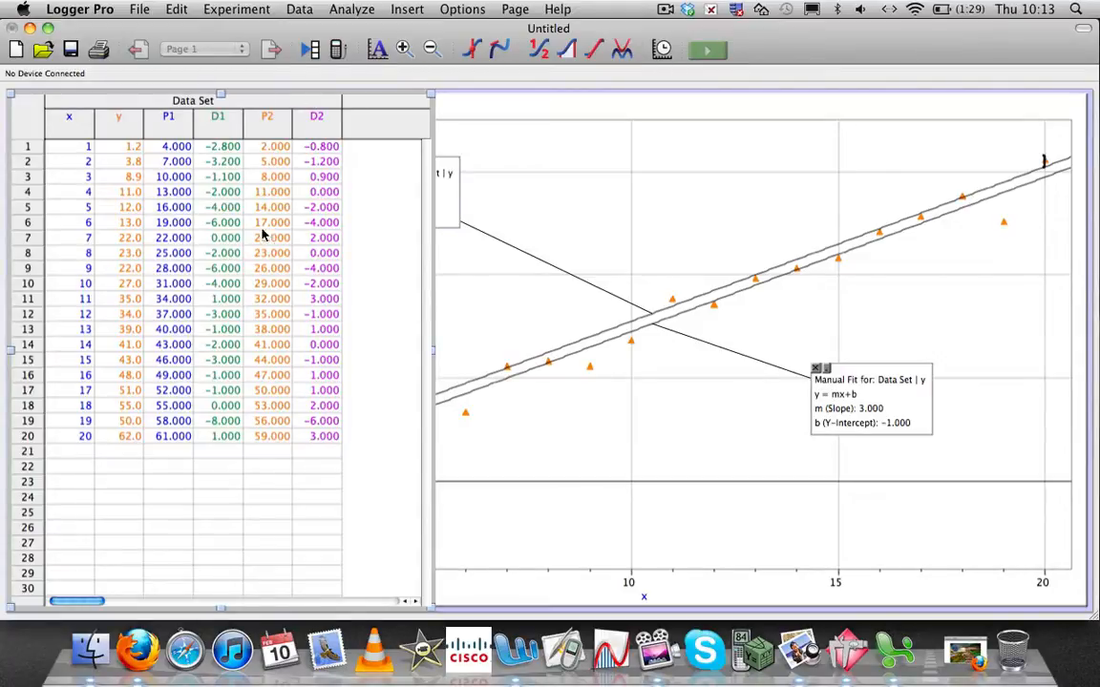
pyautogui.moveTo(298, 15)
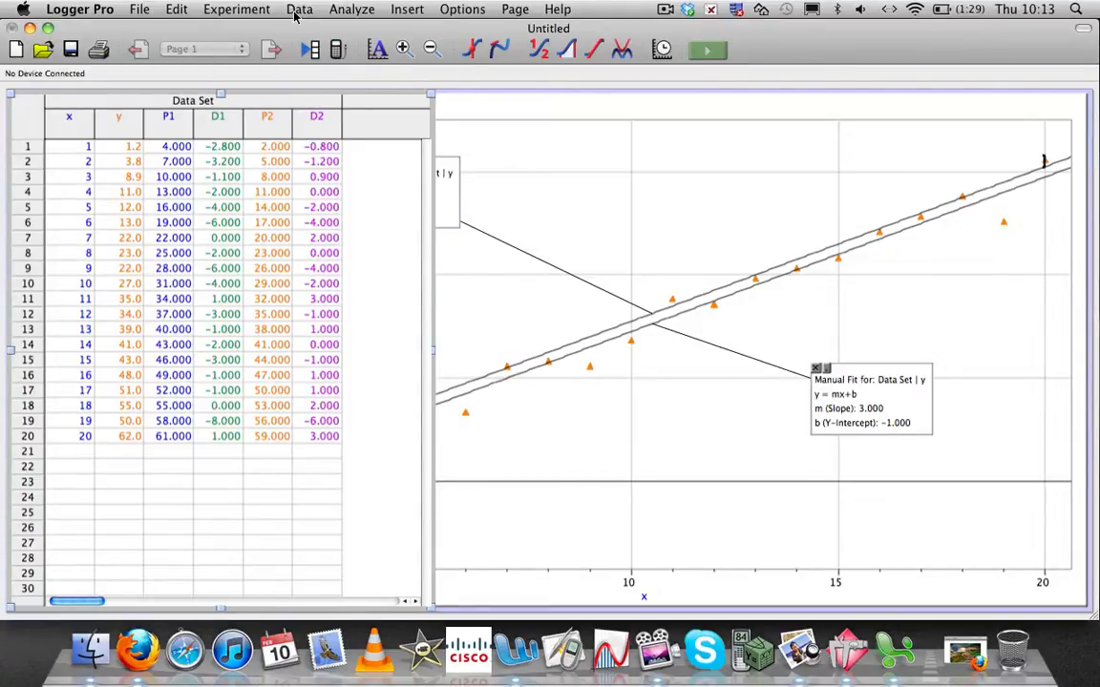
# Create calculated column AD1 as abs("D1") using the statistics abs function
pyautogui.click(298, 8)
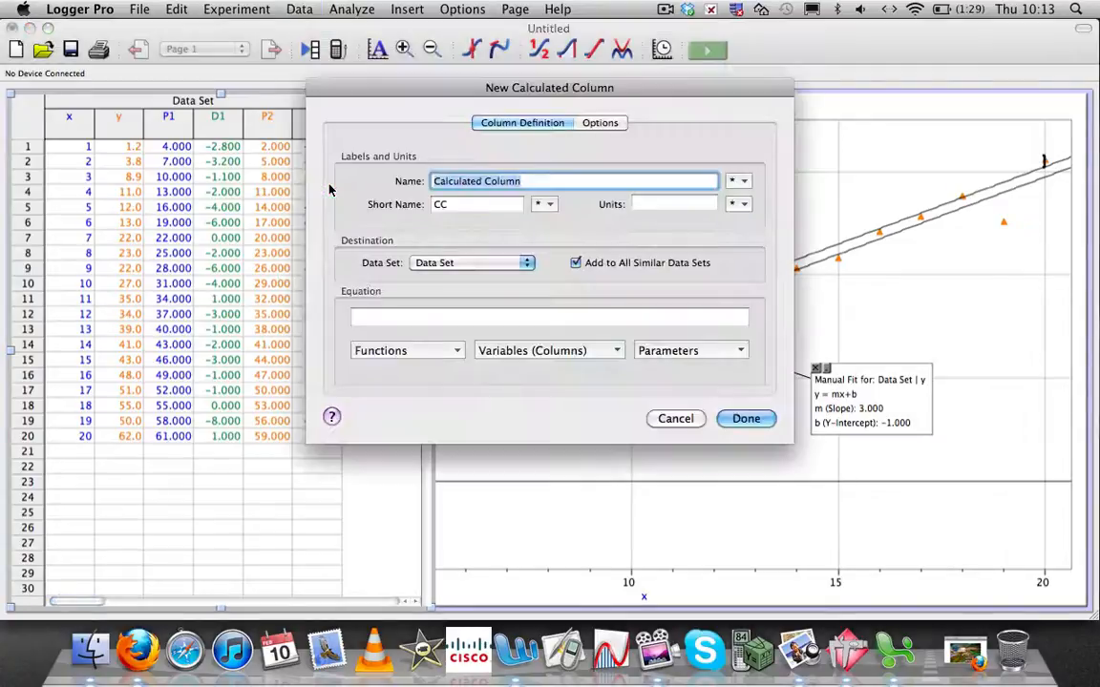
pyautogui.write('A')
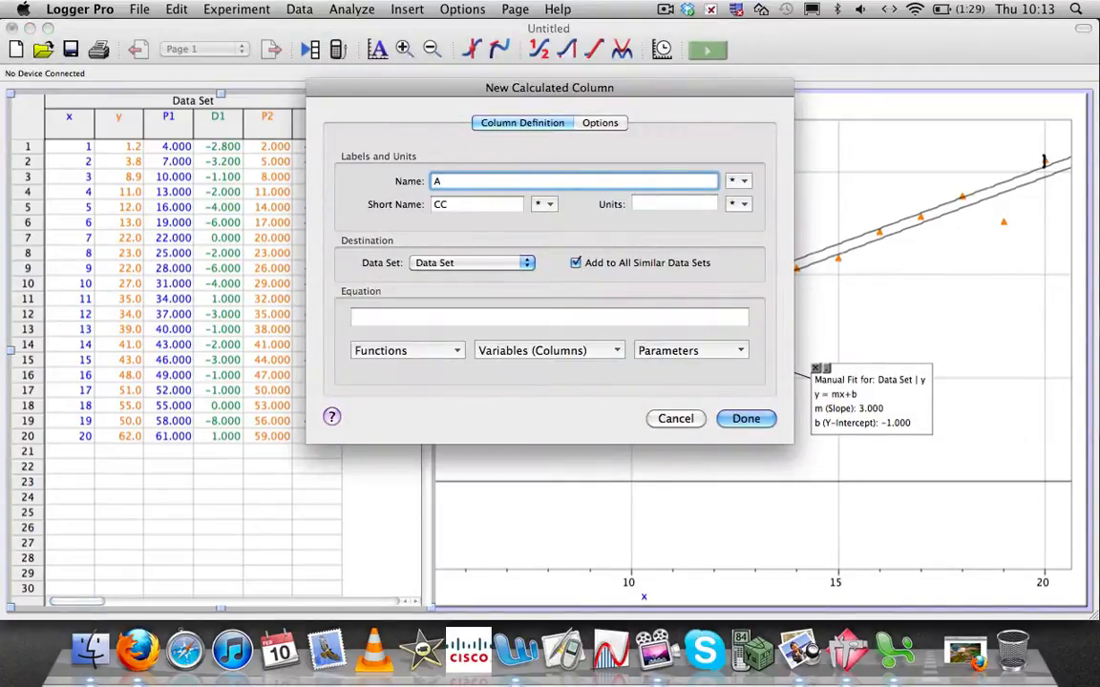
pyautogui.write('D1')
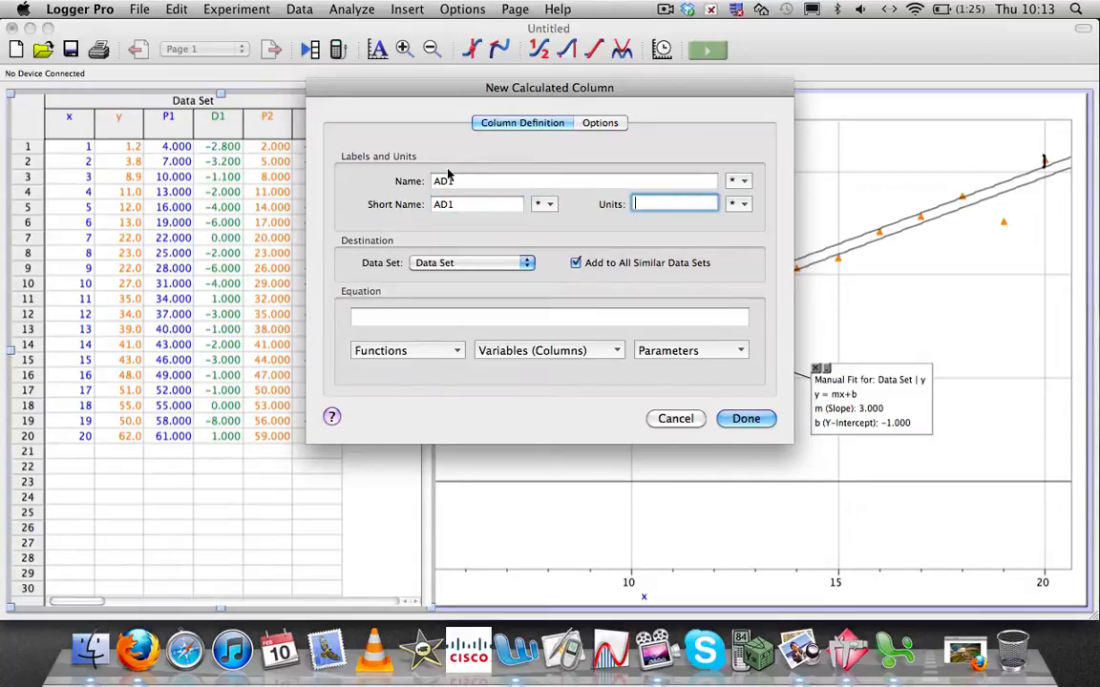
pyautogui.click(404, 351)
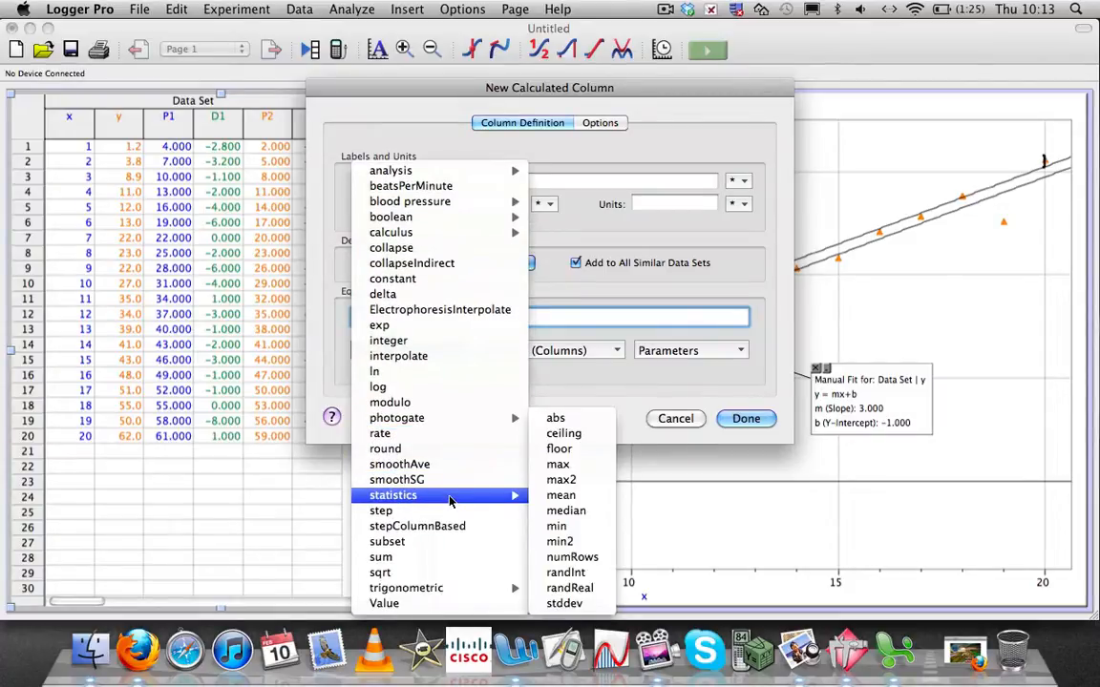
pyautogui.click(555, 418)
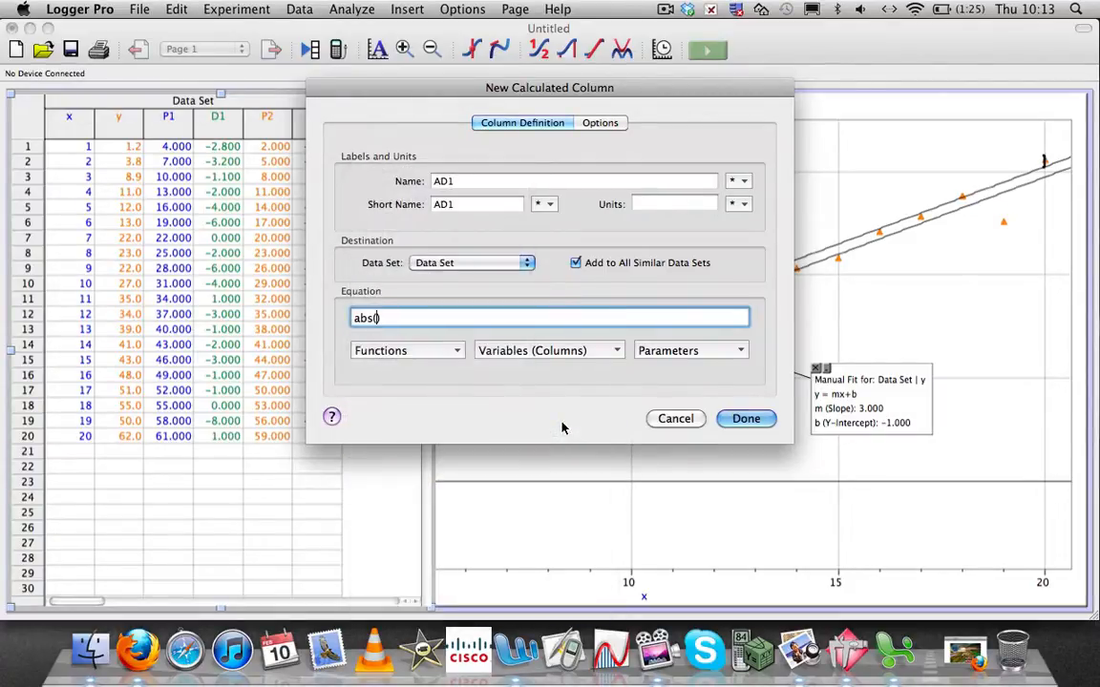
pyautogui.click(550, 352)
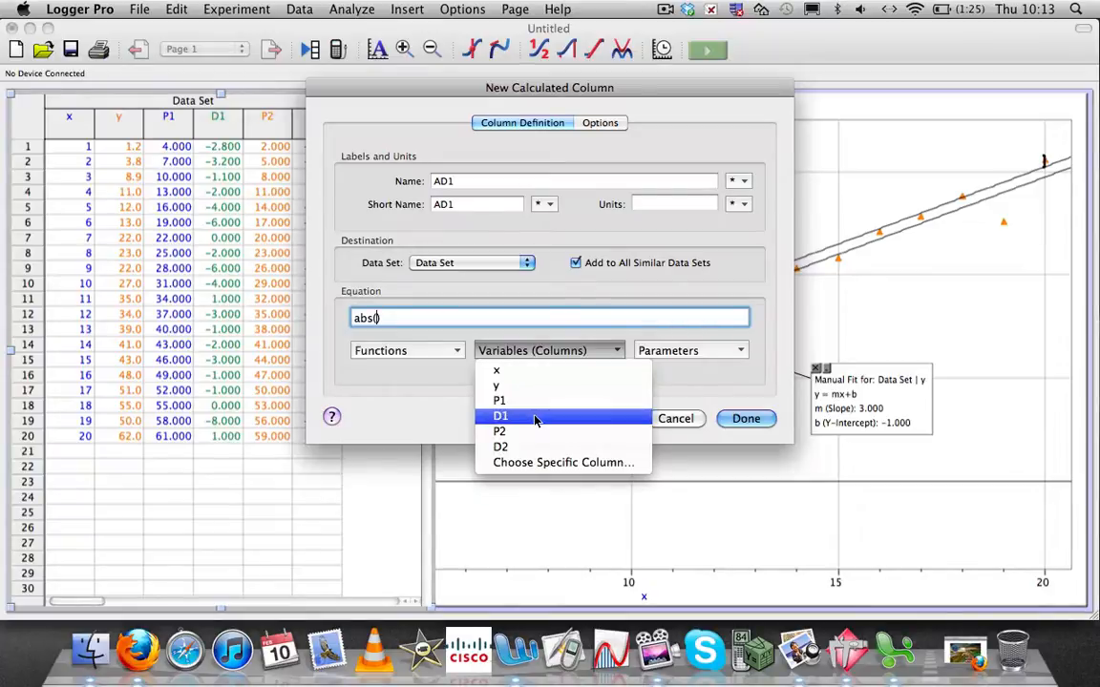
pyautogui.click(744, 418)
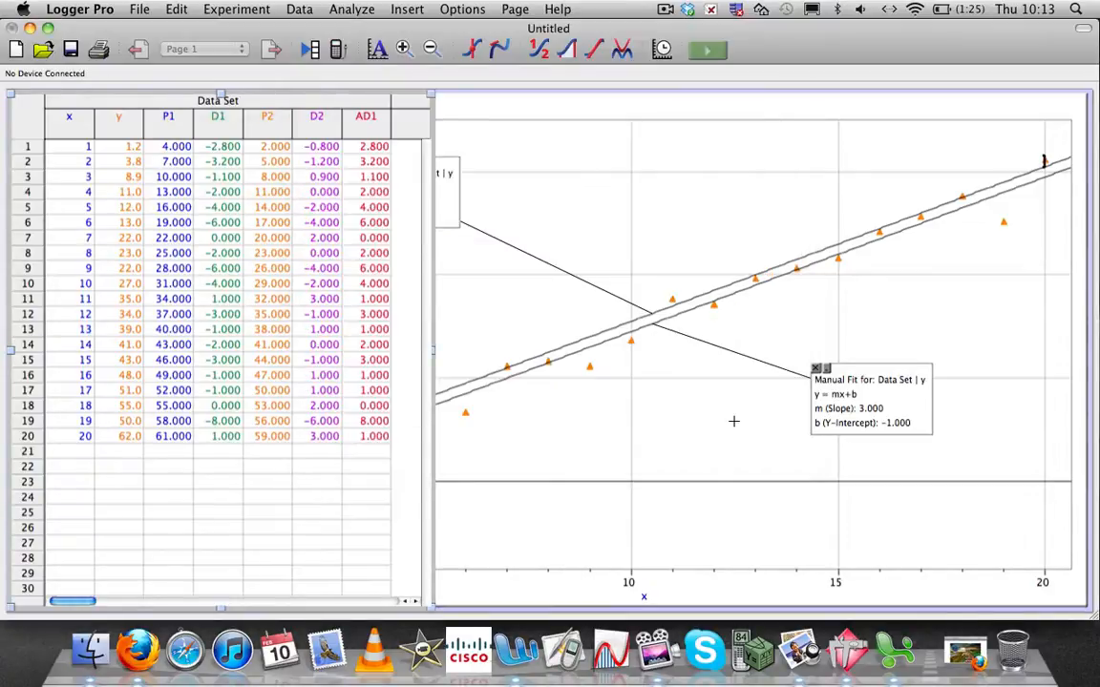
# Create calculated column AD2 as abs("D2") from the functions and column lists
pyautogui.click(298, 7)
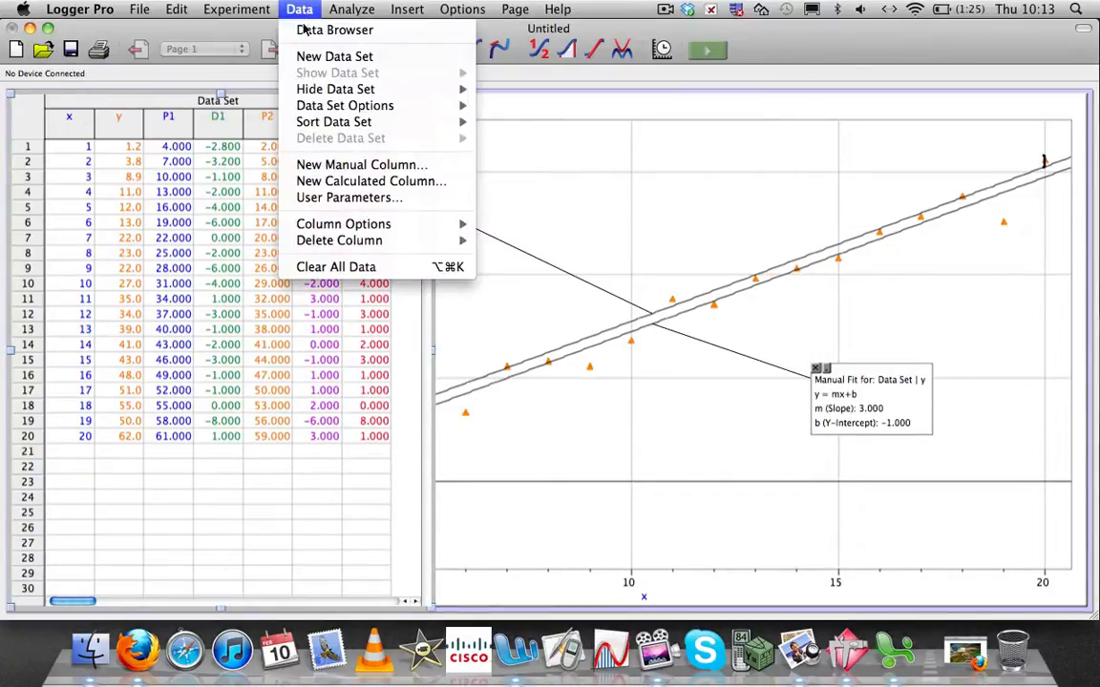
pyautogui.click(371, 182)
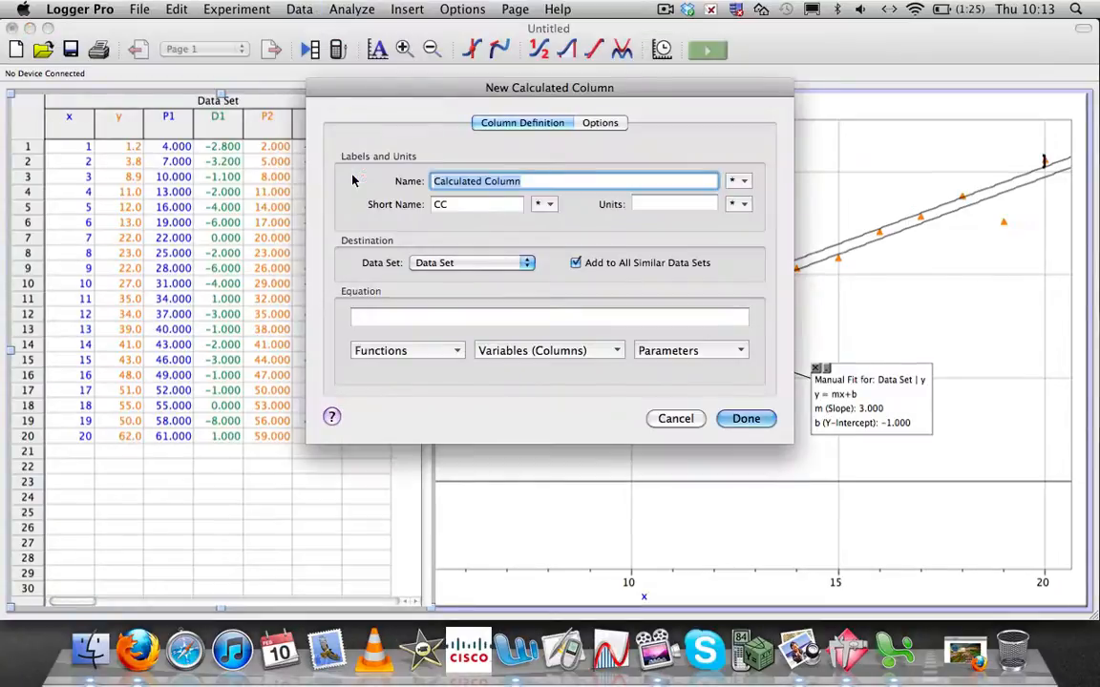
pyautogui.write('AD2')
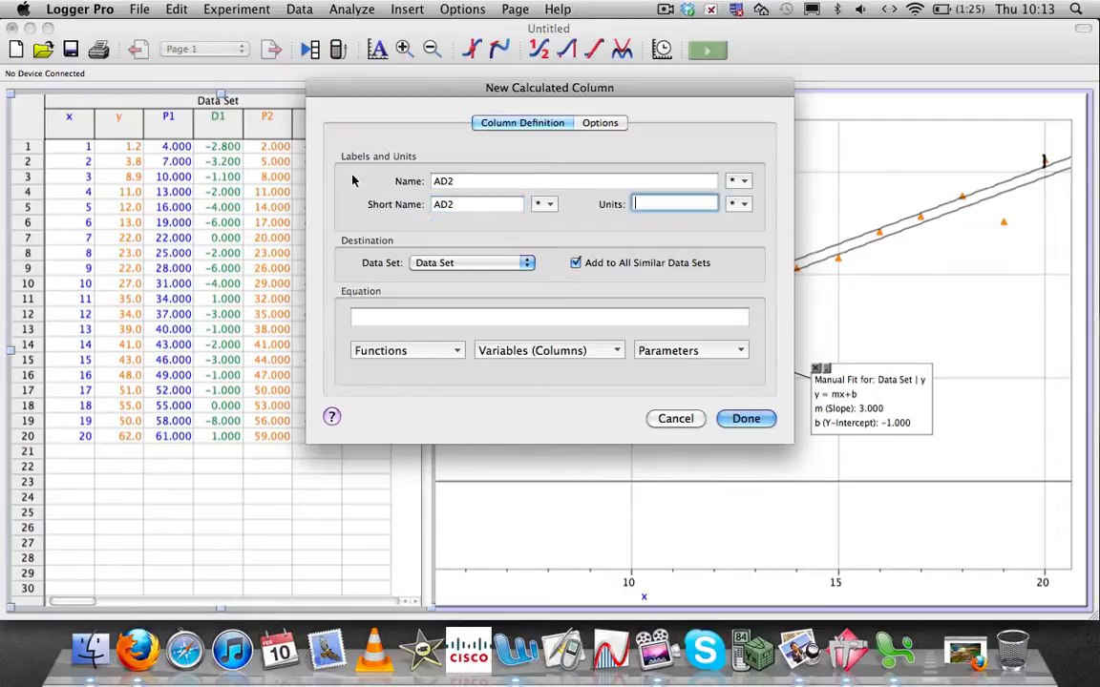
pyautogui.click(406, 351)
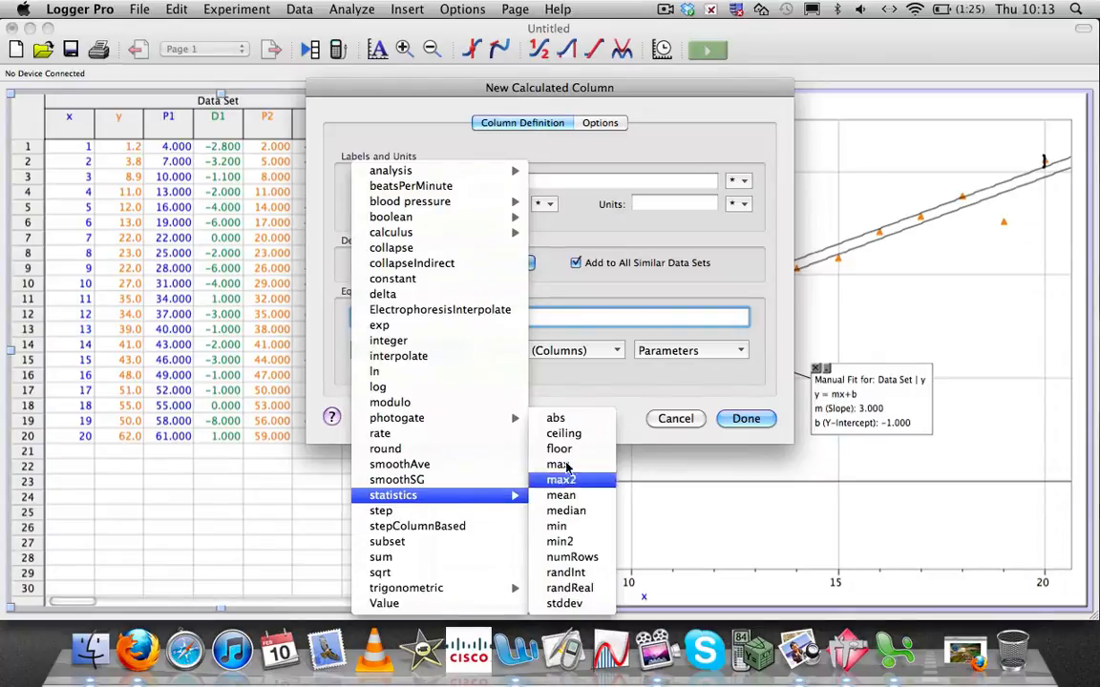
pyautogui.click(556, 416)
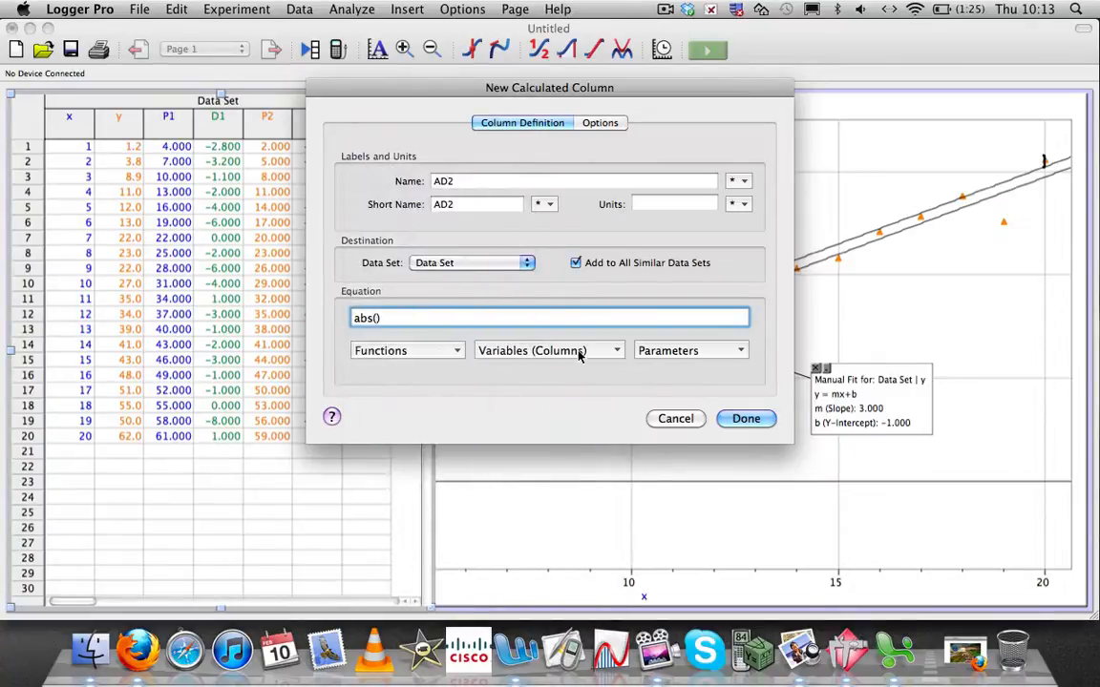
pyautogui.click(549, 351)
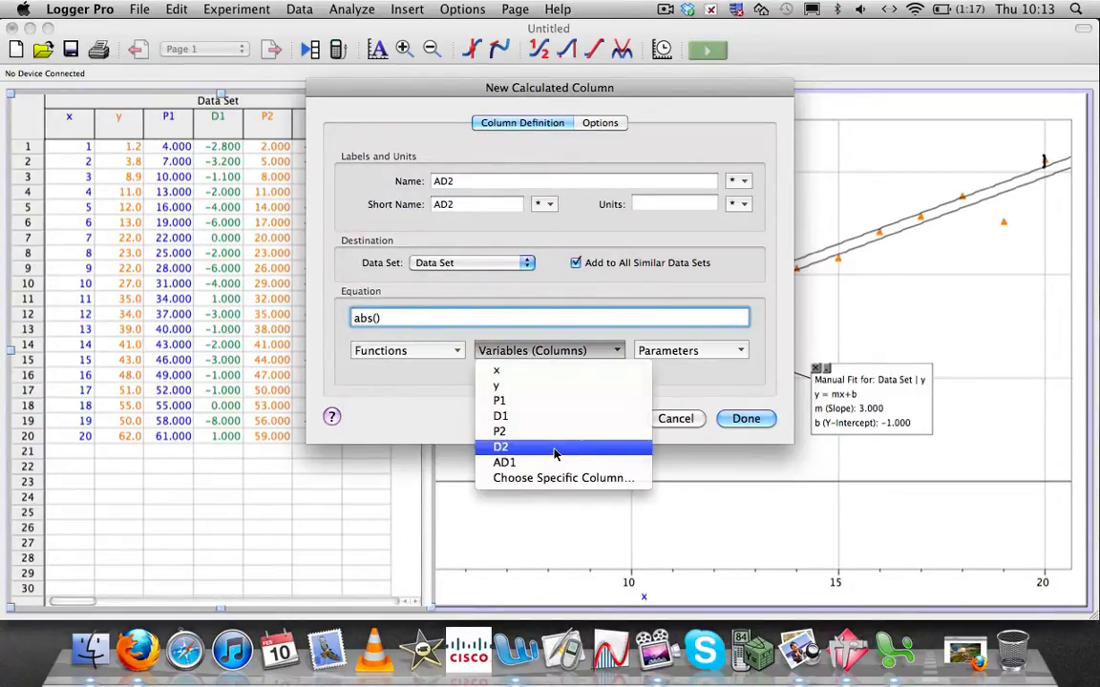
pyautogui.click(745, 418)
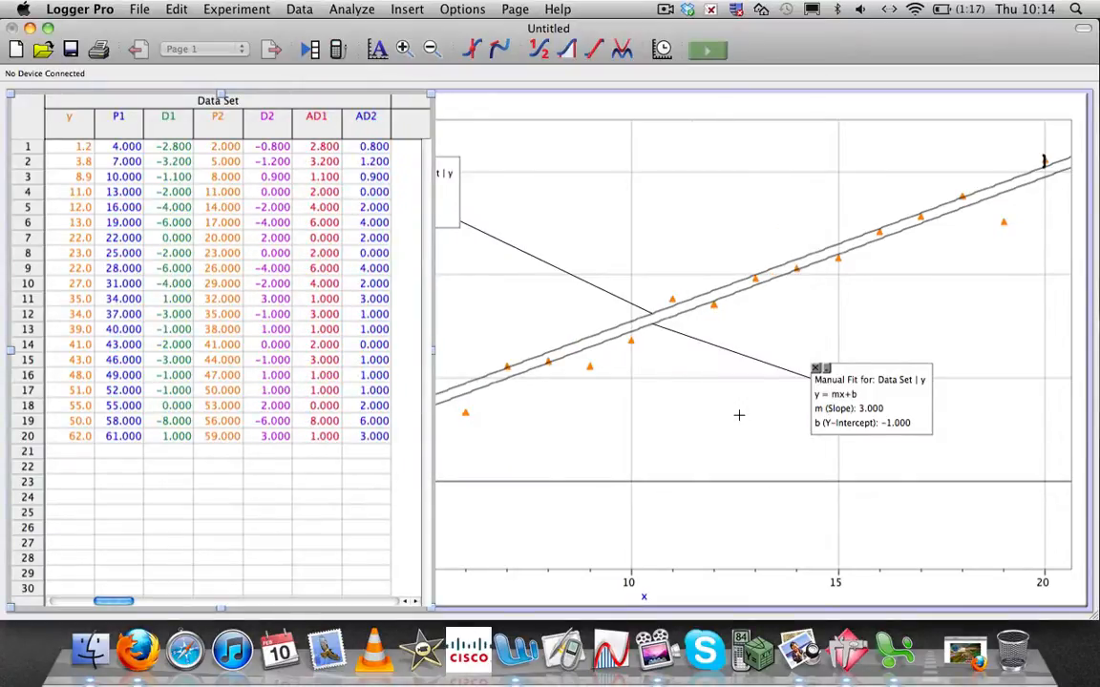
pyautogui.moveTo(344, 441)
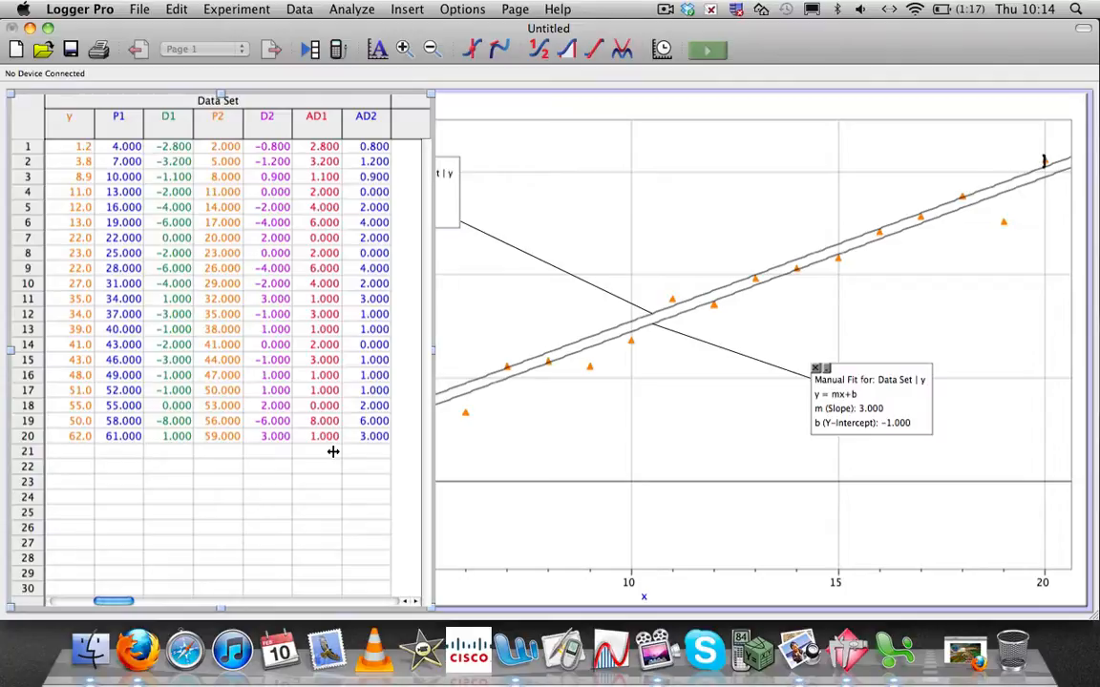
pyautogui.moveTo(325, 160)
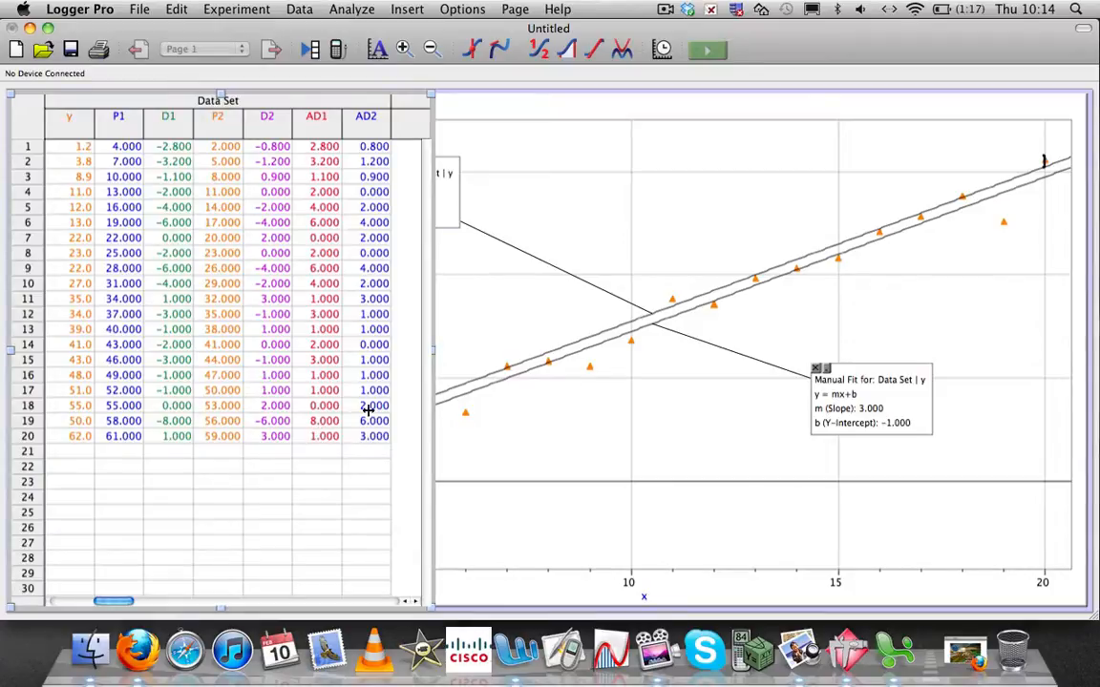
pyautogui.moveTo(361, 260)
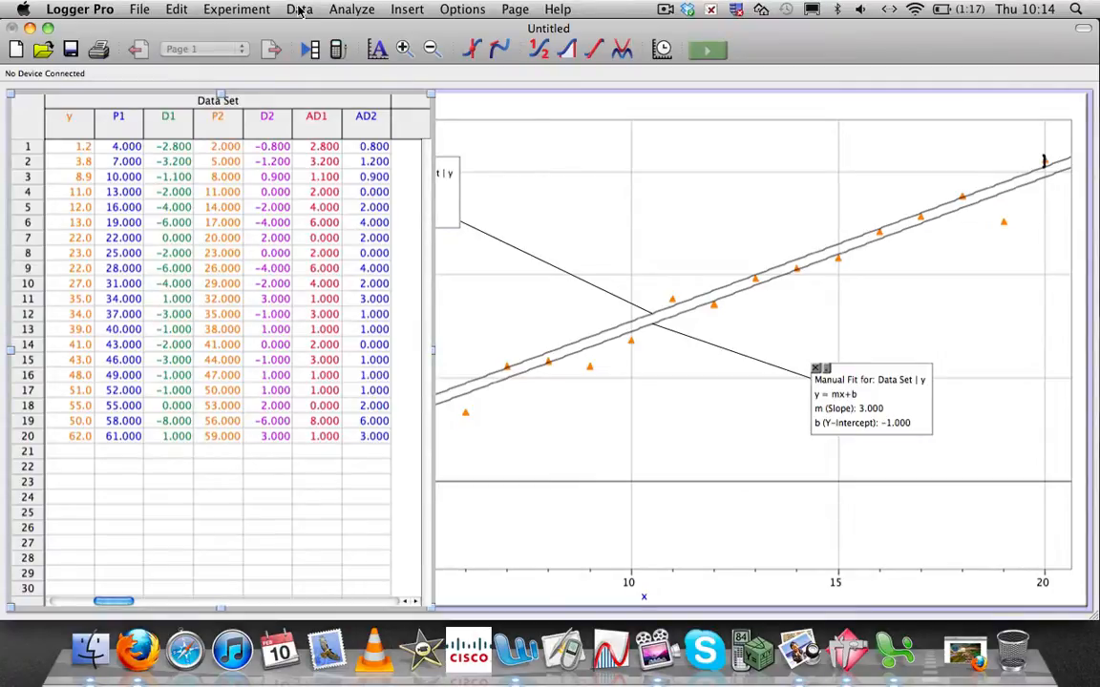
# Create column CC as sum("AD1"), the running cumulative sum of AD1
pyautogui.click(298, 8)
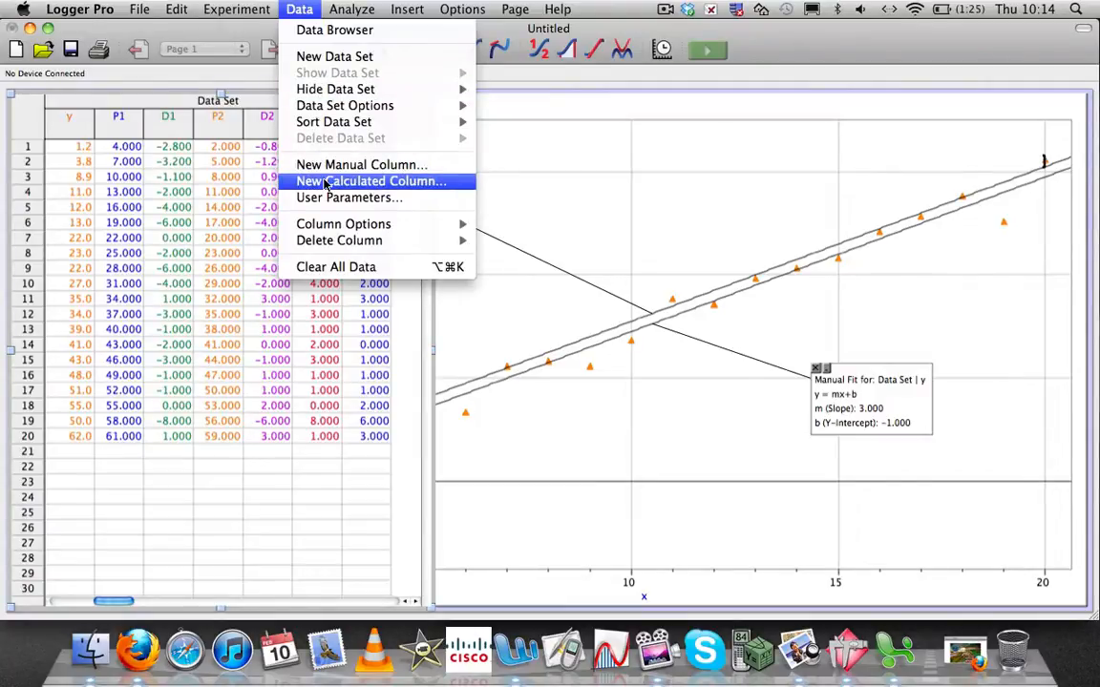
pyautogui.click(370, 181)
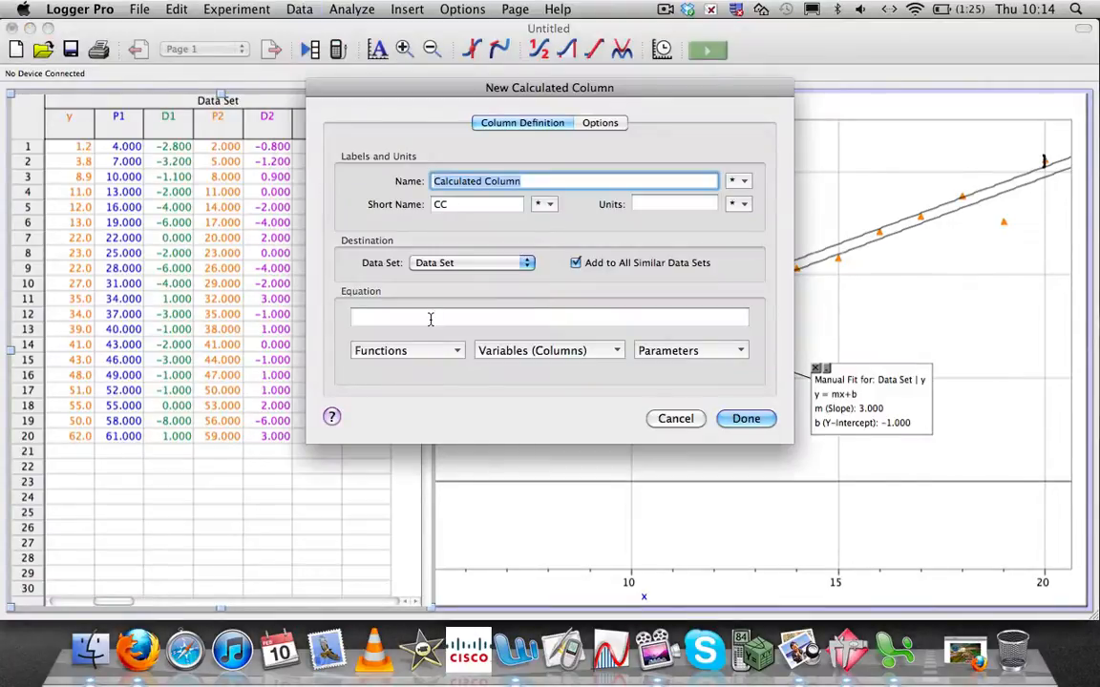
pyautogui.click(404, 351)
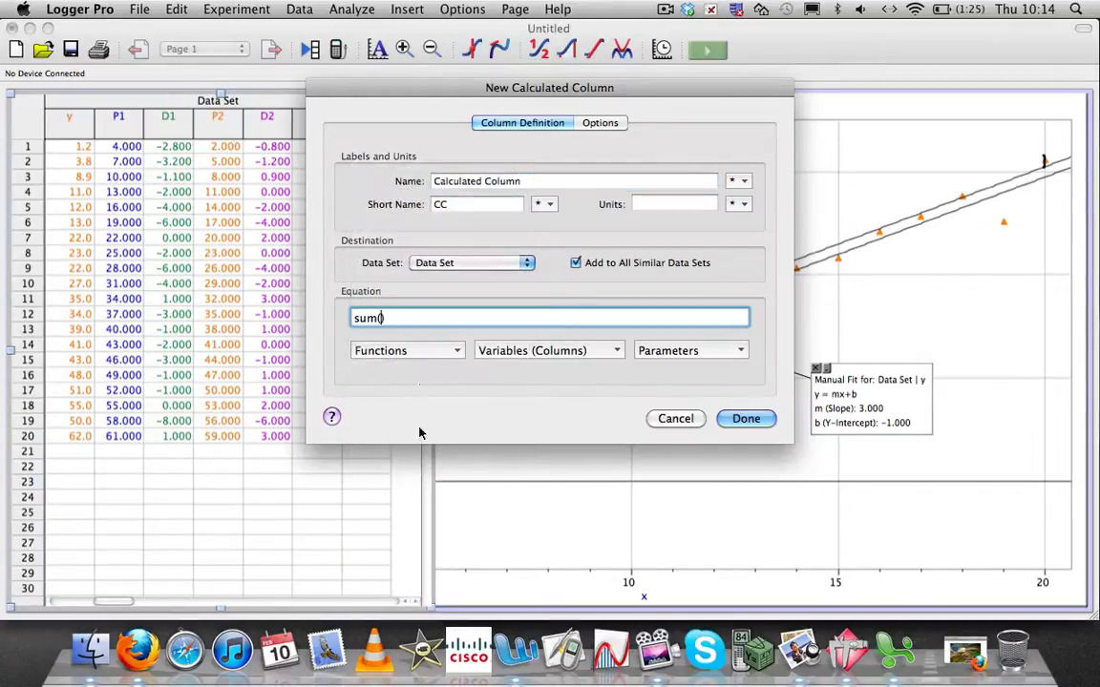
pyautogui.click(405, 351)
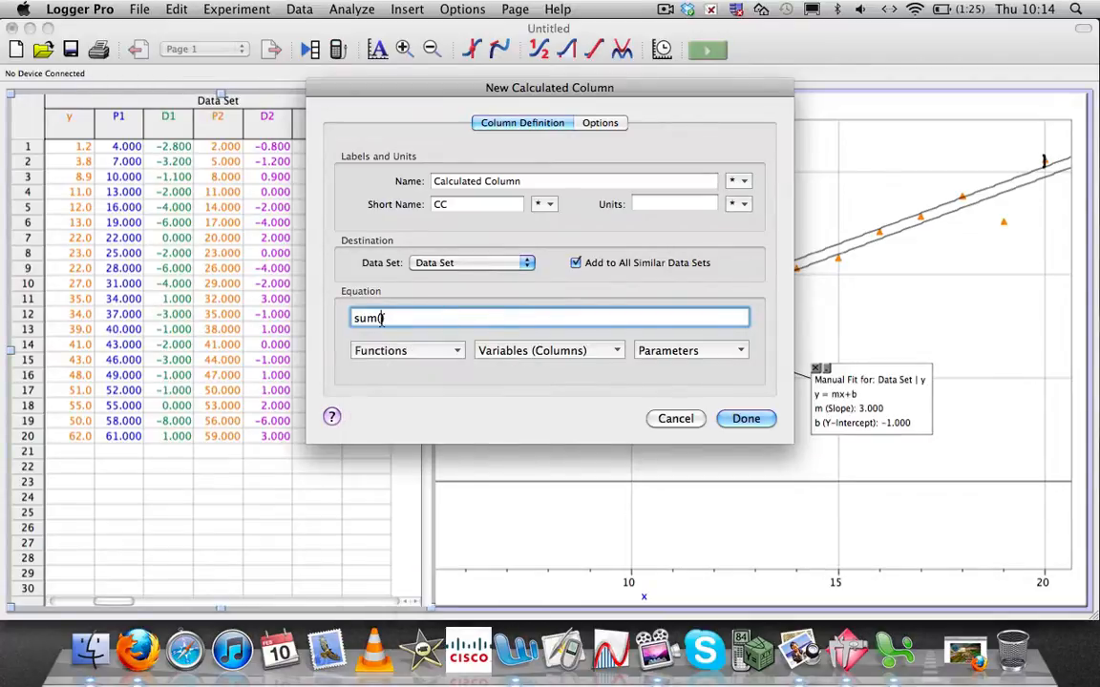
pyautogui.click(550, 351)
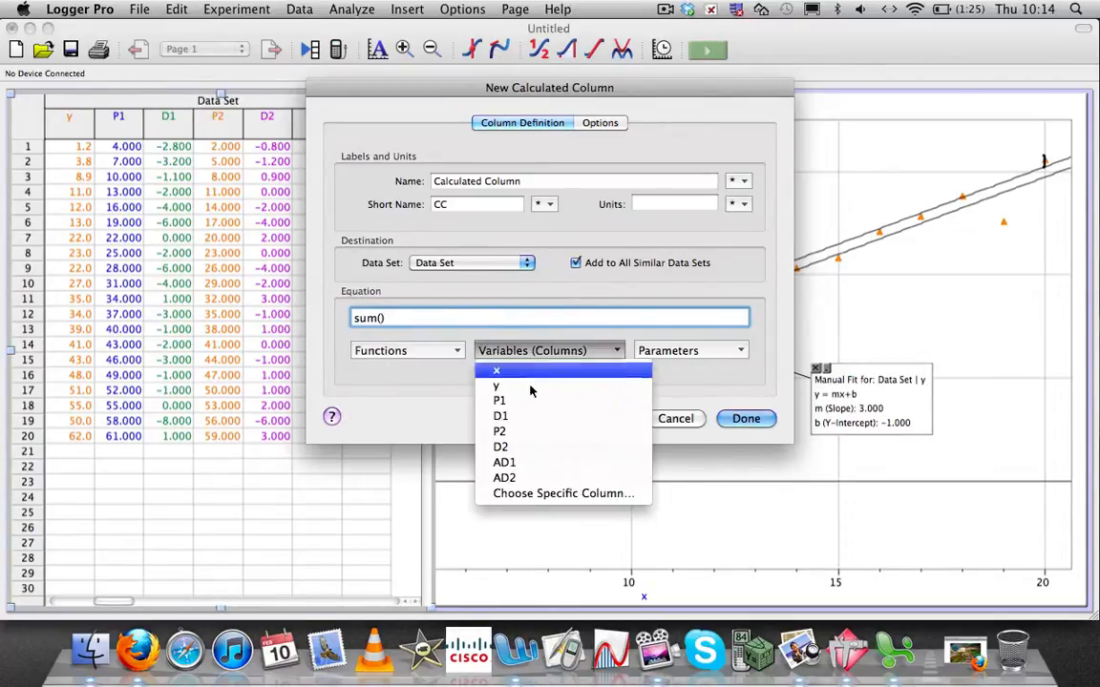
pyautogui.moveTo(533, 465)
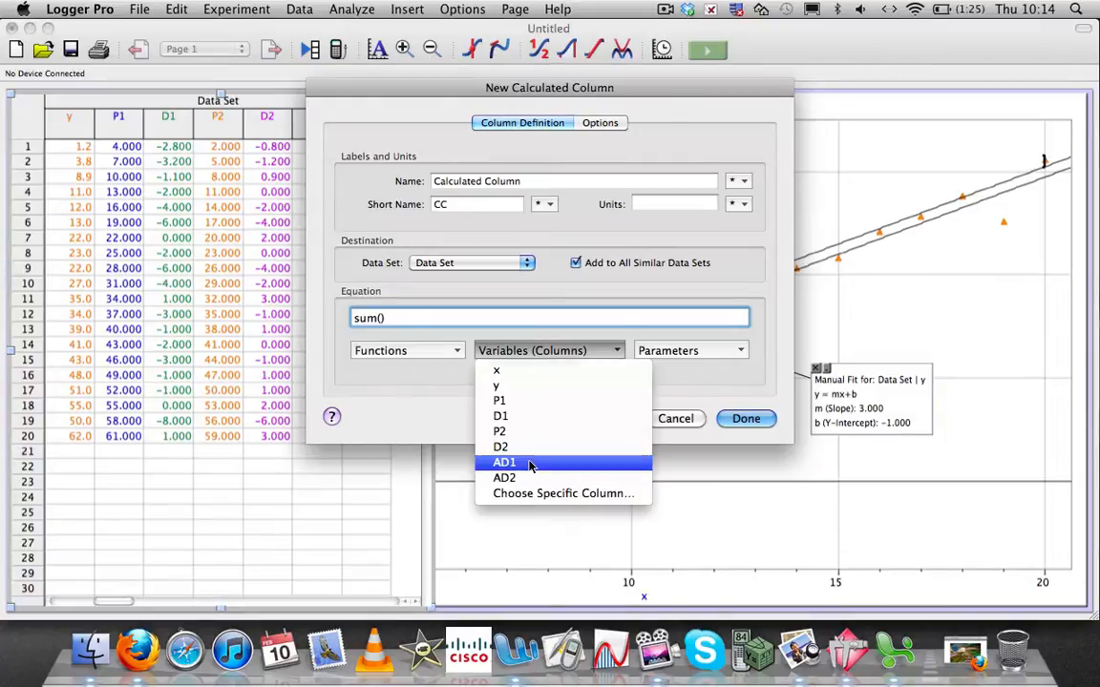
pyautogui.click(745, 418)
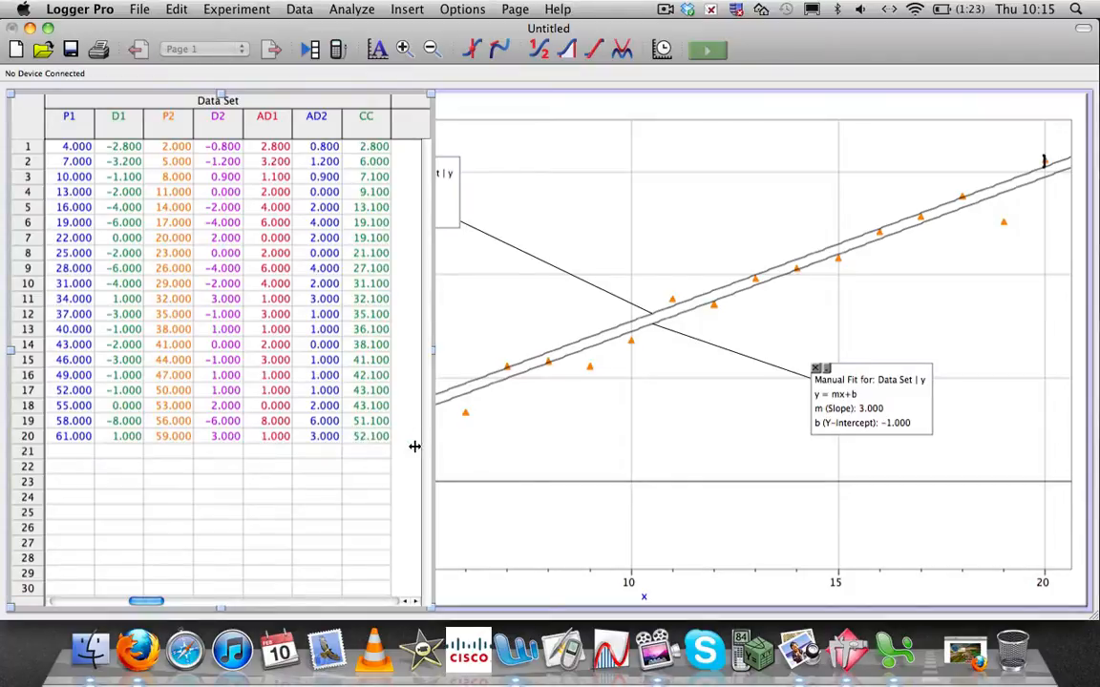
# Create column CC 2 as sum("AD2"), the running cumulative sum of AD2
pyautogui.click(298, 7)
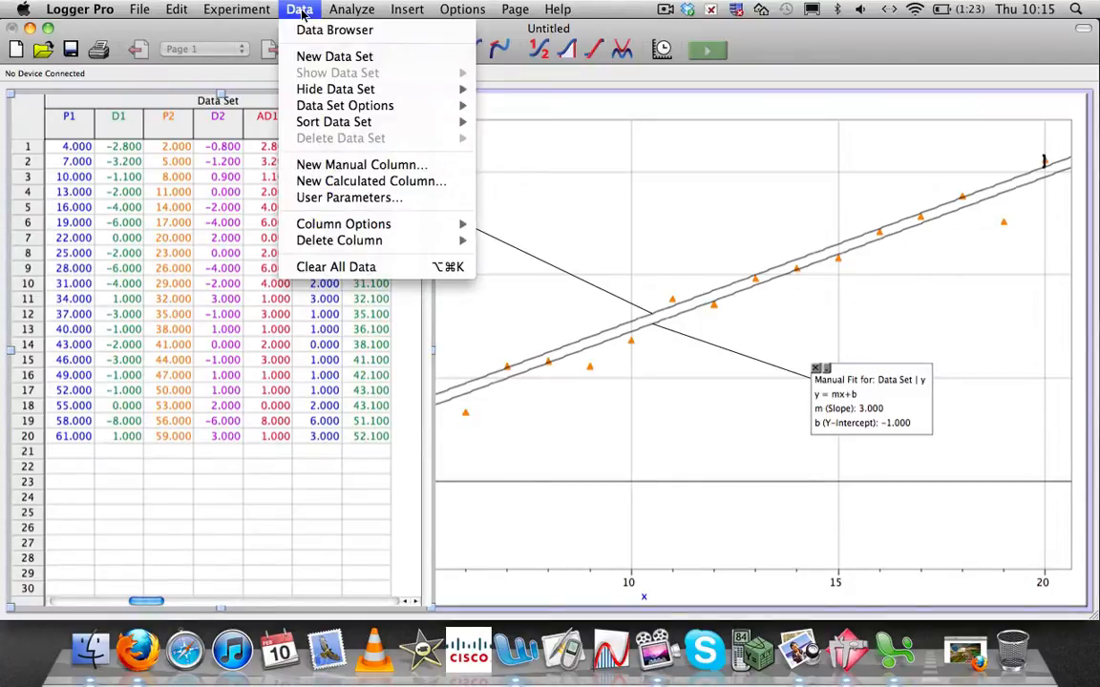
pyautogui.click(370, 180)
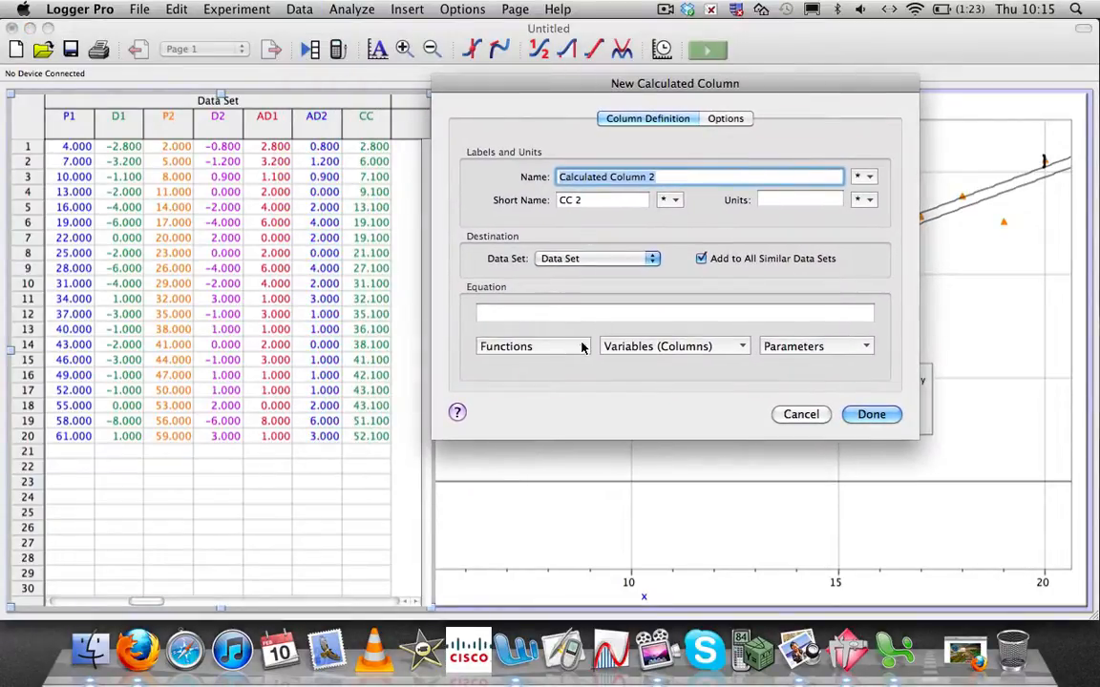
pyautogui.click(530, 346)
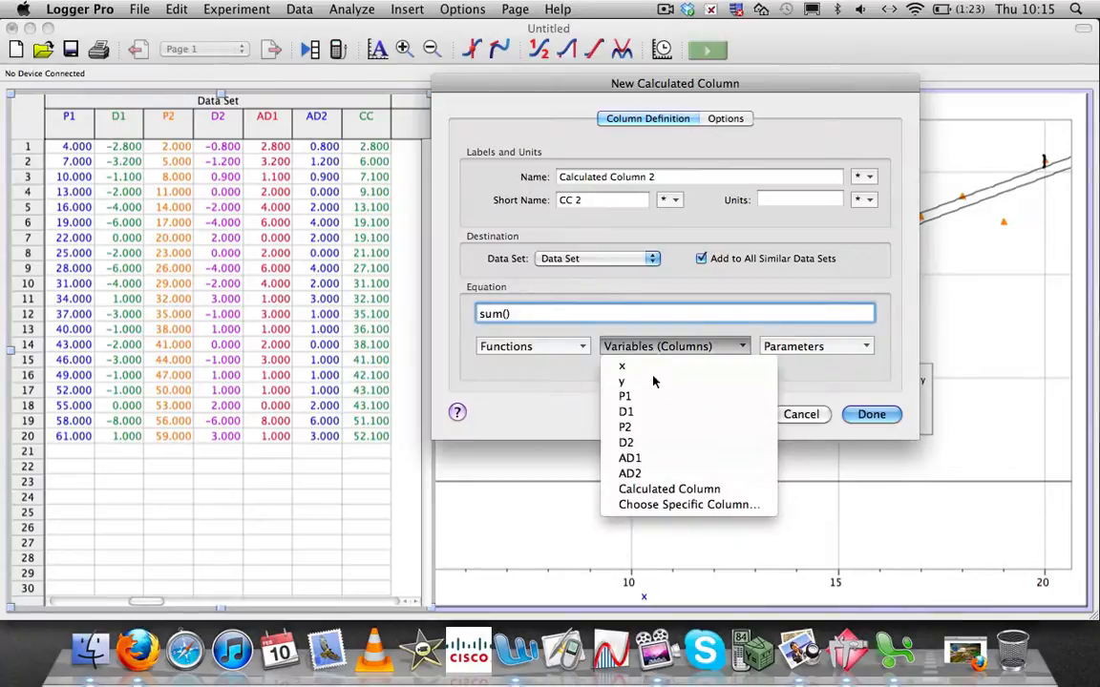
pyautogui.click(630, 473)
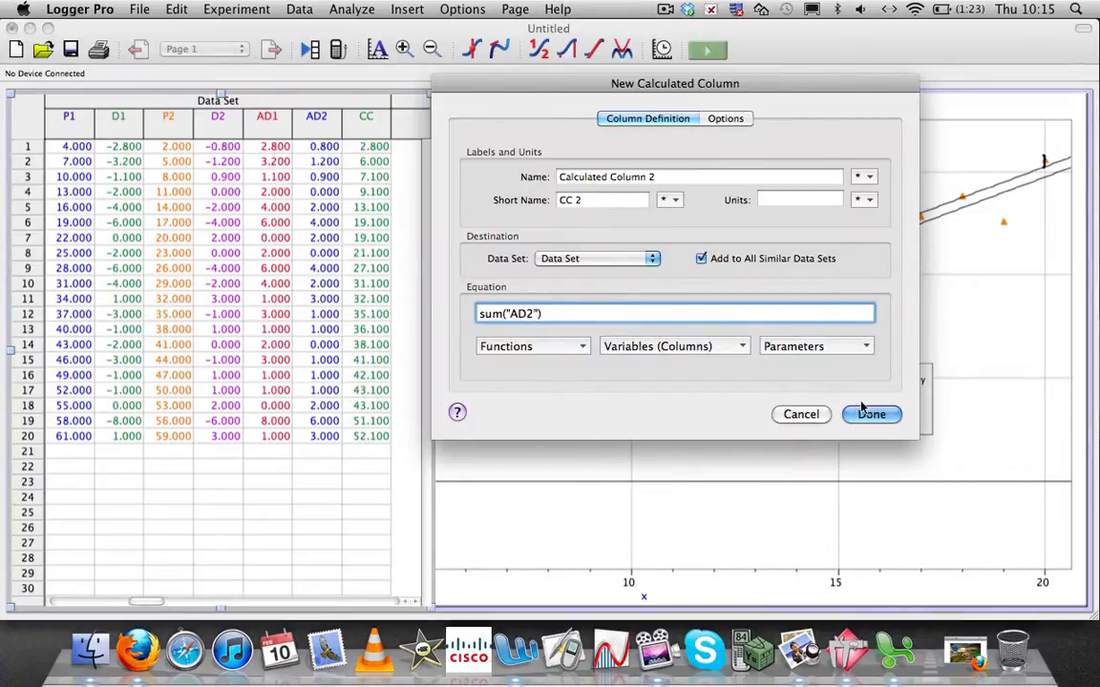
pyautogui.click(871, 412)
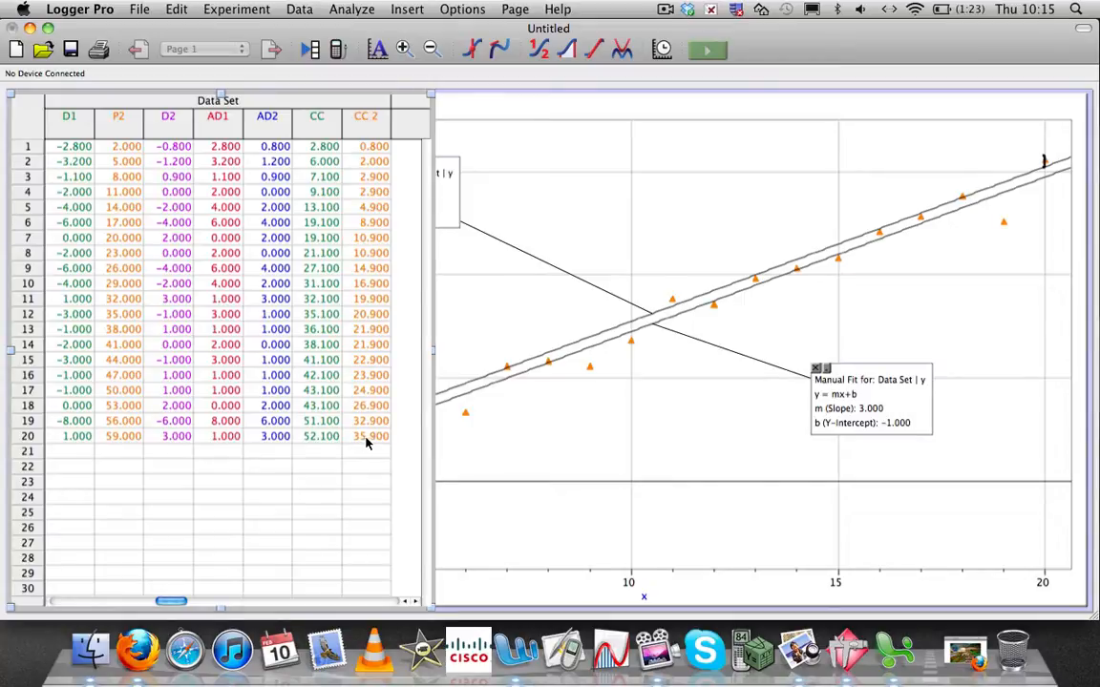
pyautogui.moveTo(321, 447)
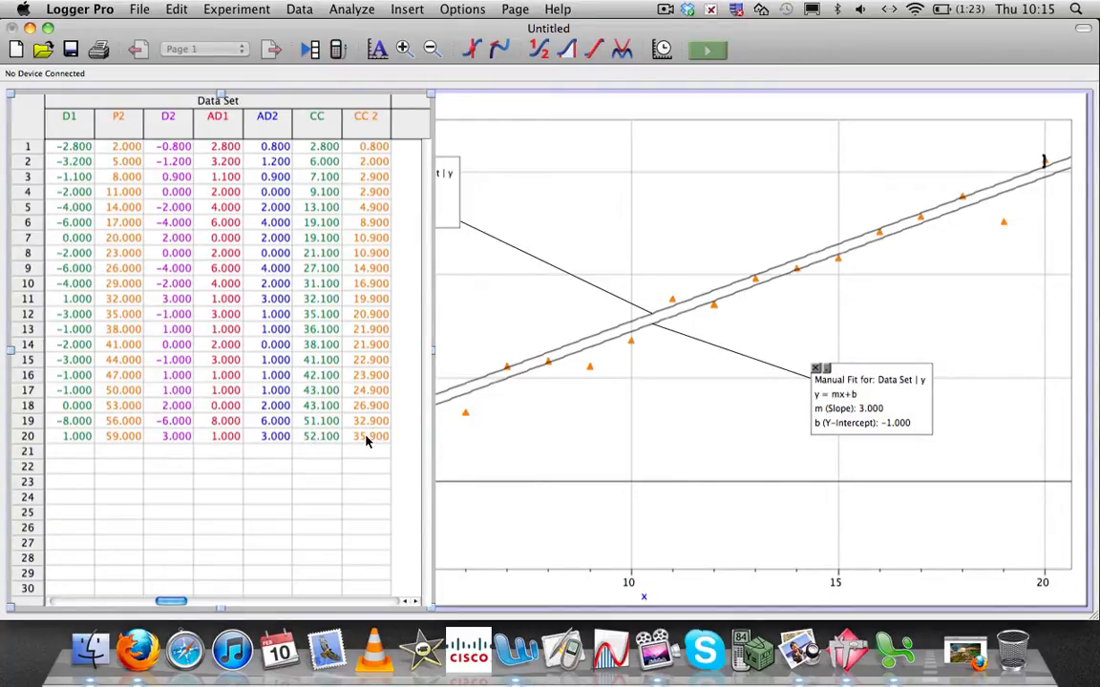
pyautogui.moveTo(370, 450)
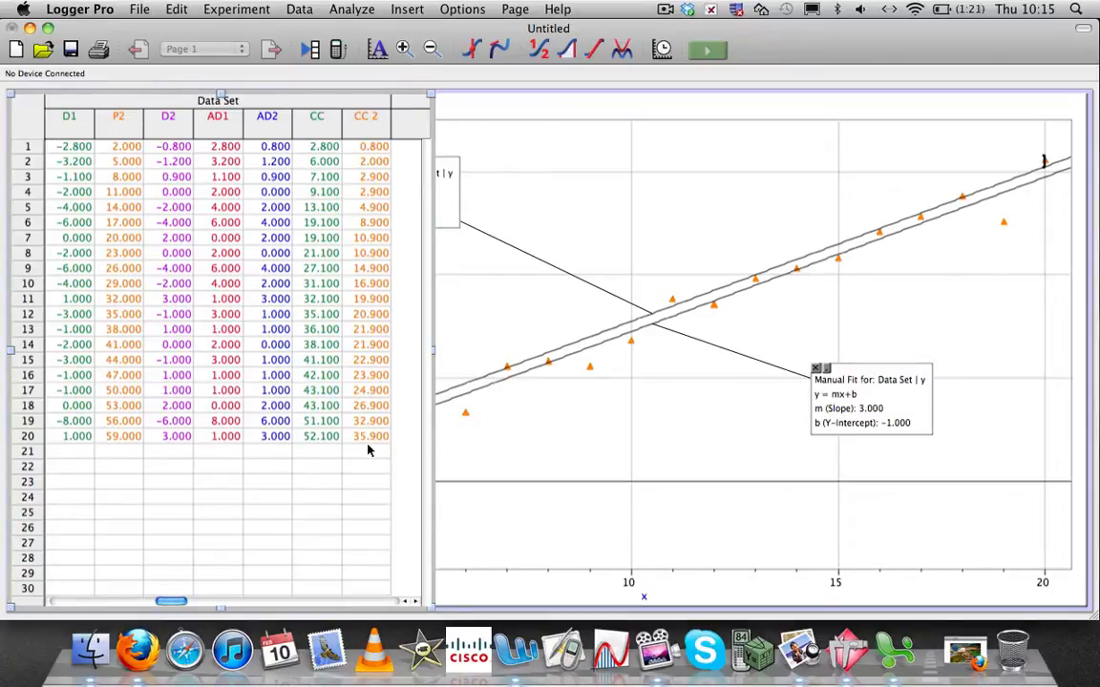
pyautogui.moveTo(577, 31)
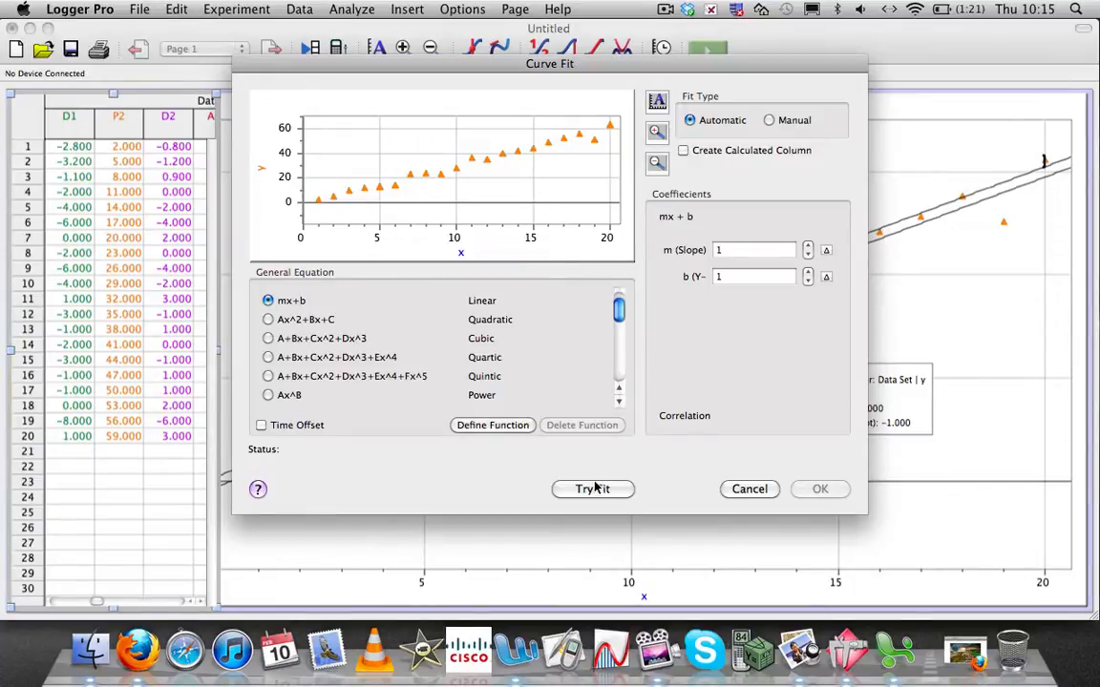
# Apply the automatic linear fit y = mx+b: slope 3.064, intercept −2.077, correlation 0.9918
pyautogui.click(592, 488)
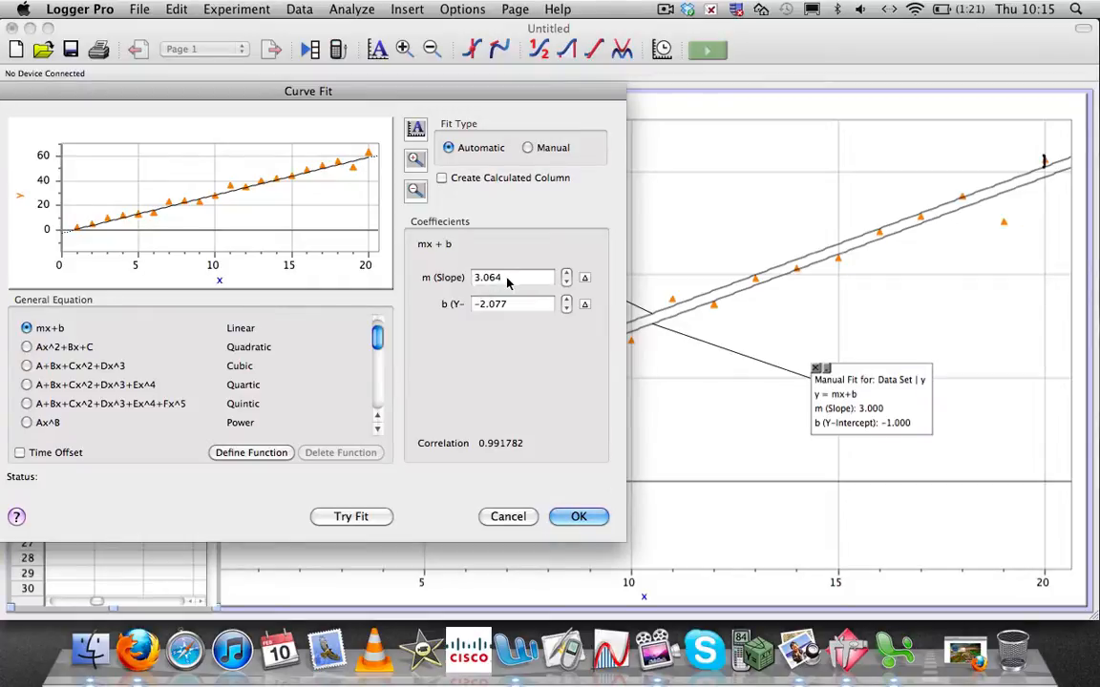
pyautogui.moveTo(564, 494)
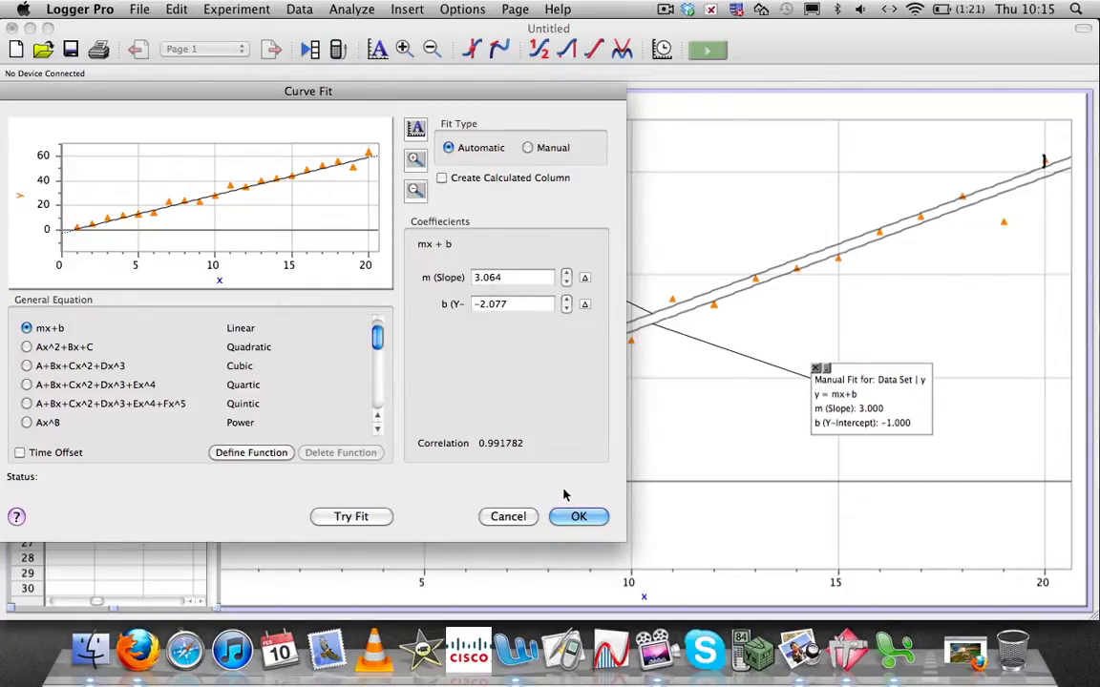
pyautogui.click(578, 515)
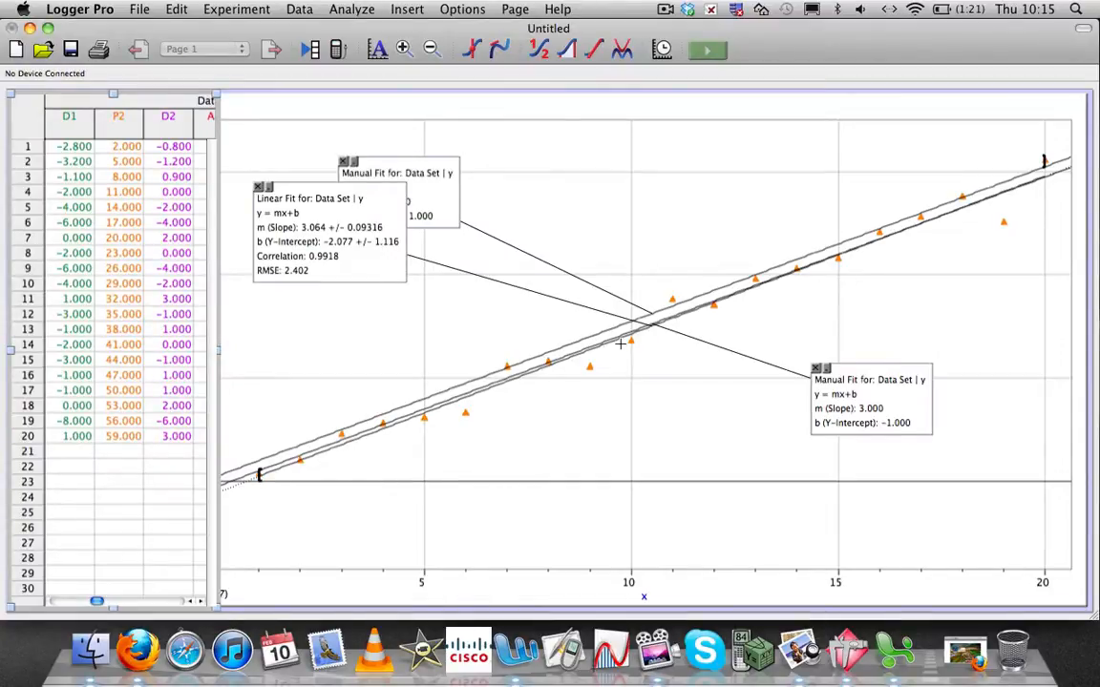
pyautogui.moveTo(439, 412)
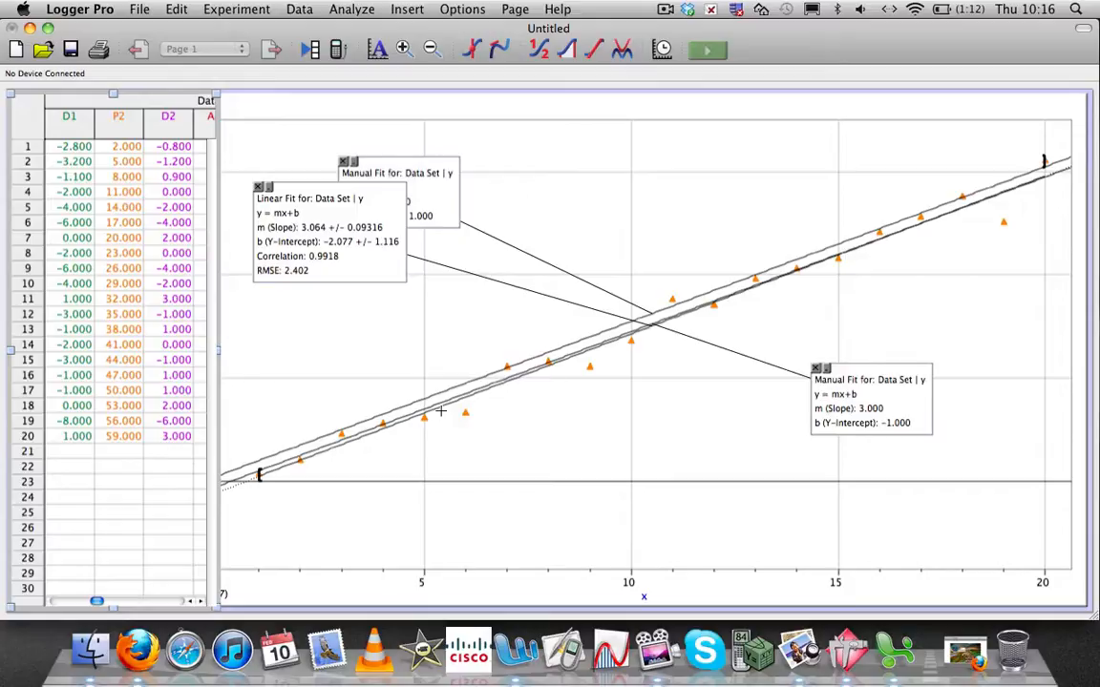
pyautogui.moveTo(594, 372)
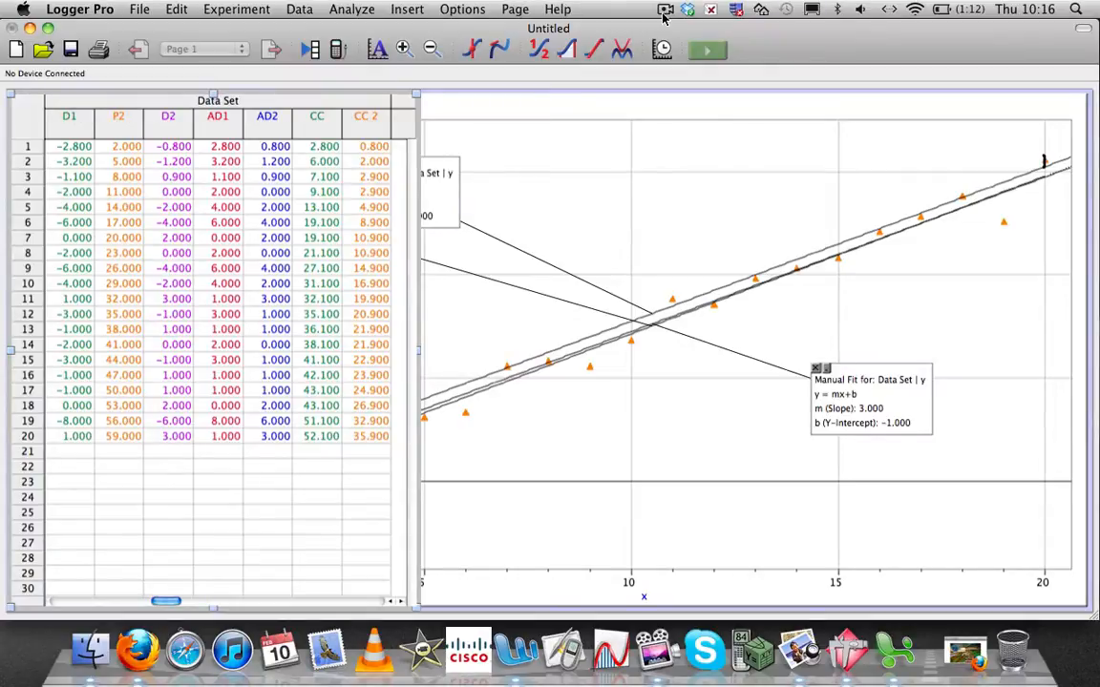
pyautogui.moveTo(639, 23)
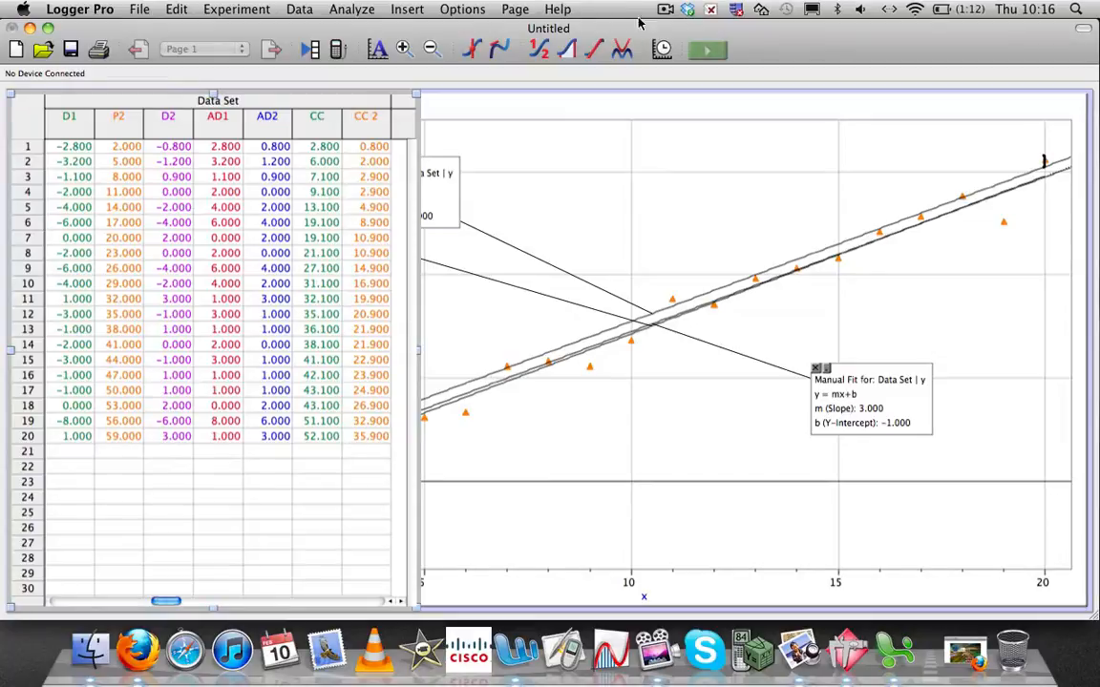
pyautogui.moveTo(622, 49)
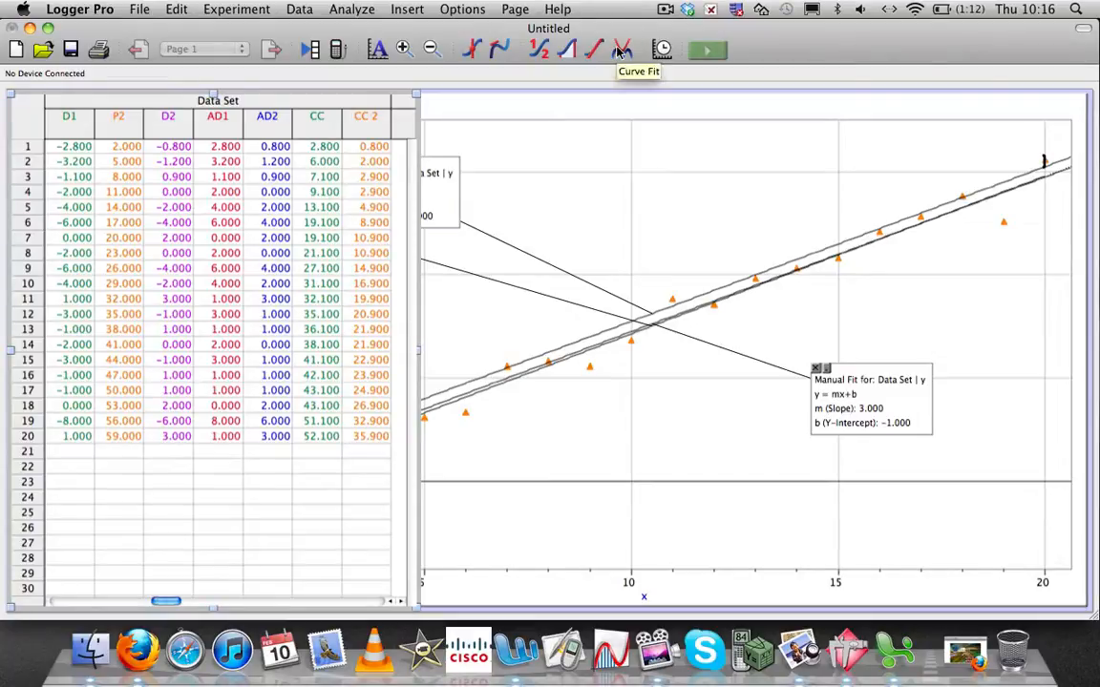